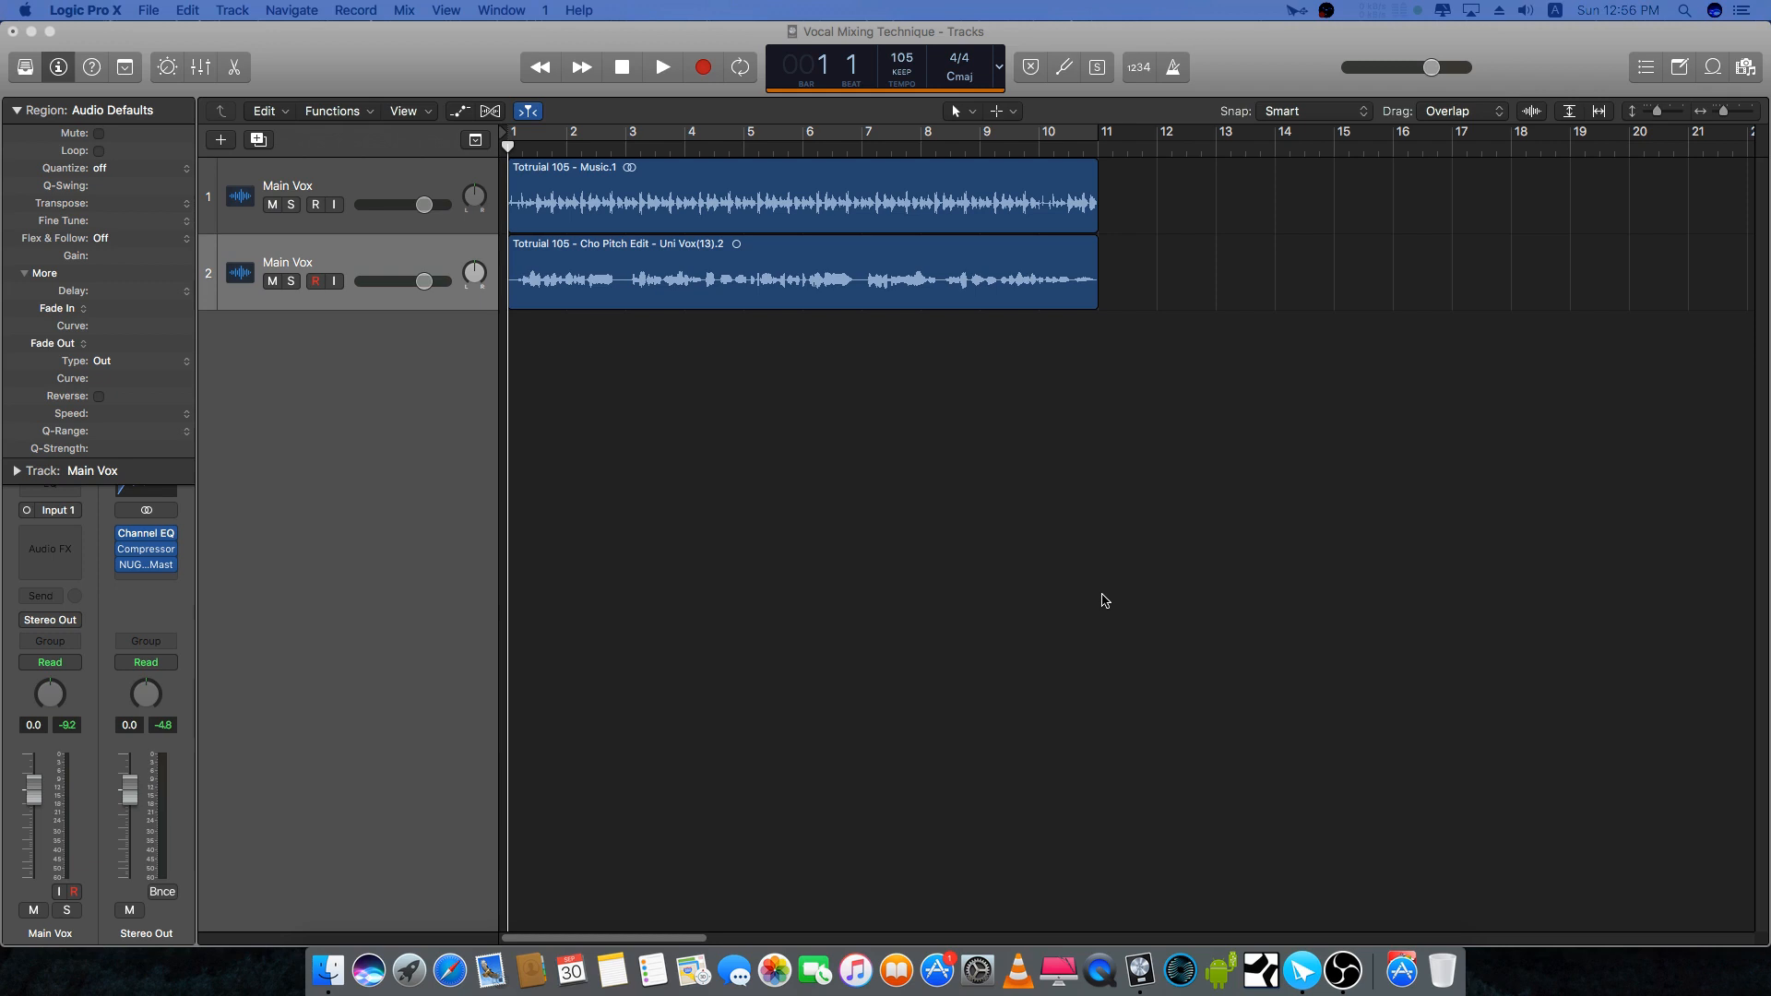
Step: Show the Mixer with both Main Vox channels, Stereo Out and Master
left_click(661, 67)
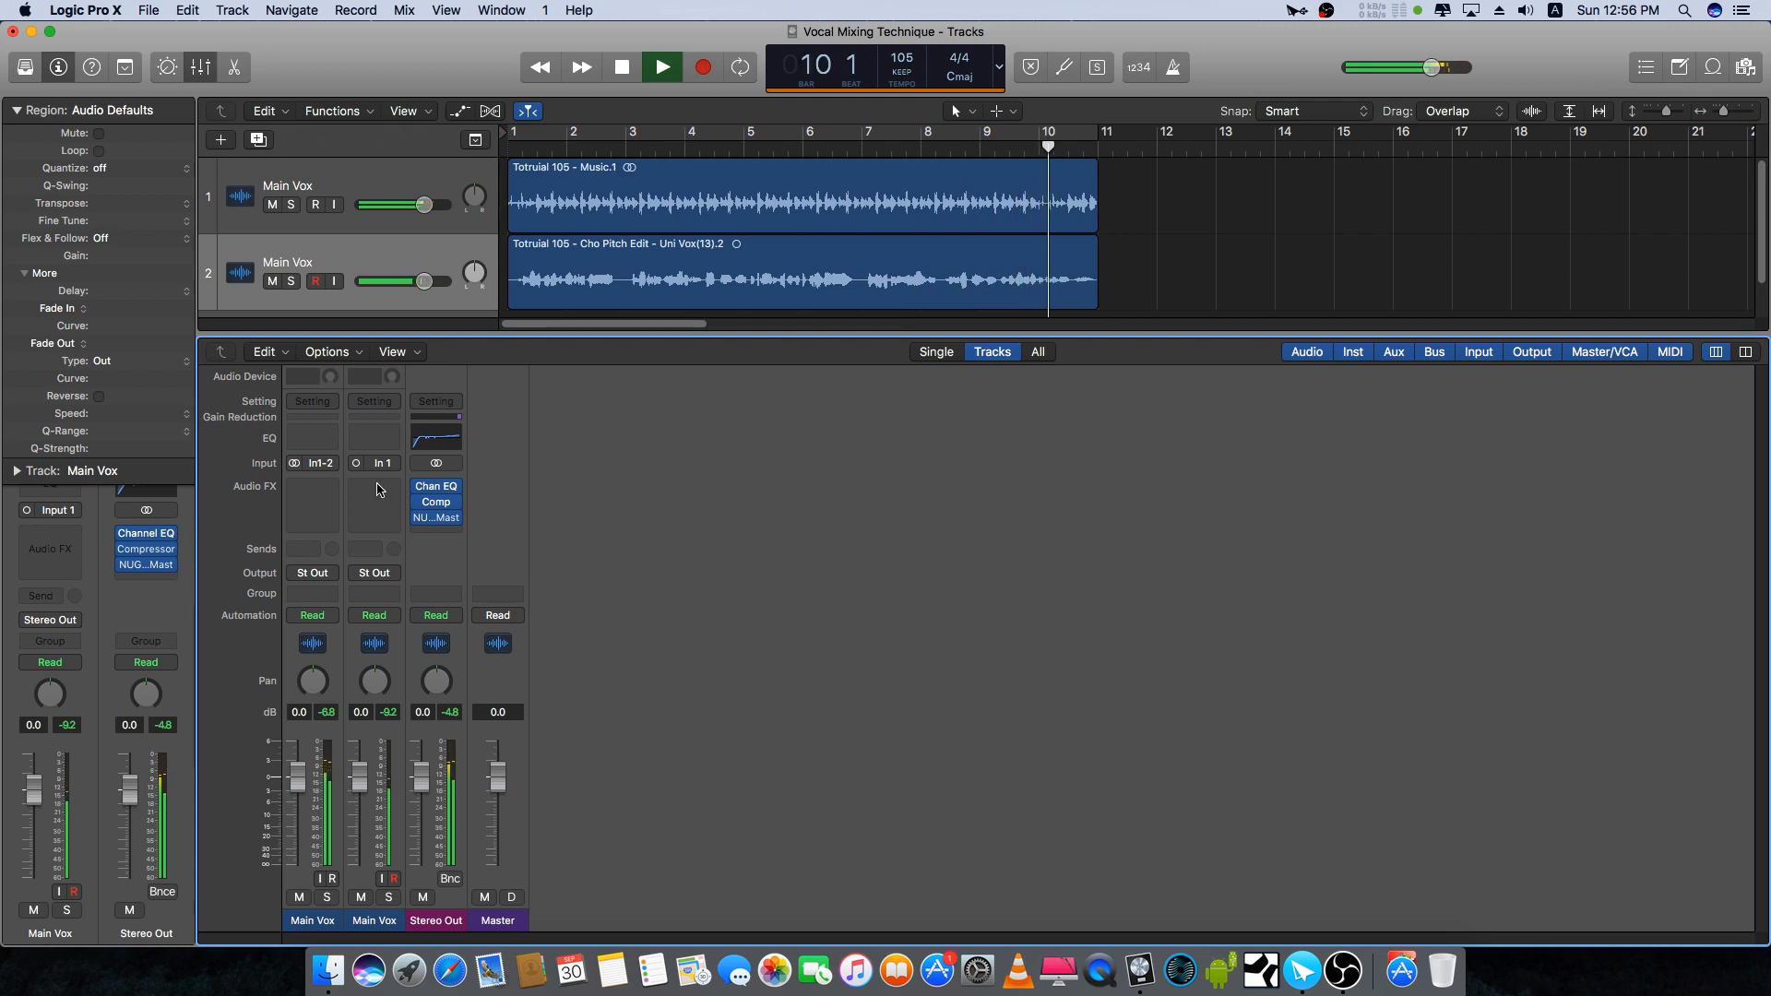
Step: Meter playback with NUGEN MasterCheck on Stereo Out, reading about -19 LKFS
left_click(620, 67)
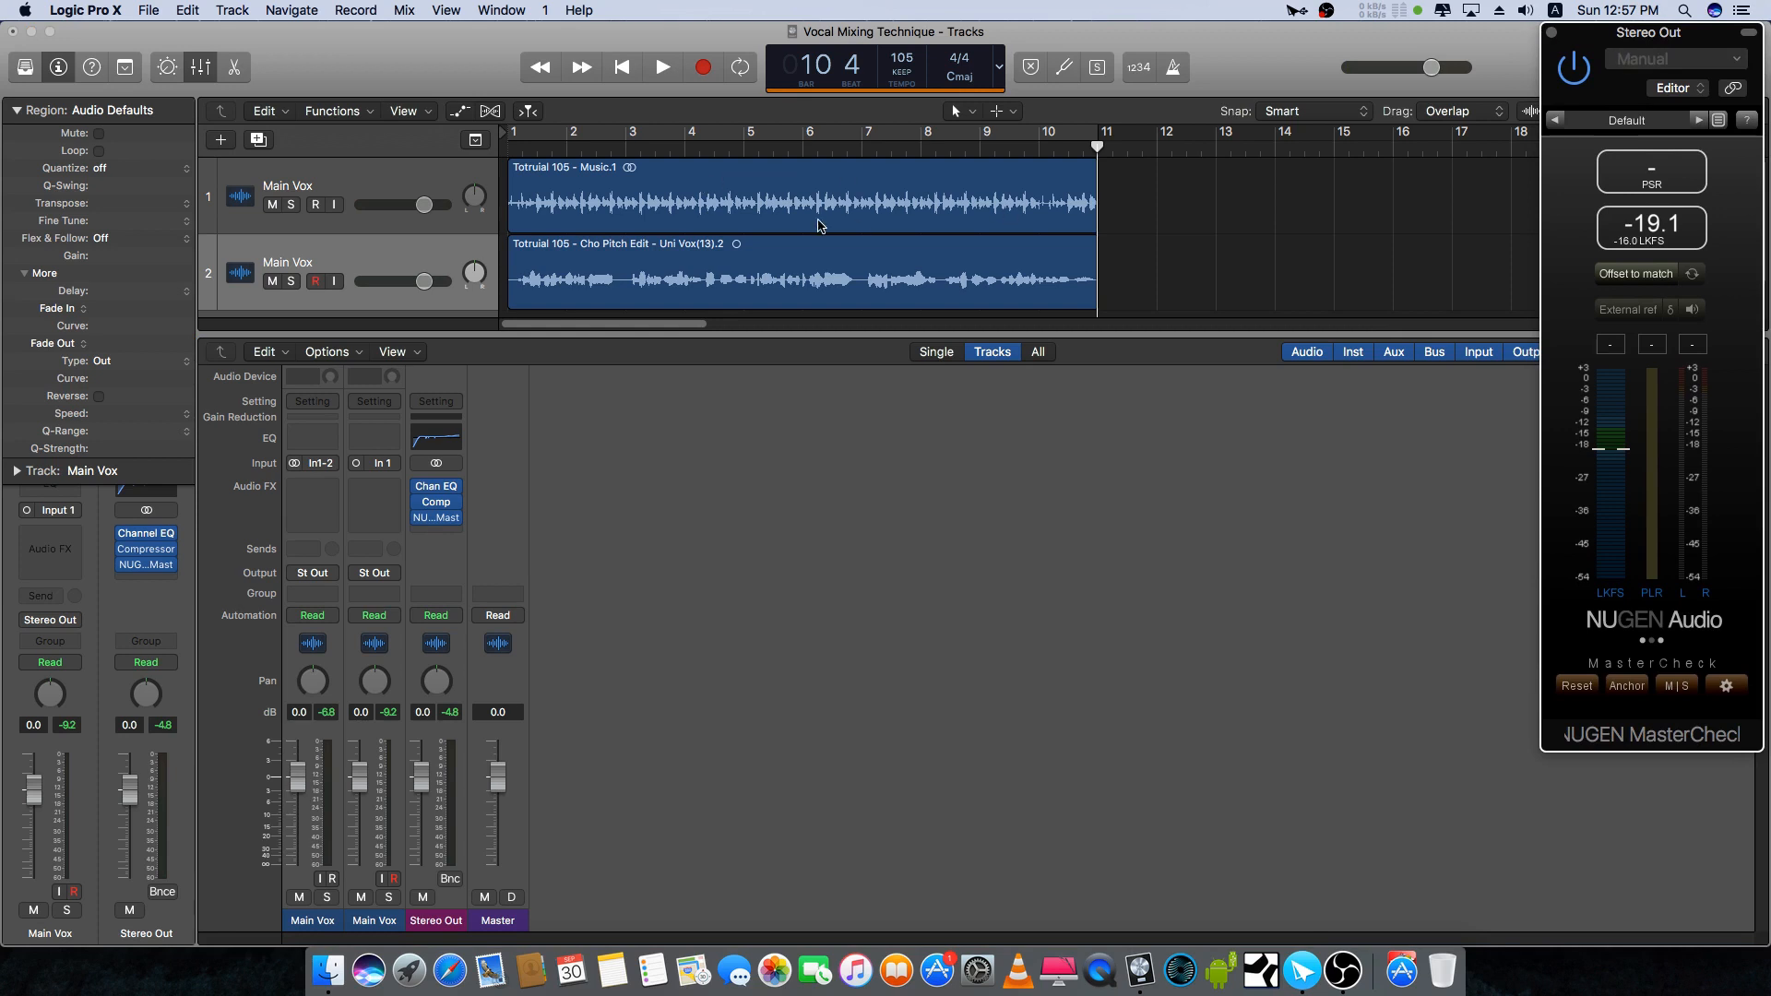
mouse_move(1700, 411)
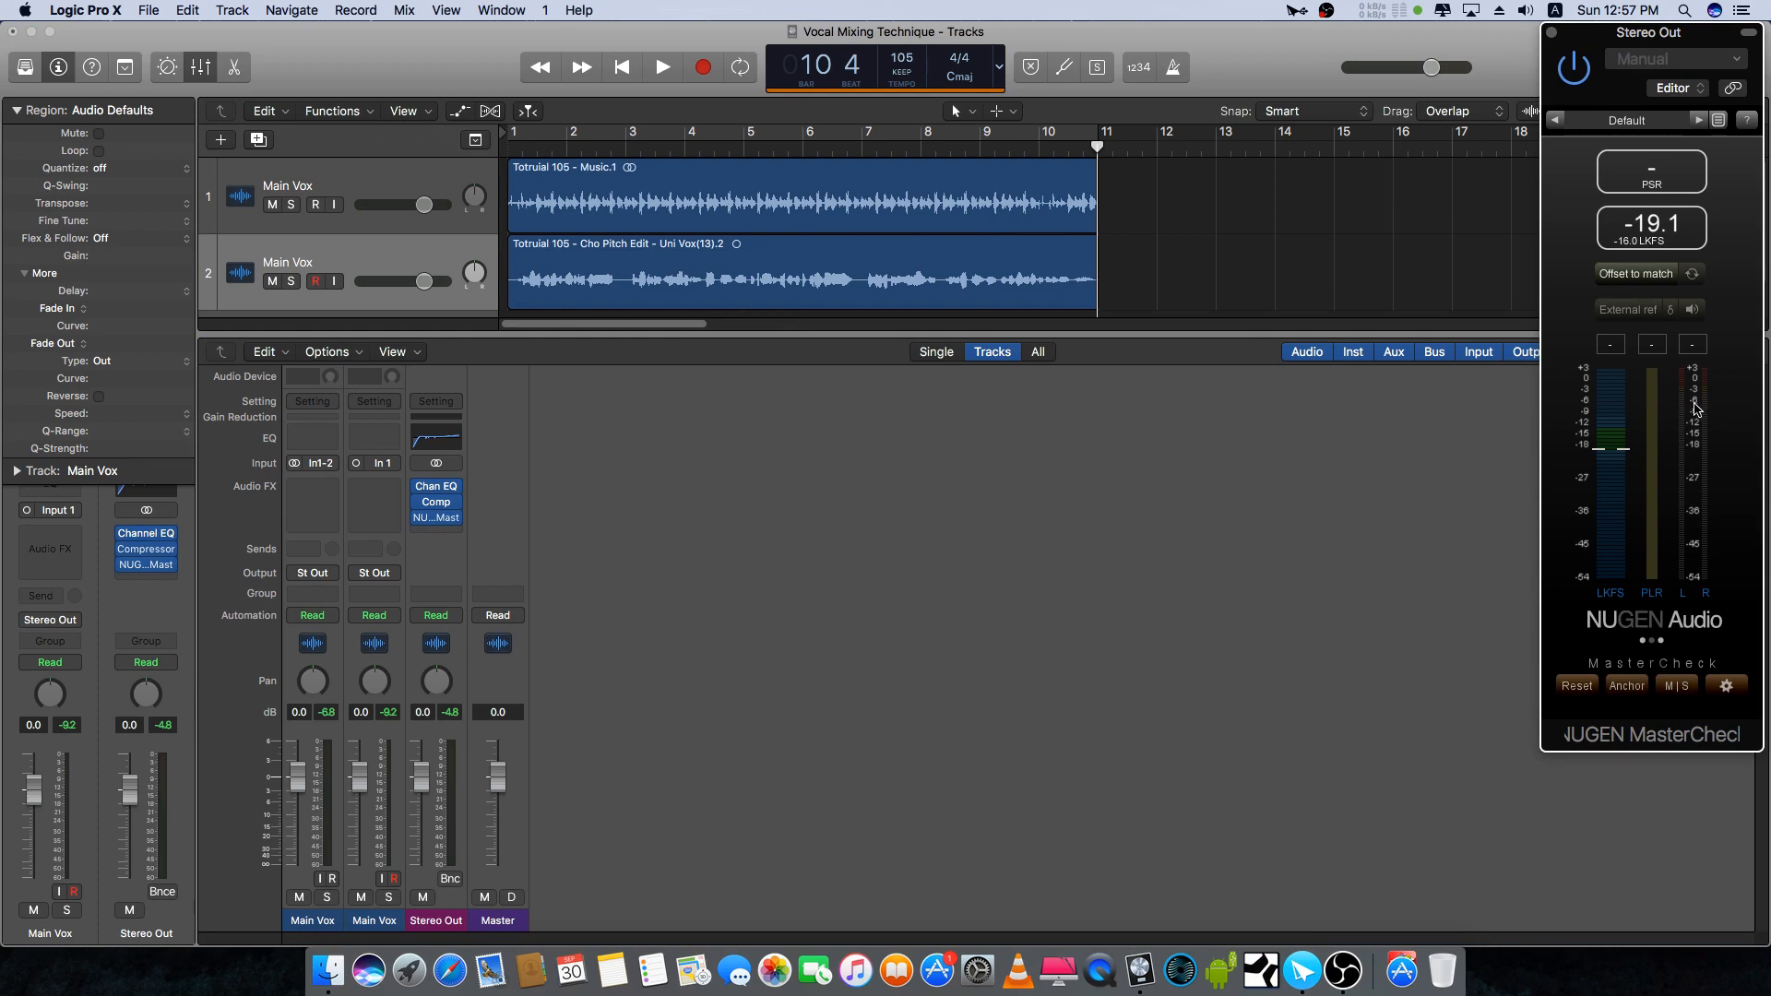
mouse_move(1096, 415)
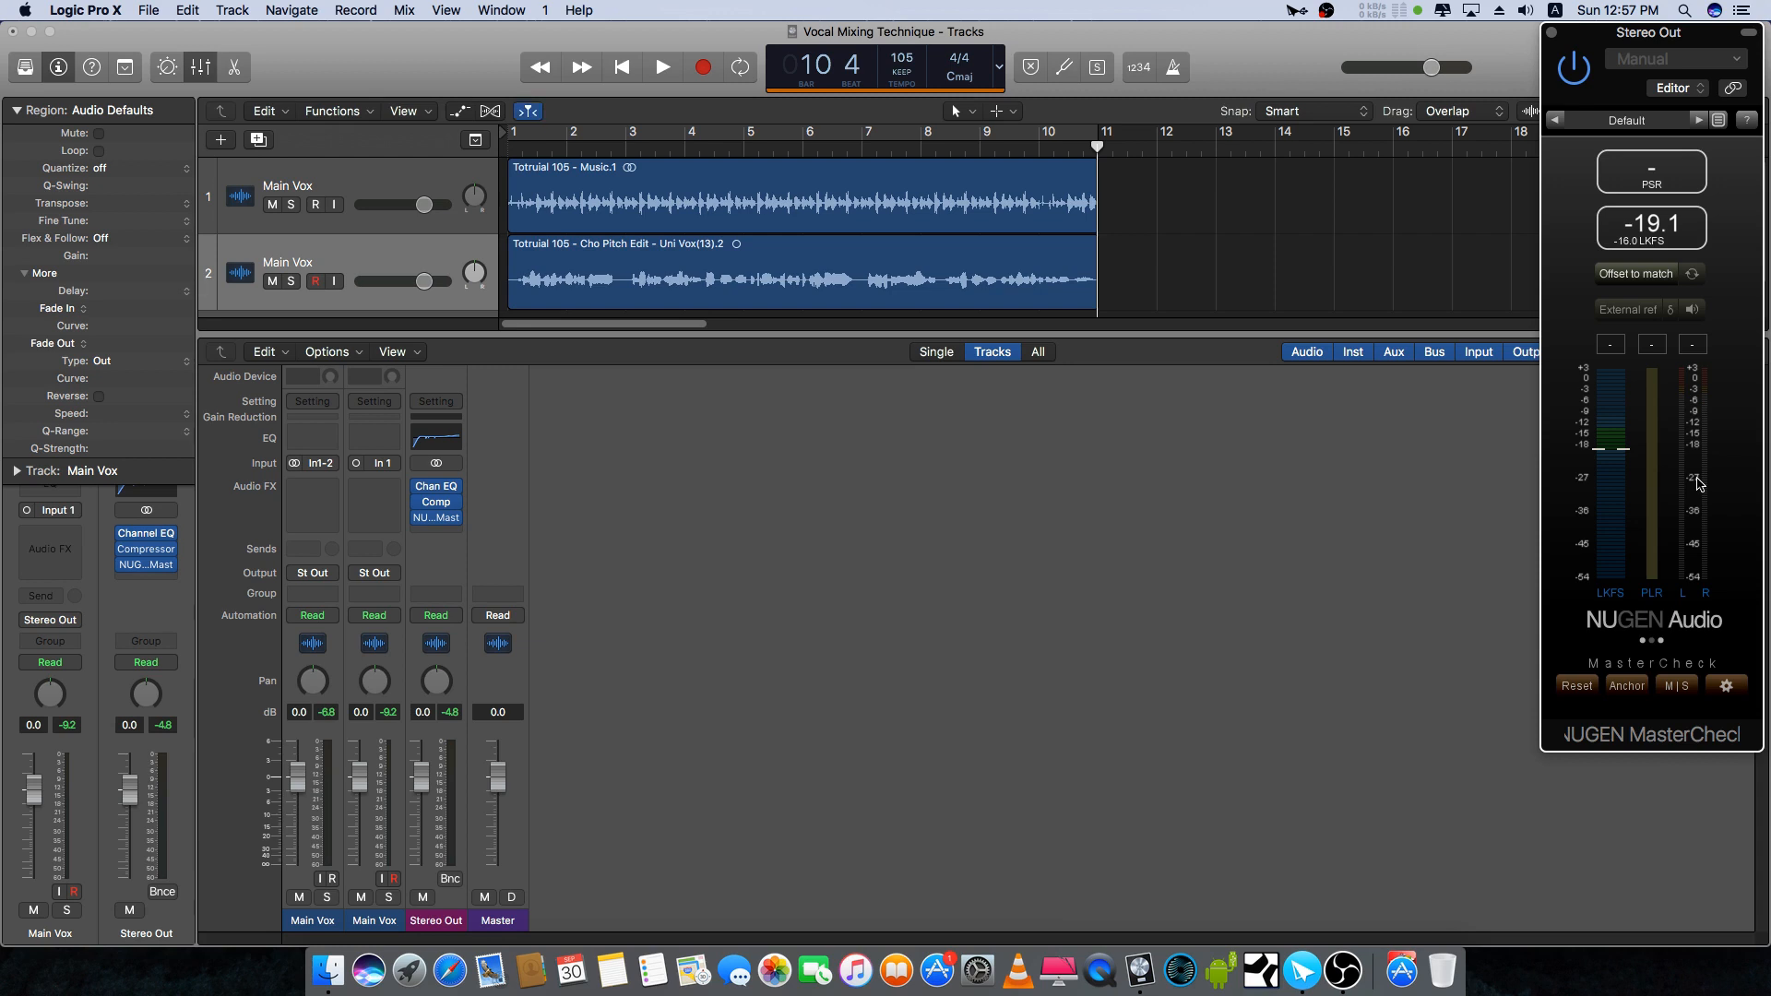
left_click(661, 67)
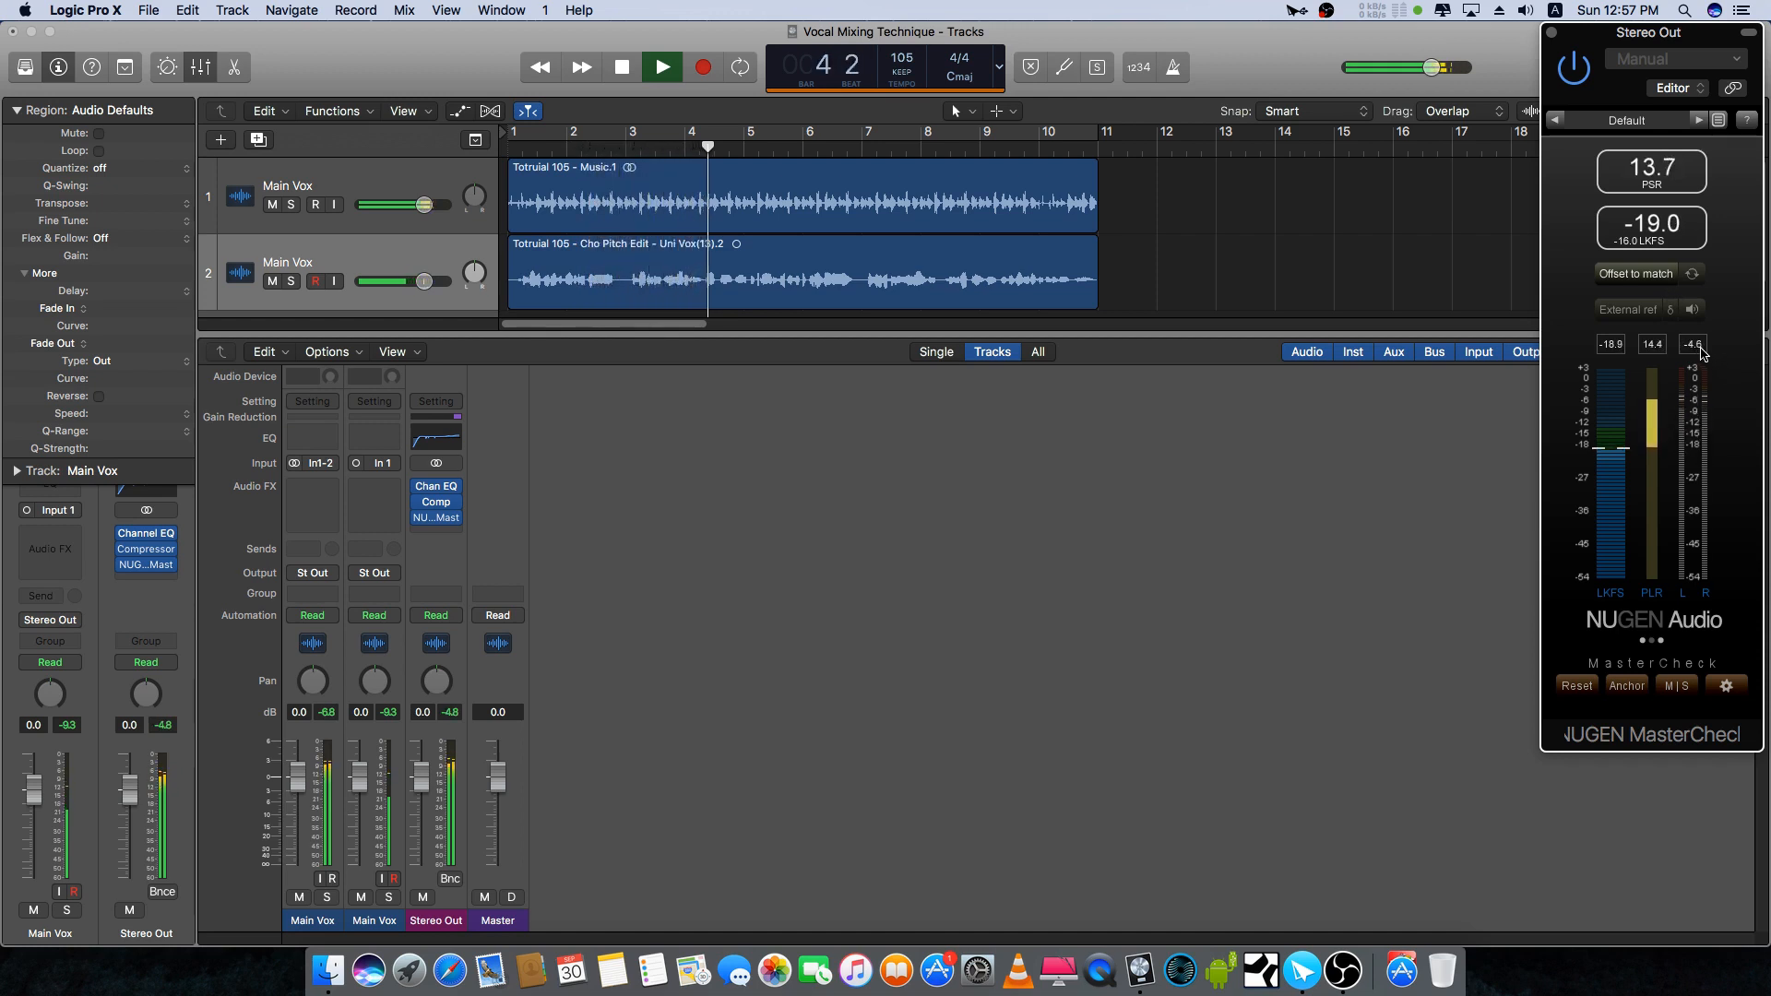
left_click(620, 67)
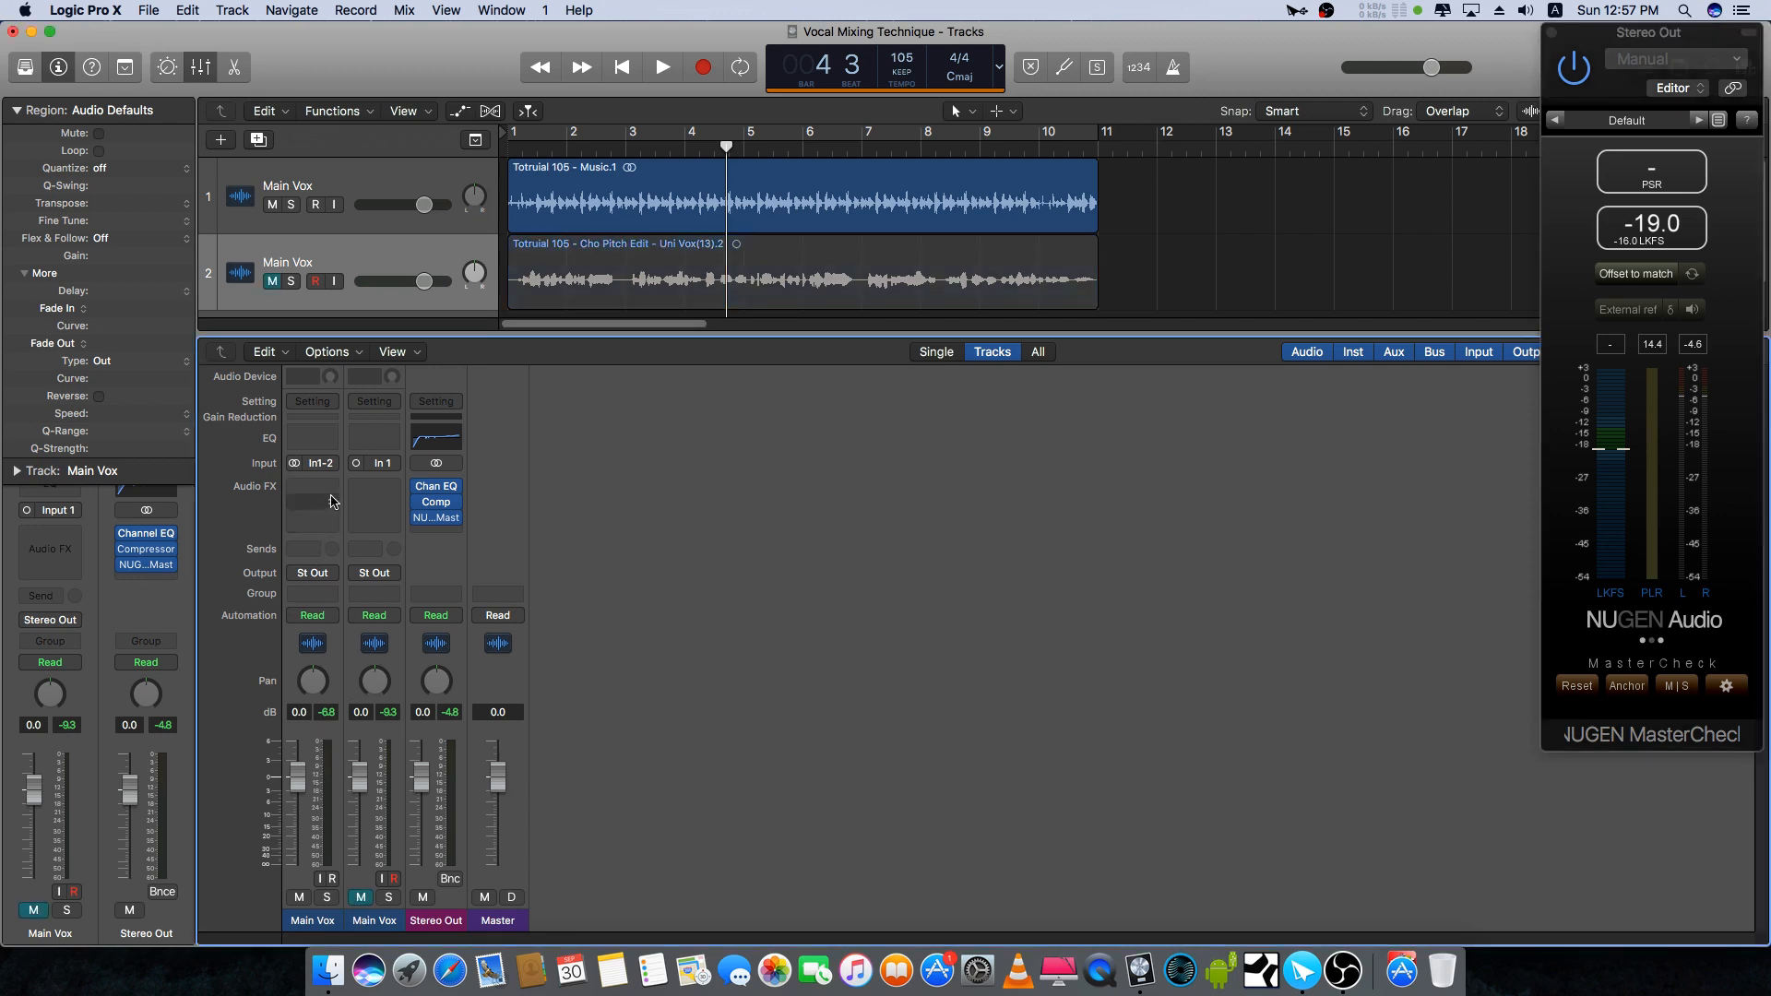
Step: Insert a stereo Utility > Gain plug-in on the first Main Vox channel
left_click(312, 502)
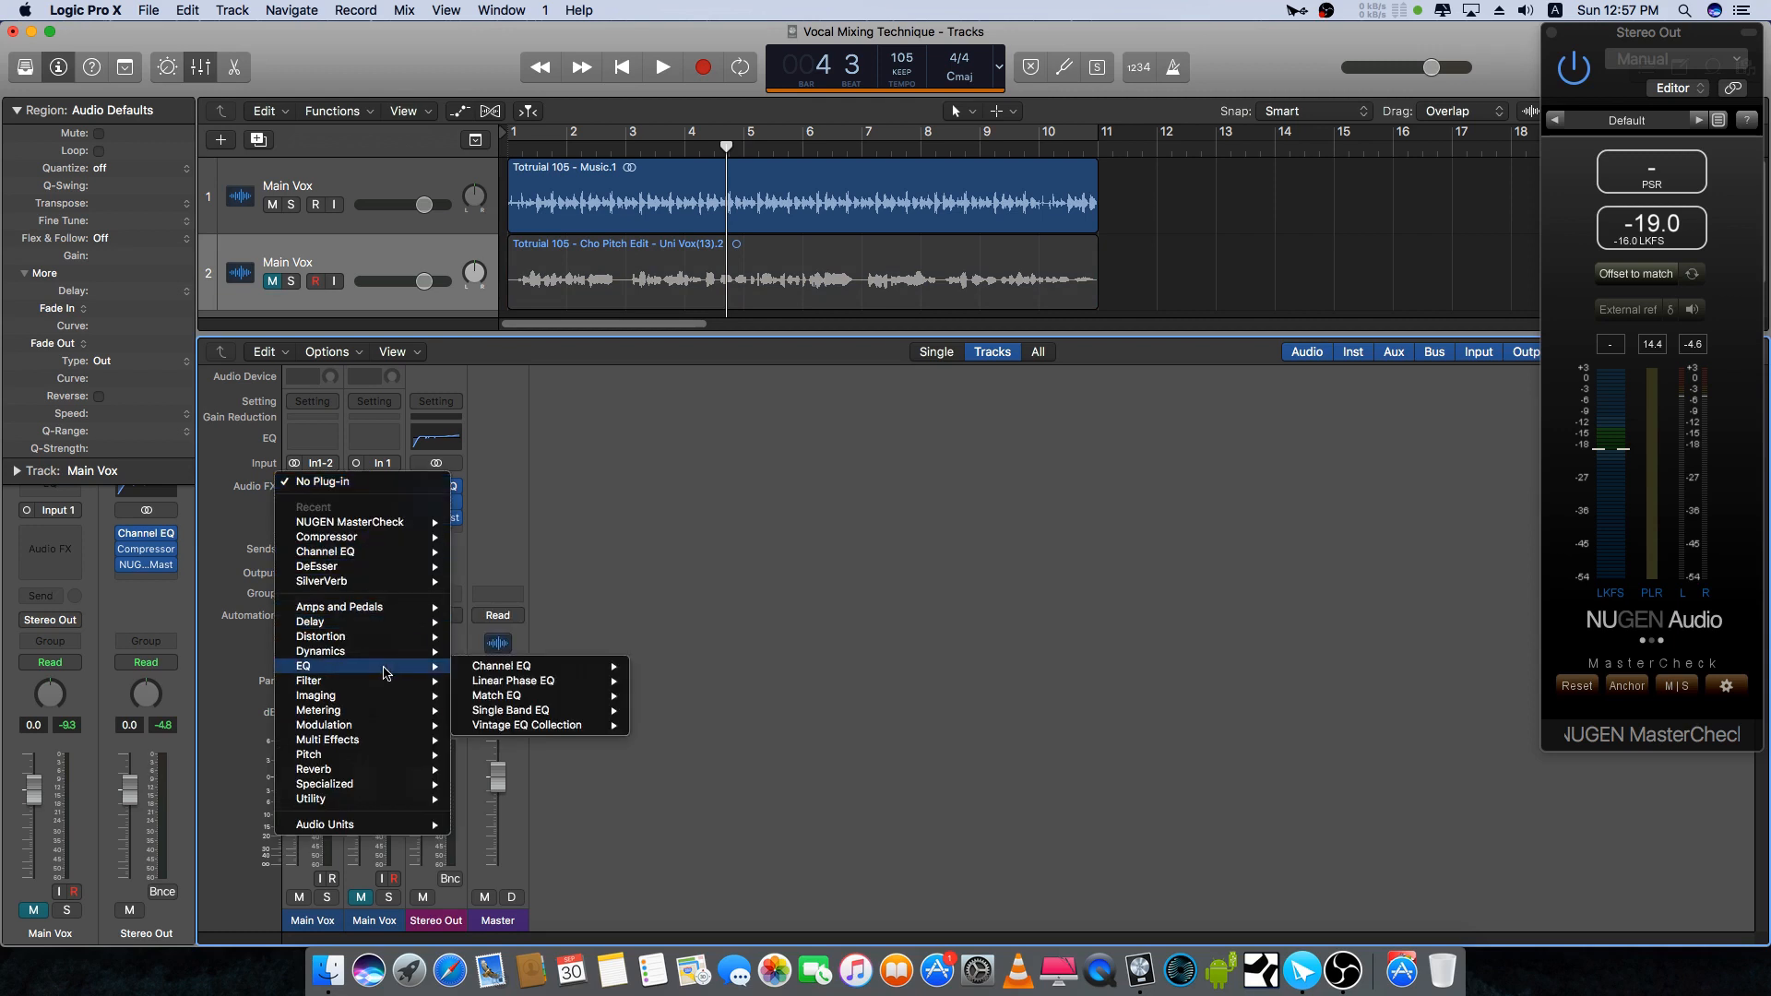
mouse_move(321, 651)
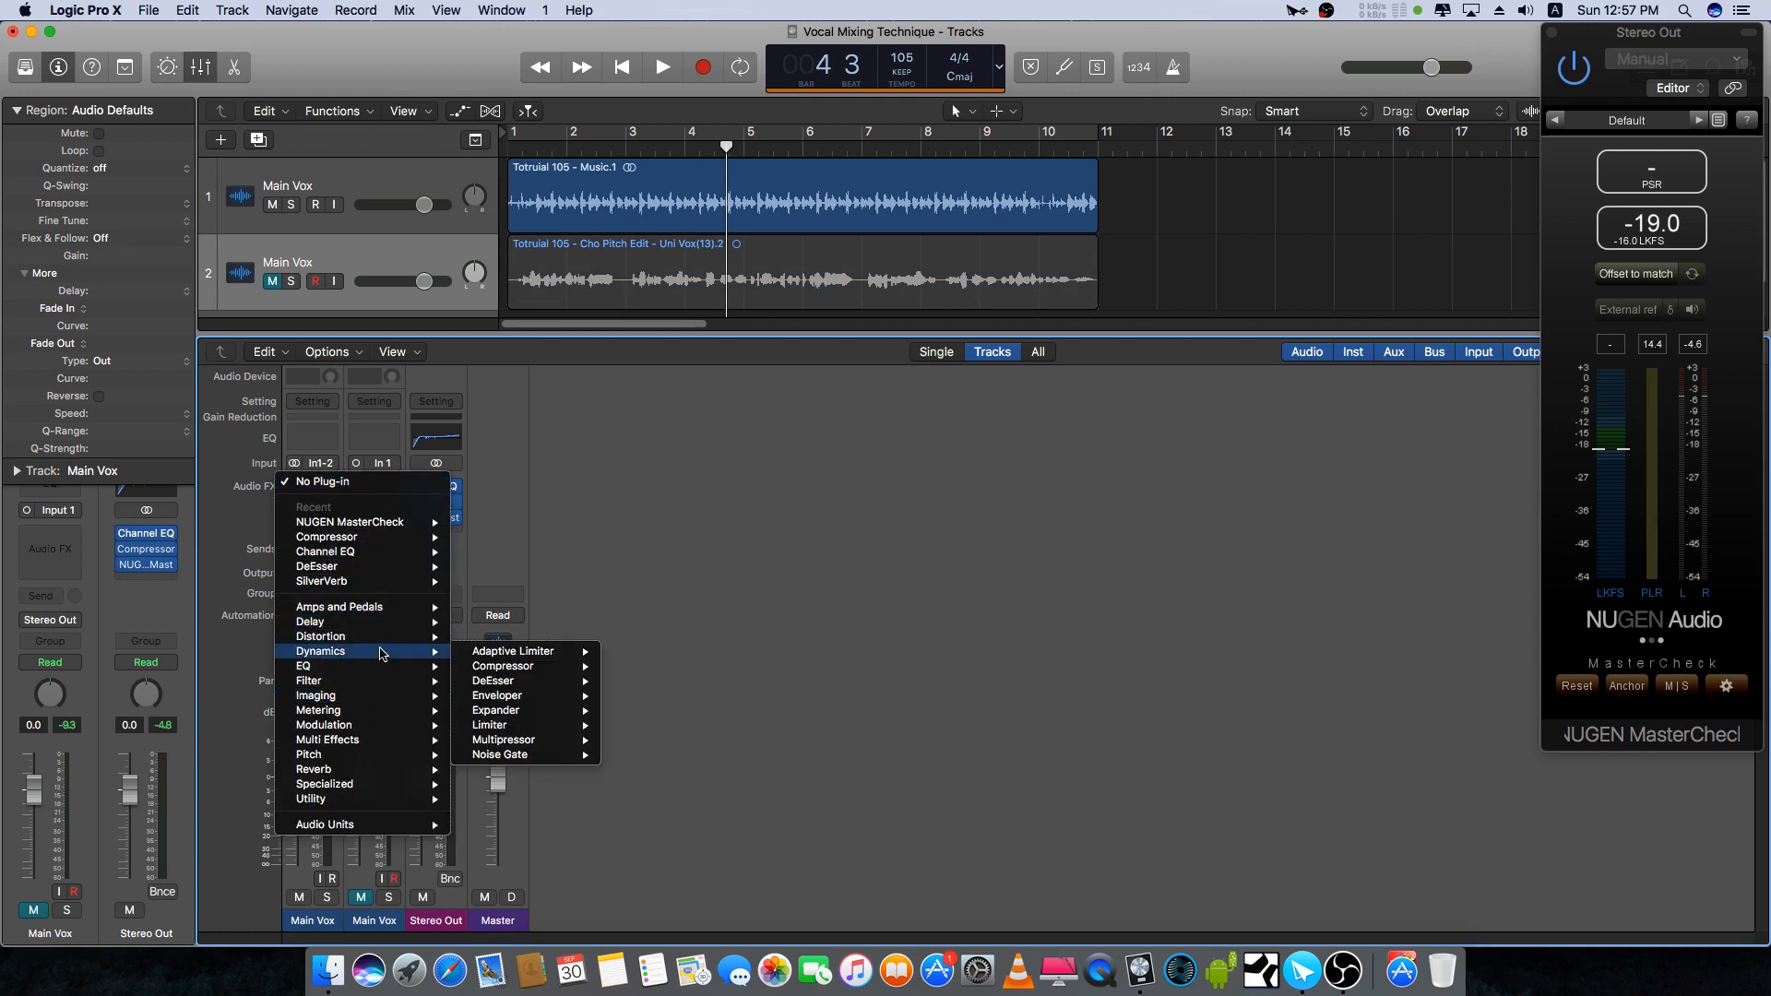
mouse_move(321, 799)
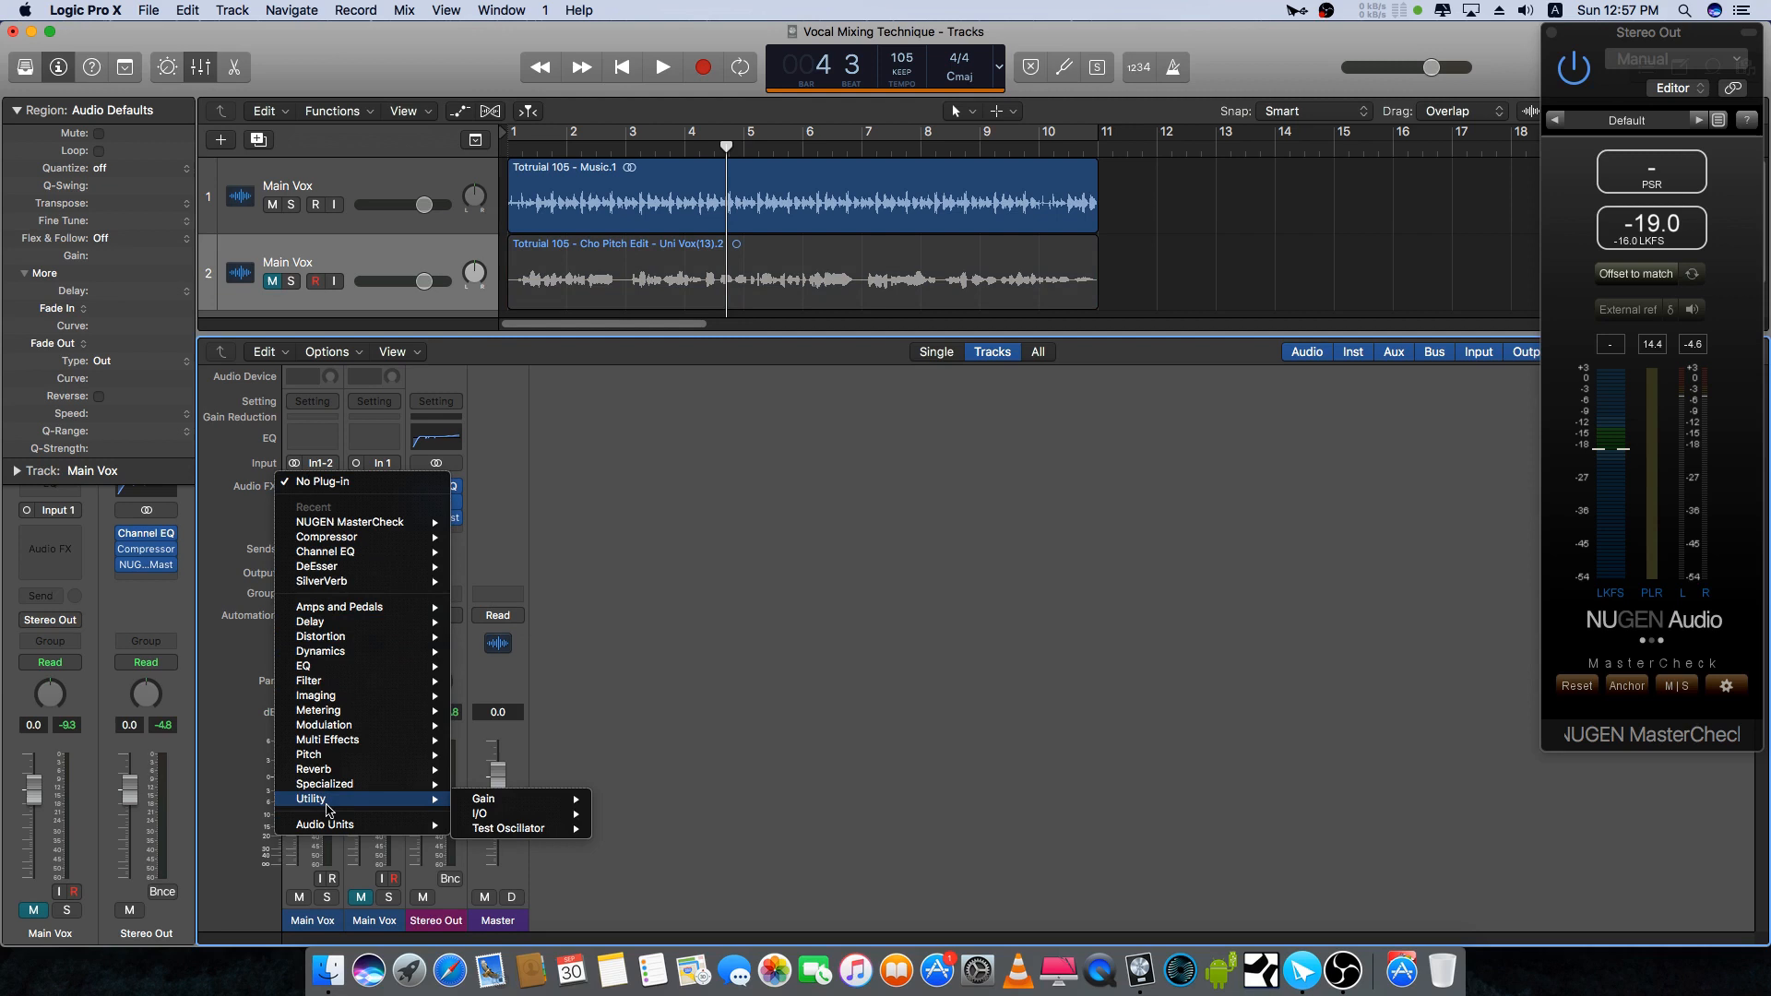
mouse_move(483, 799)
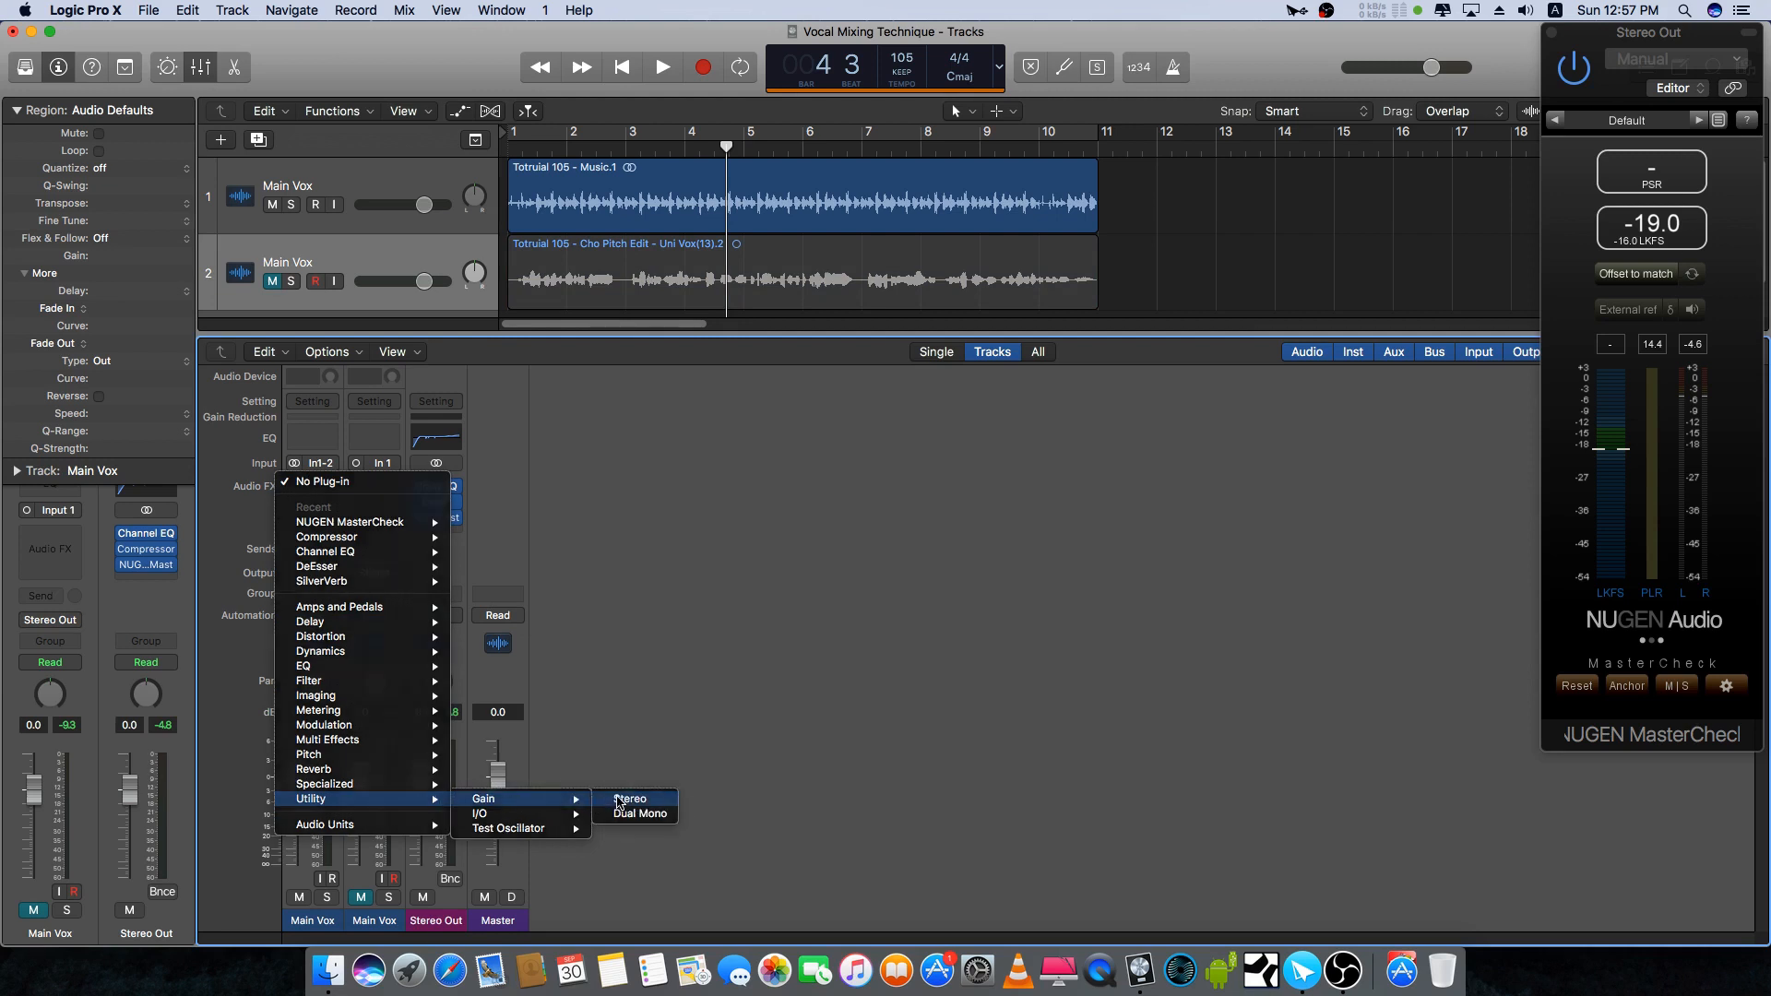
left_click(629, 799)
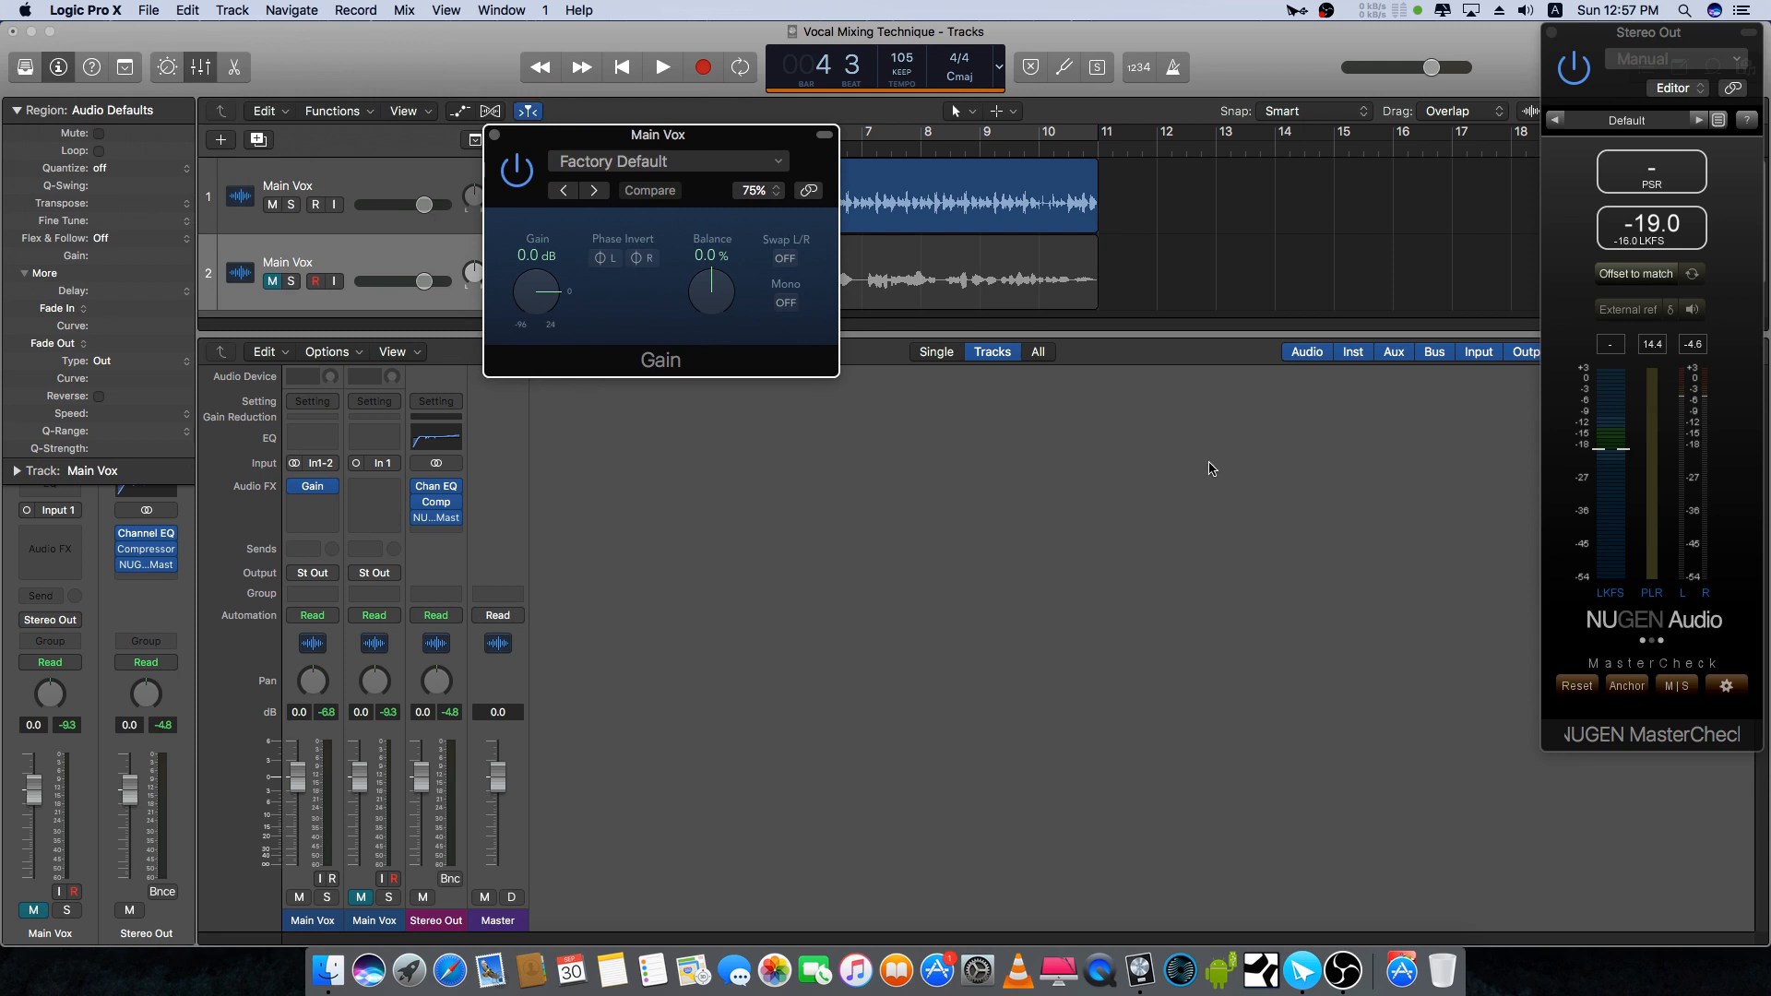
Step: Set the first Main Vox Gain to about -1.6 dB and audition, MasterCheck near -23 LKFS
left_click(660, 66)
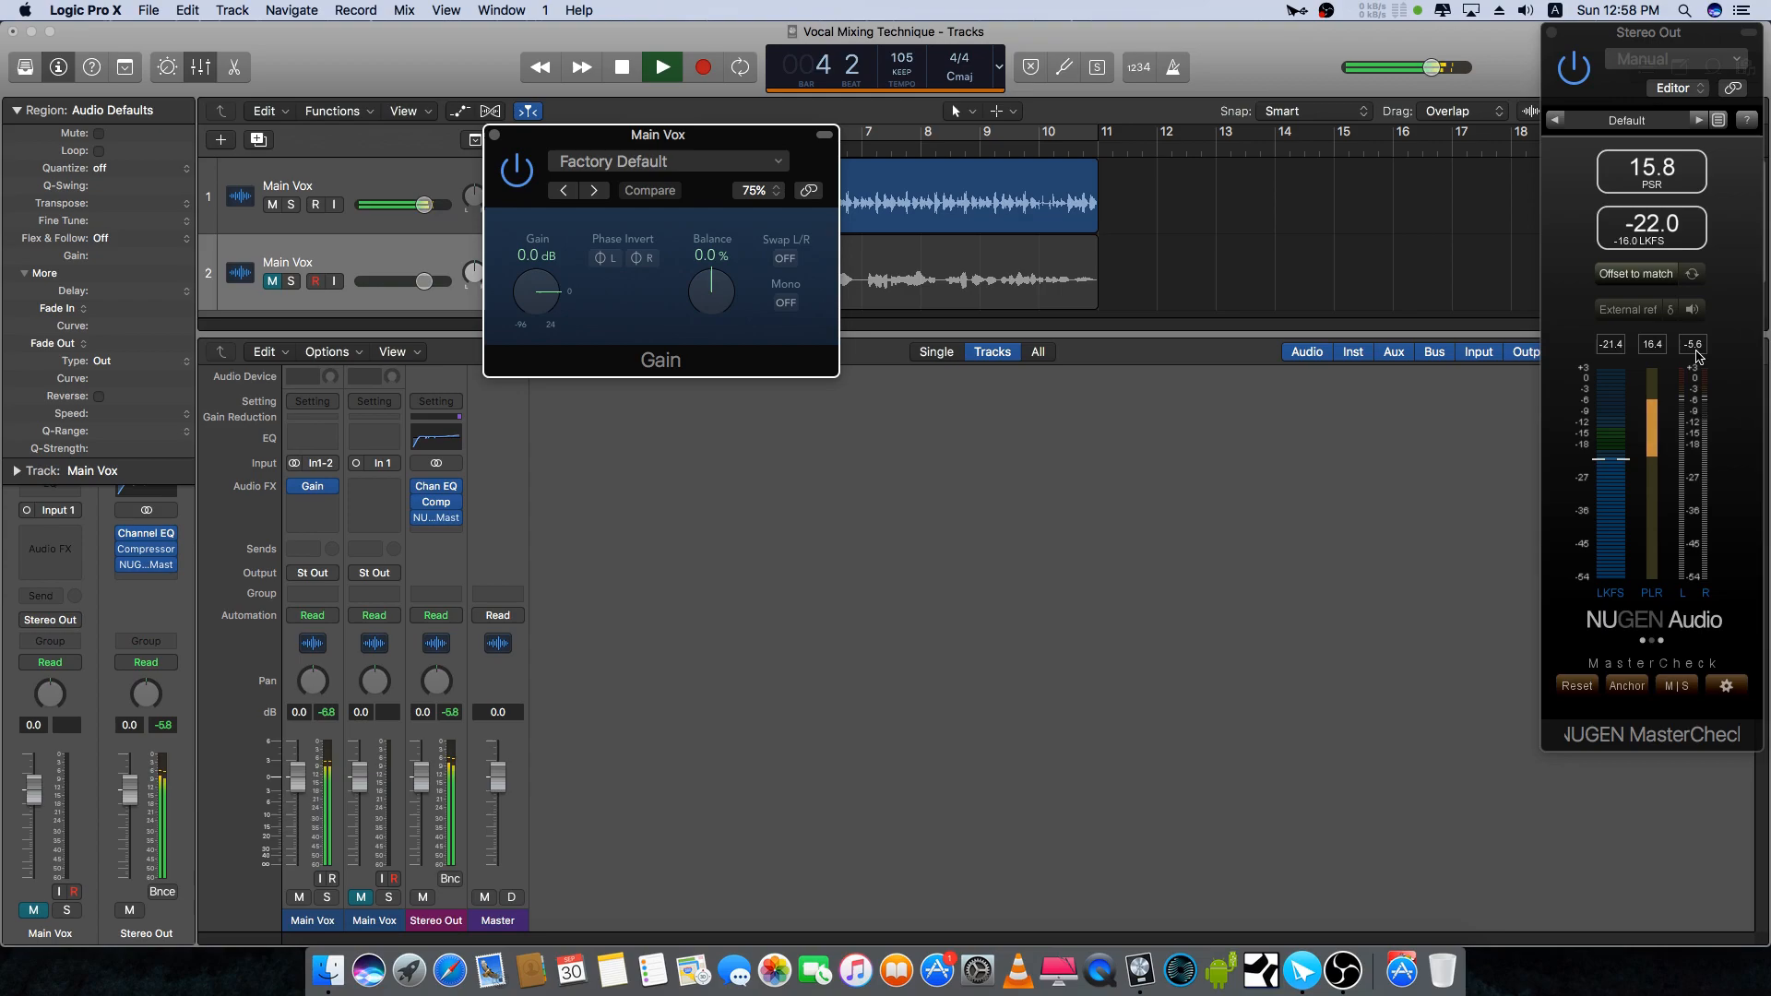
left_click(660, 66)
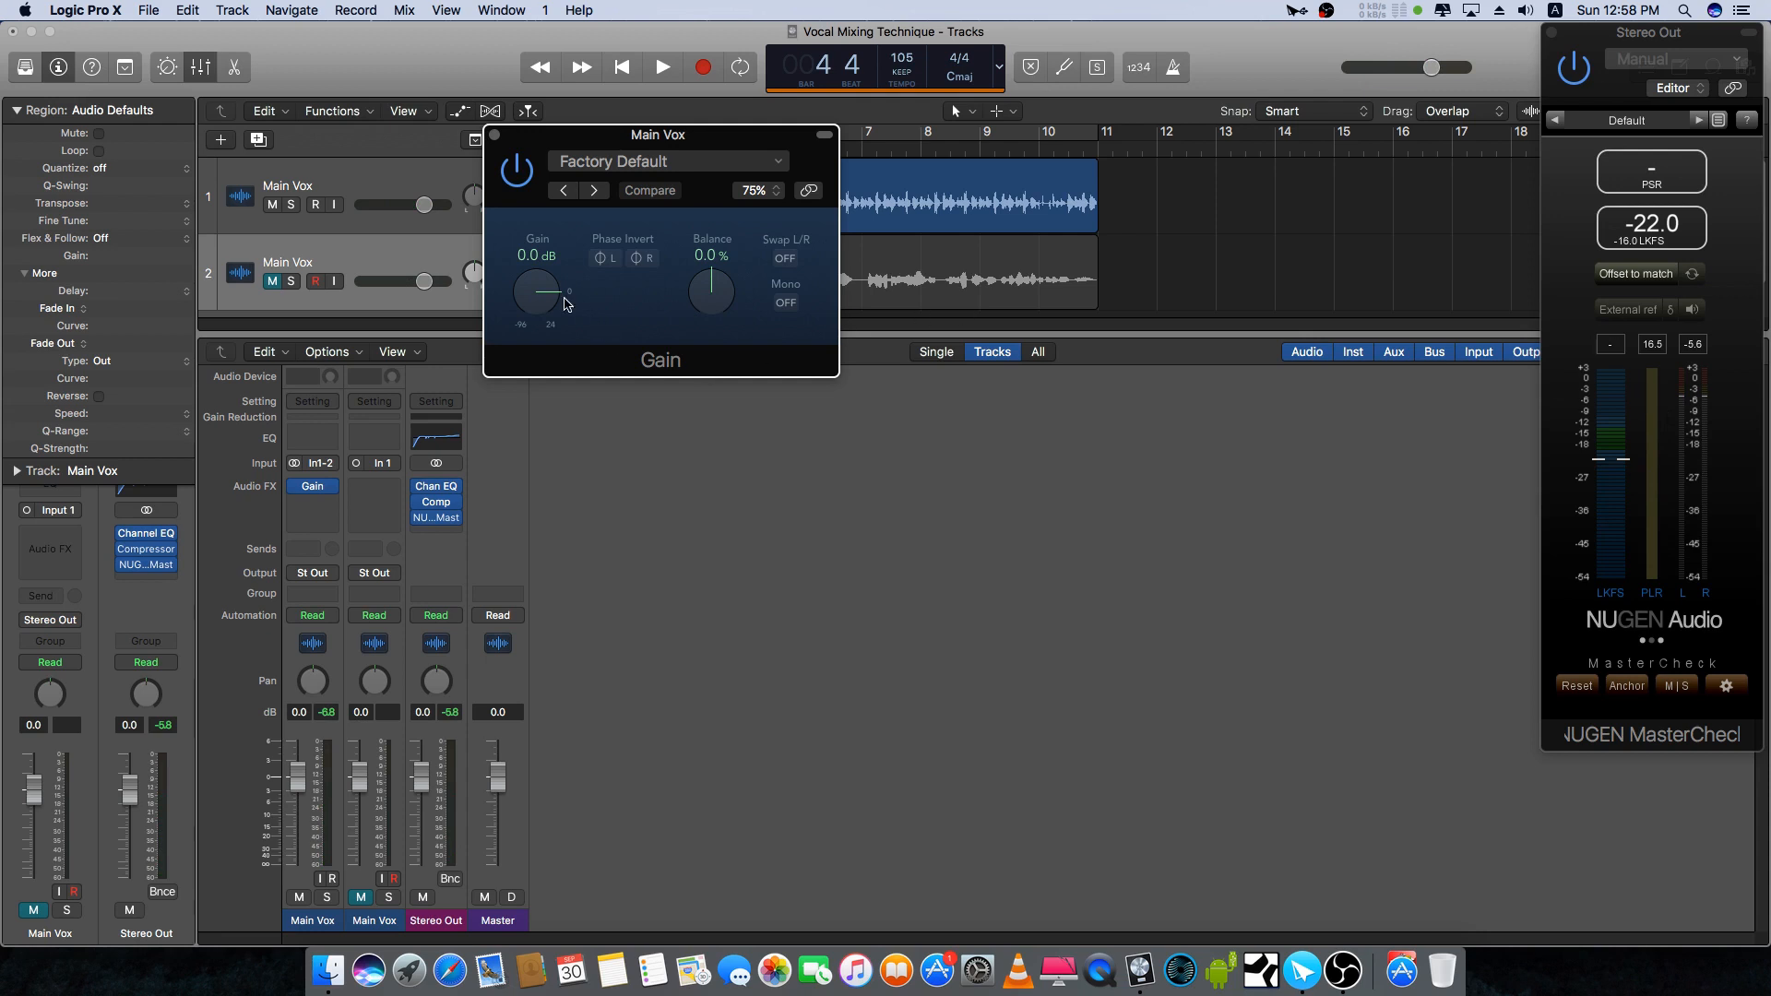
left_click_drag(551, 292, 548, 309)
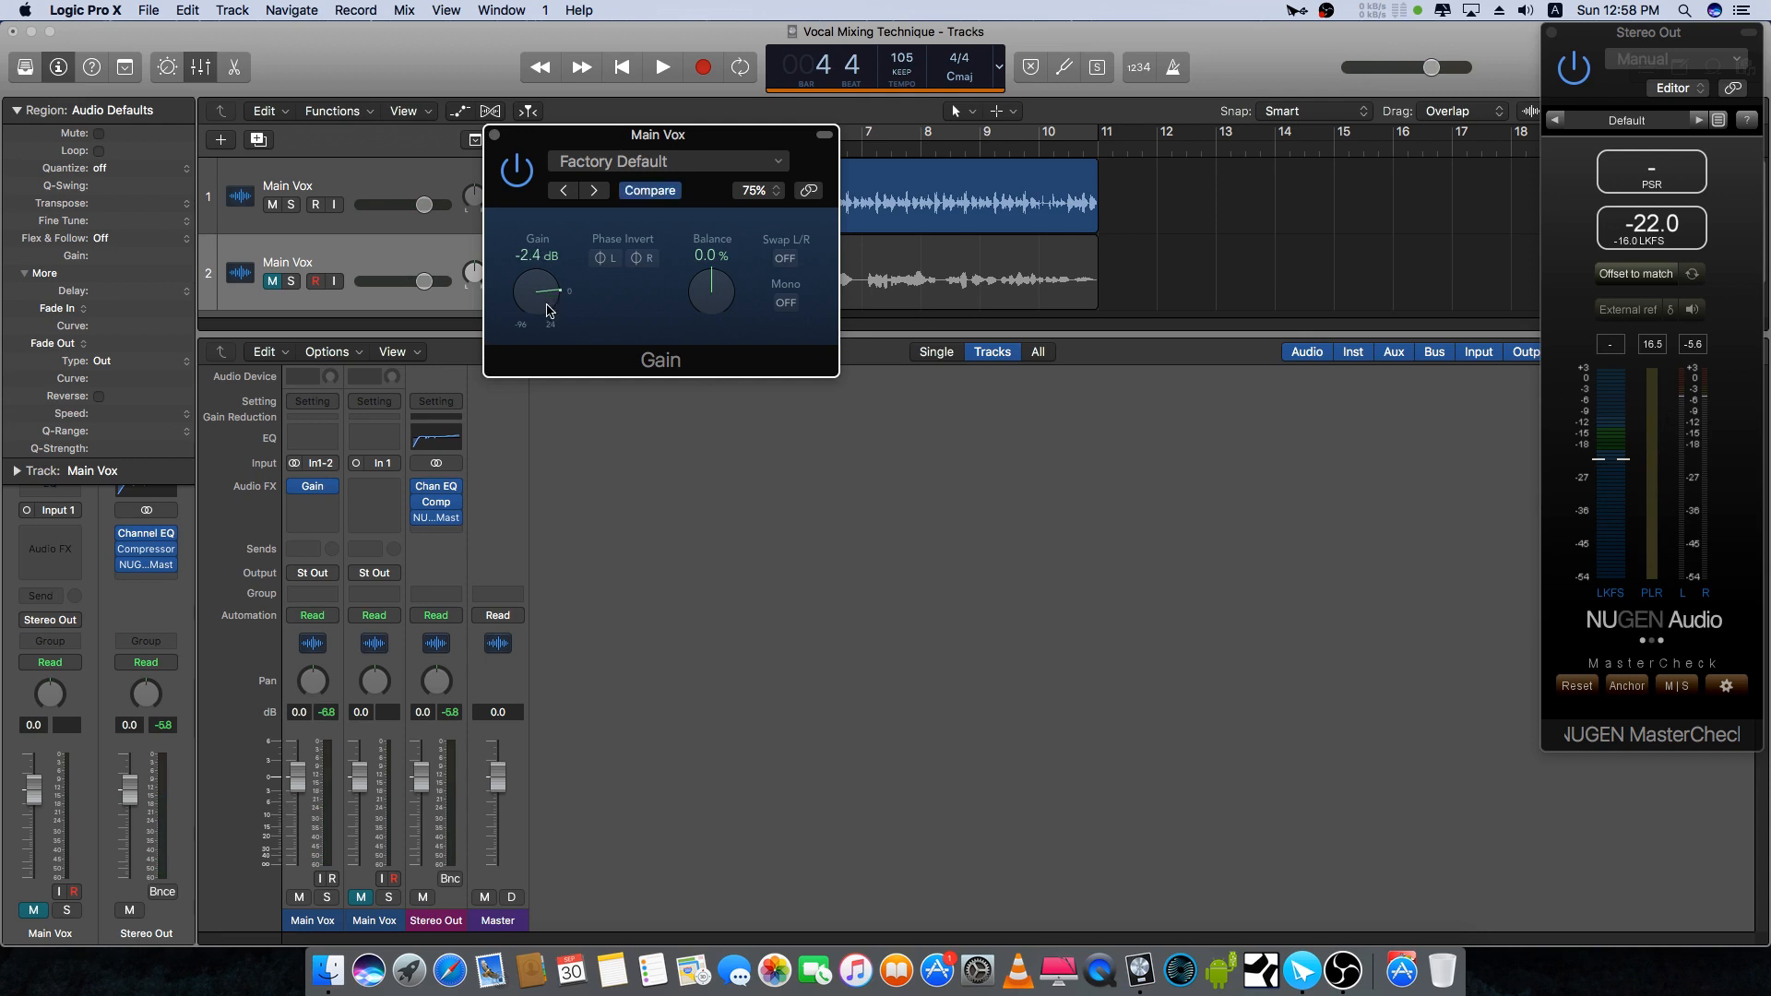
left_click_drag(537, 291, 540, 282)
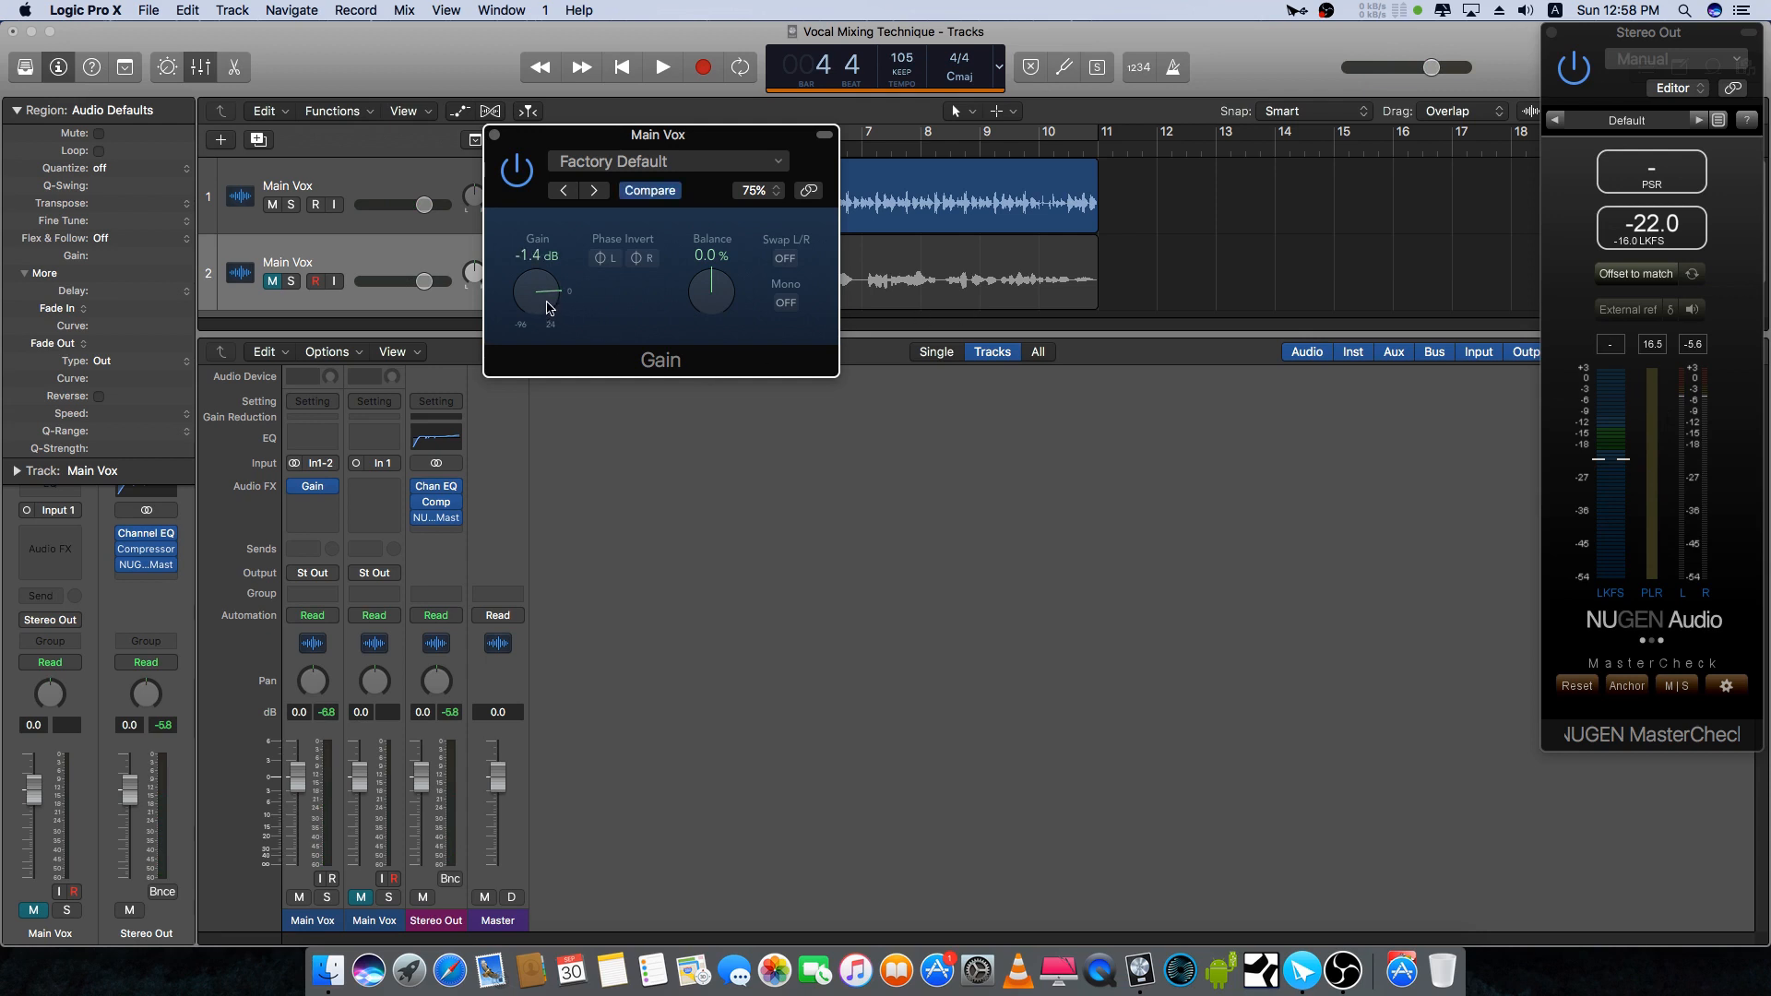
left_click_drag(548, 299, 548, 315)
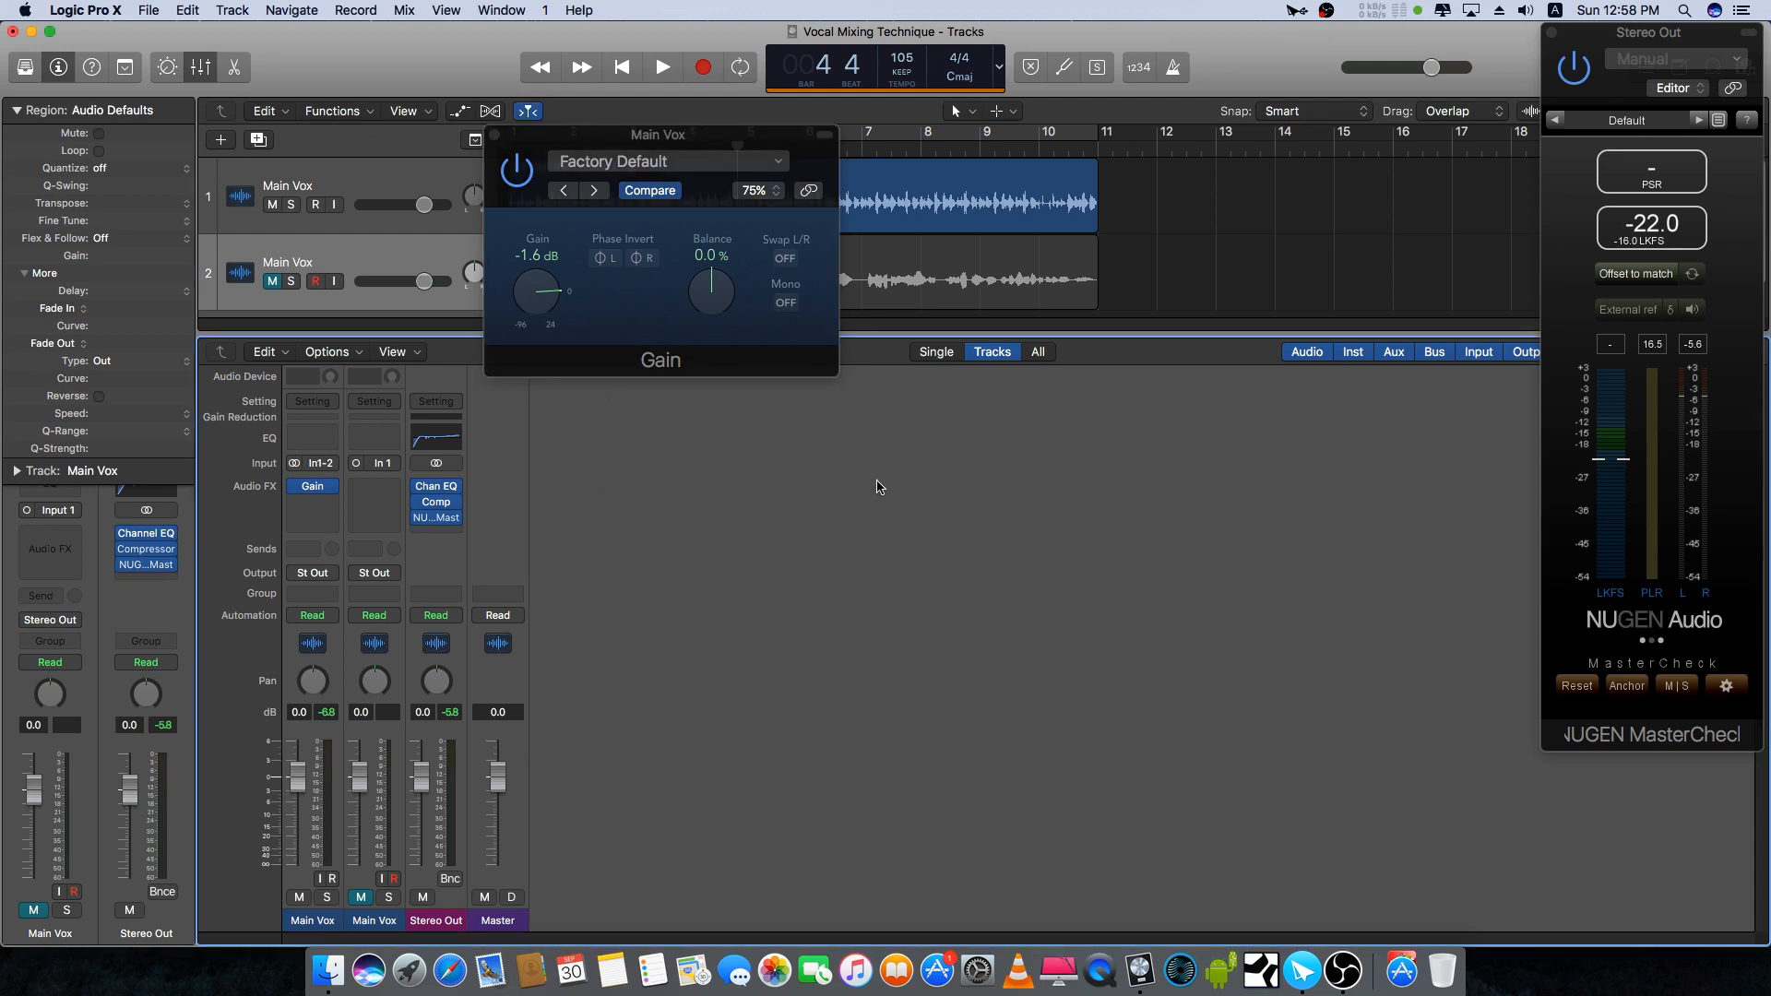
left_click(662, 66)
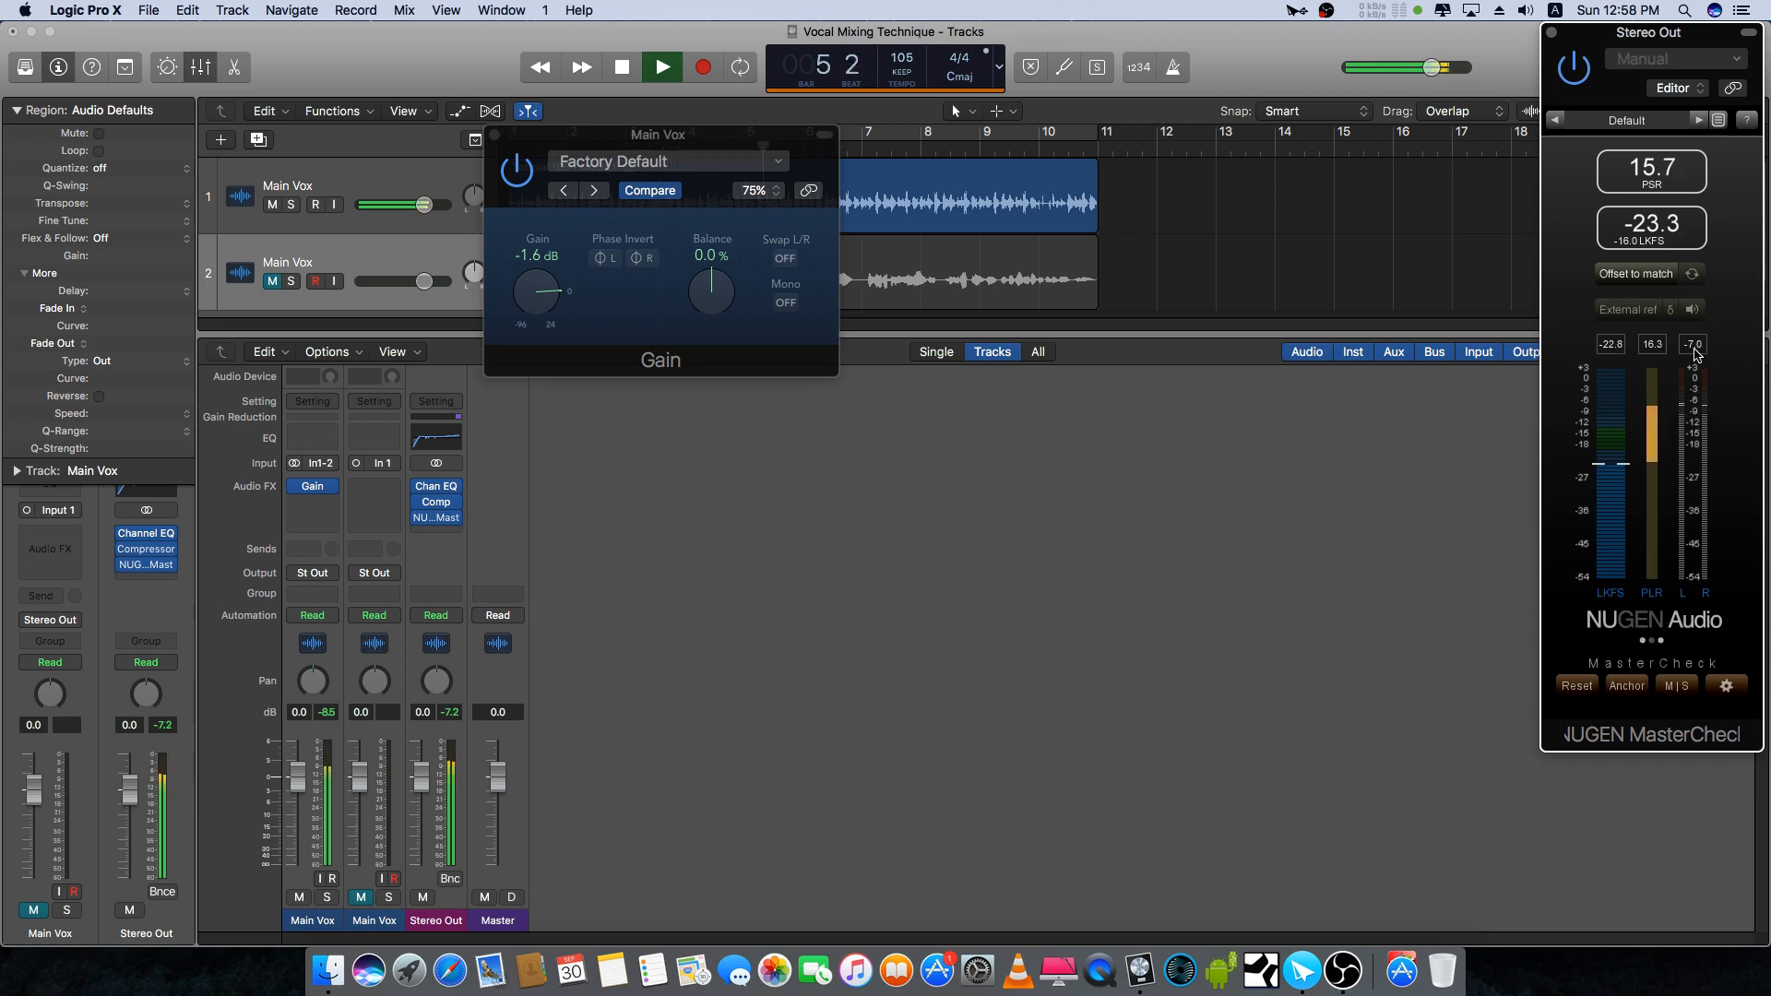
left_click(620, 67)
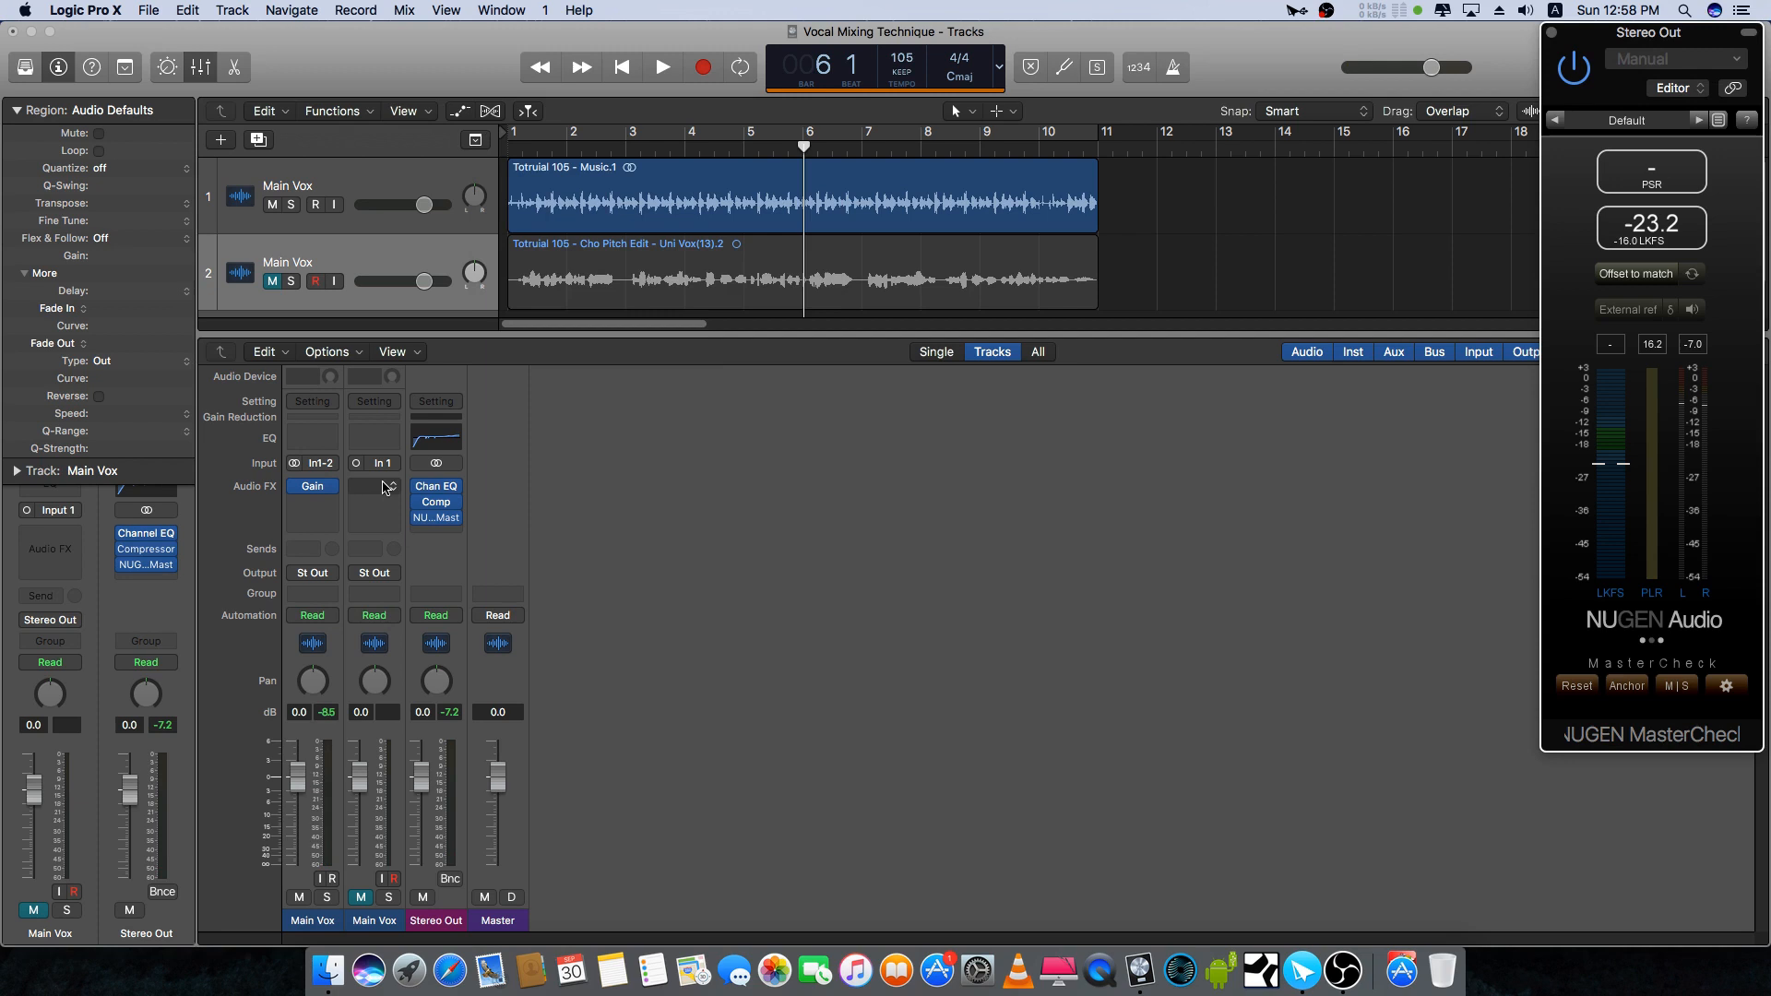
Step: Unmute the second Main Vox and play both vocals together, reading about -19.6 LKFS
left_click(528, 109)
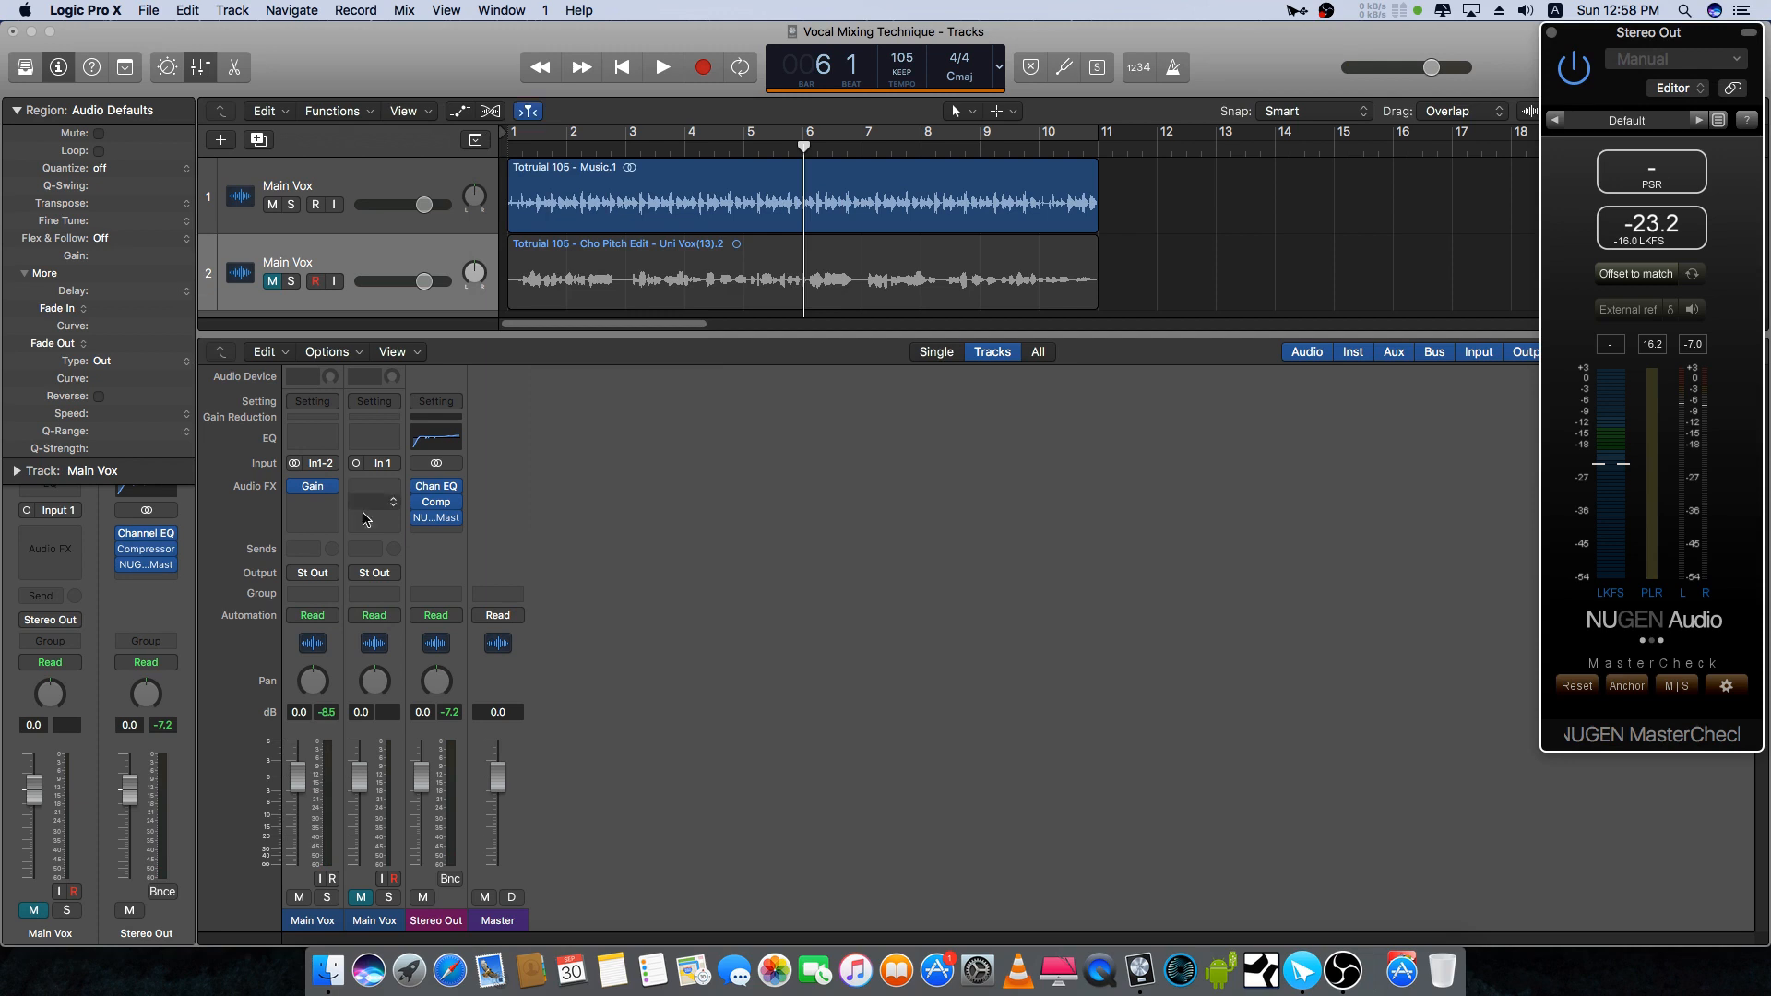
left_click(661, 66)
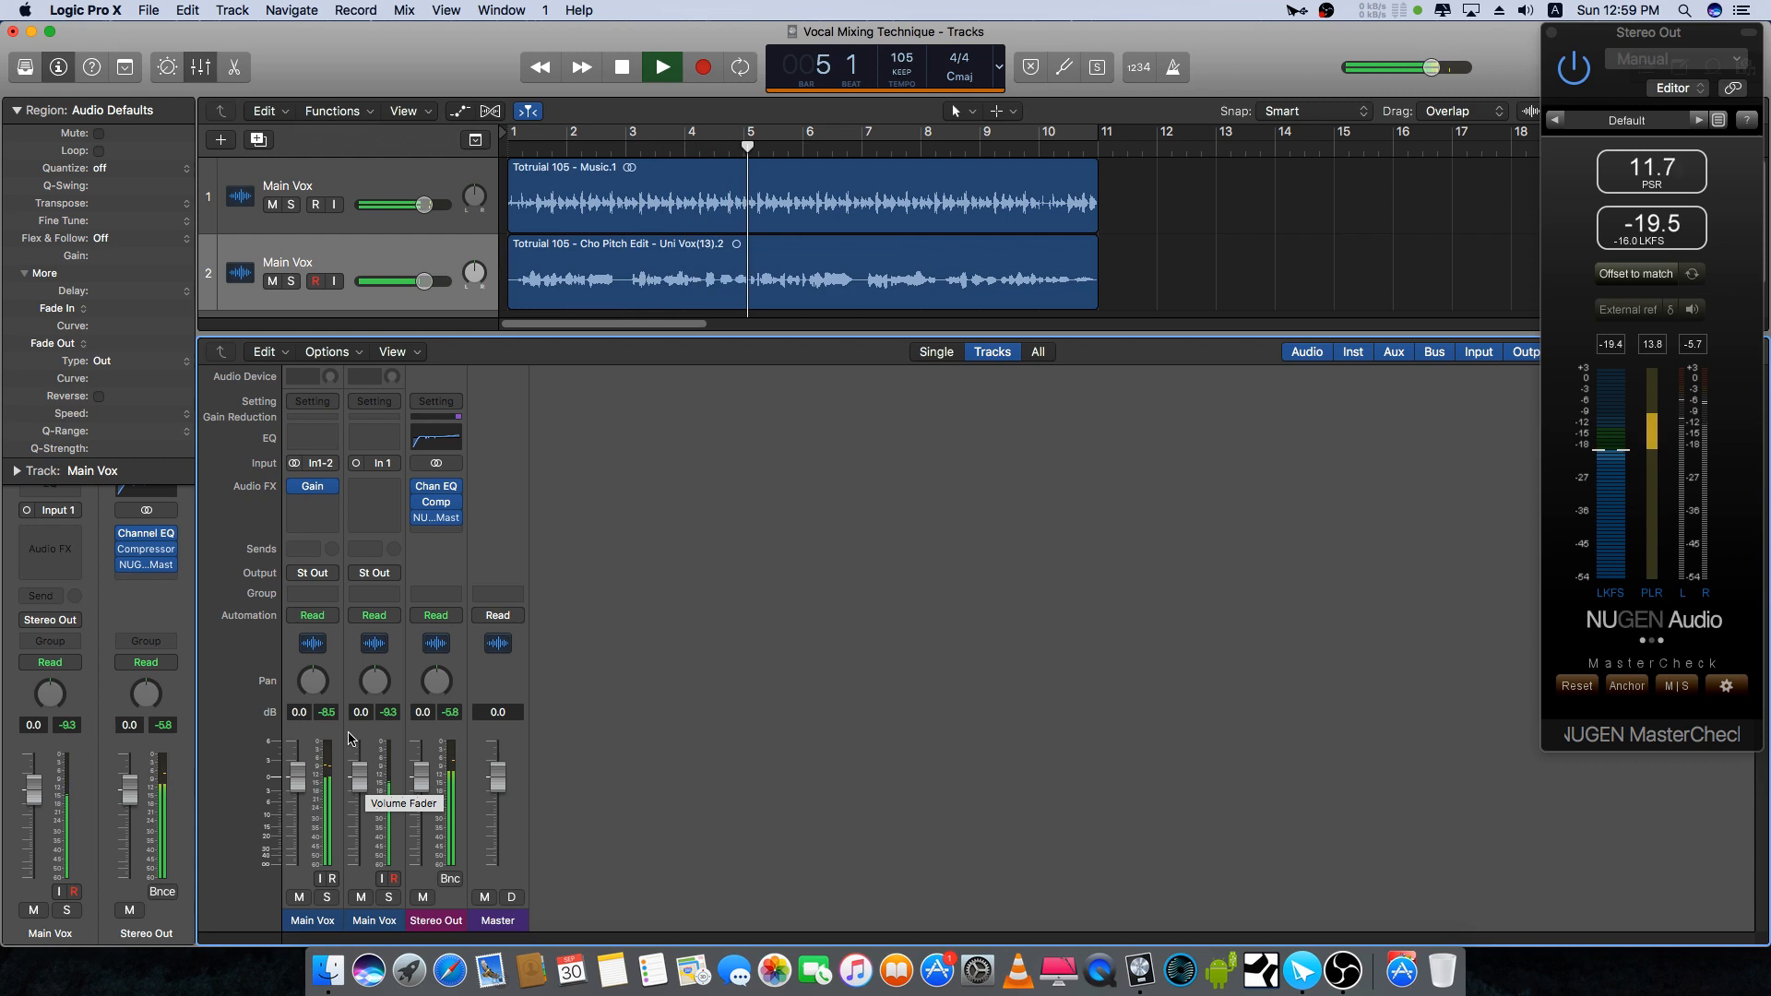
left_click(620, 66)
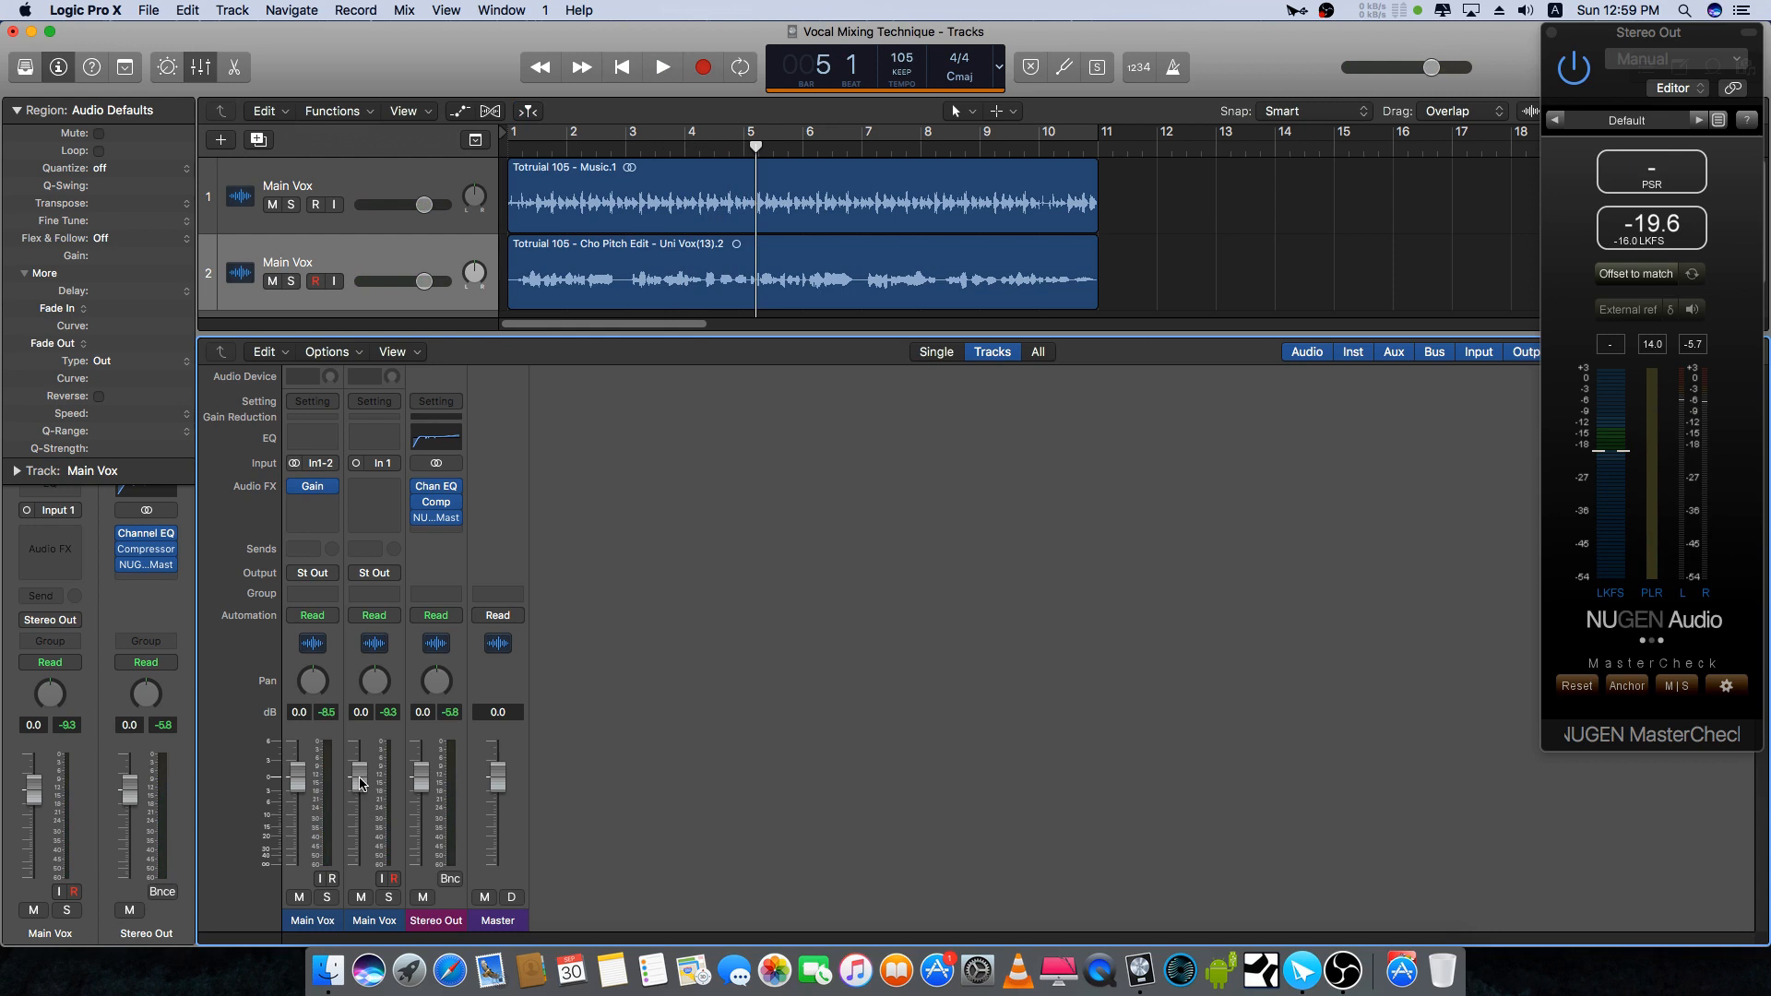
mouse_move(360, 783)
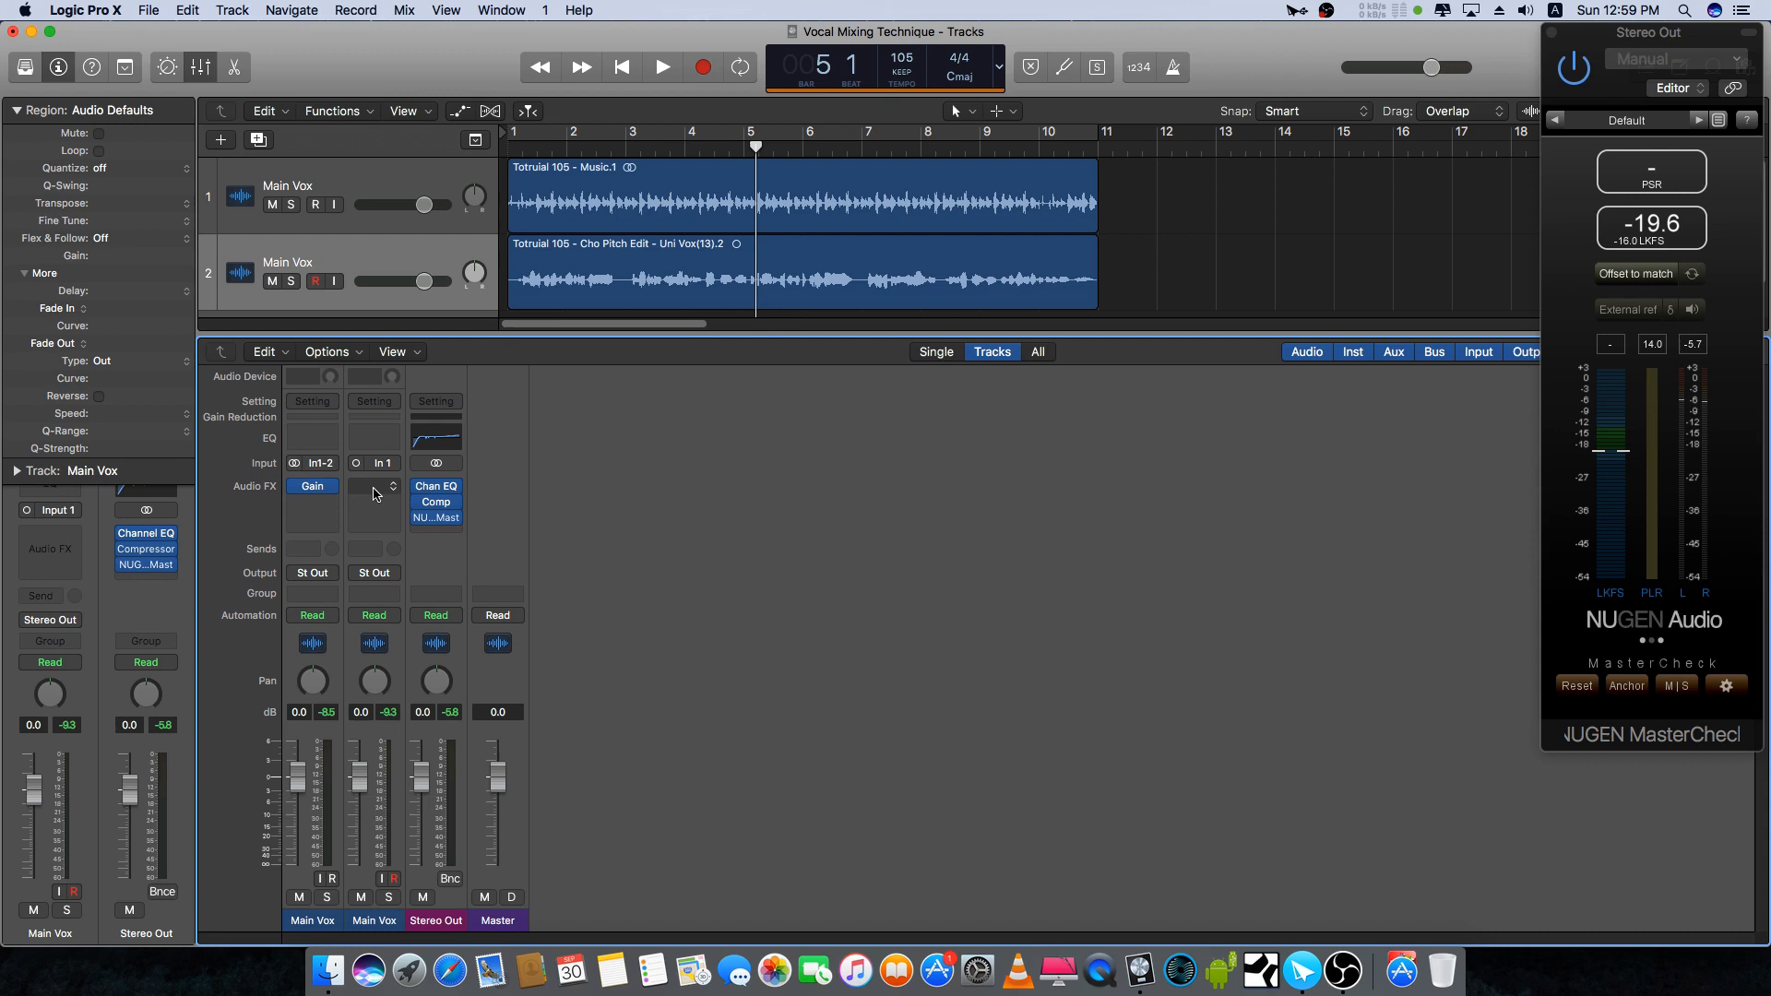
Step: Browse the plug-in list on the second Main Vox channel's empty effect slot
left_click(372, 487)
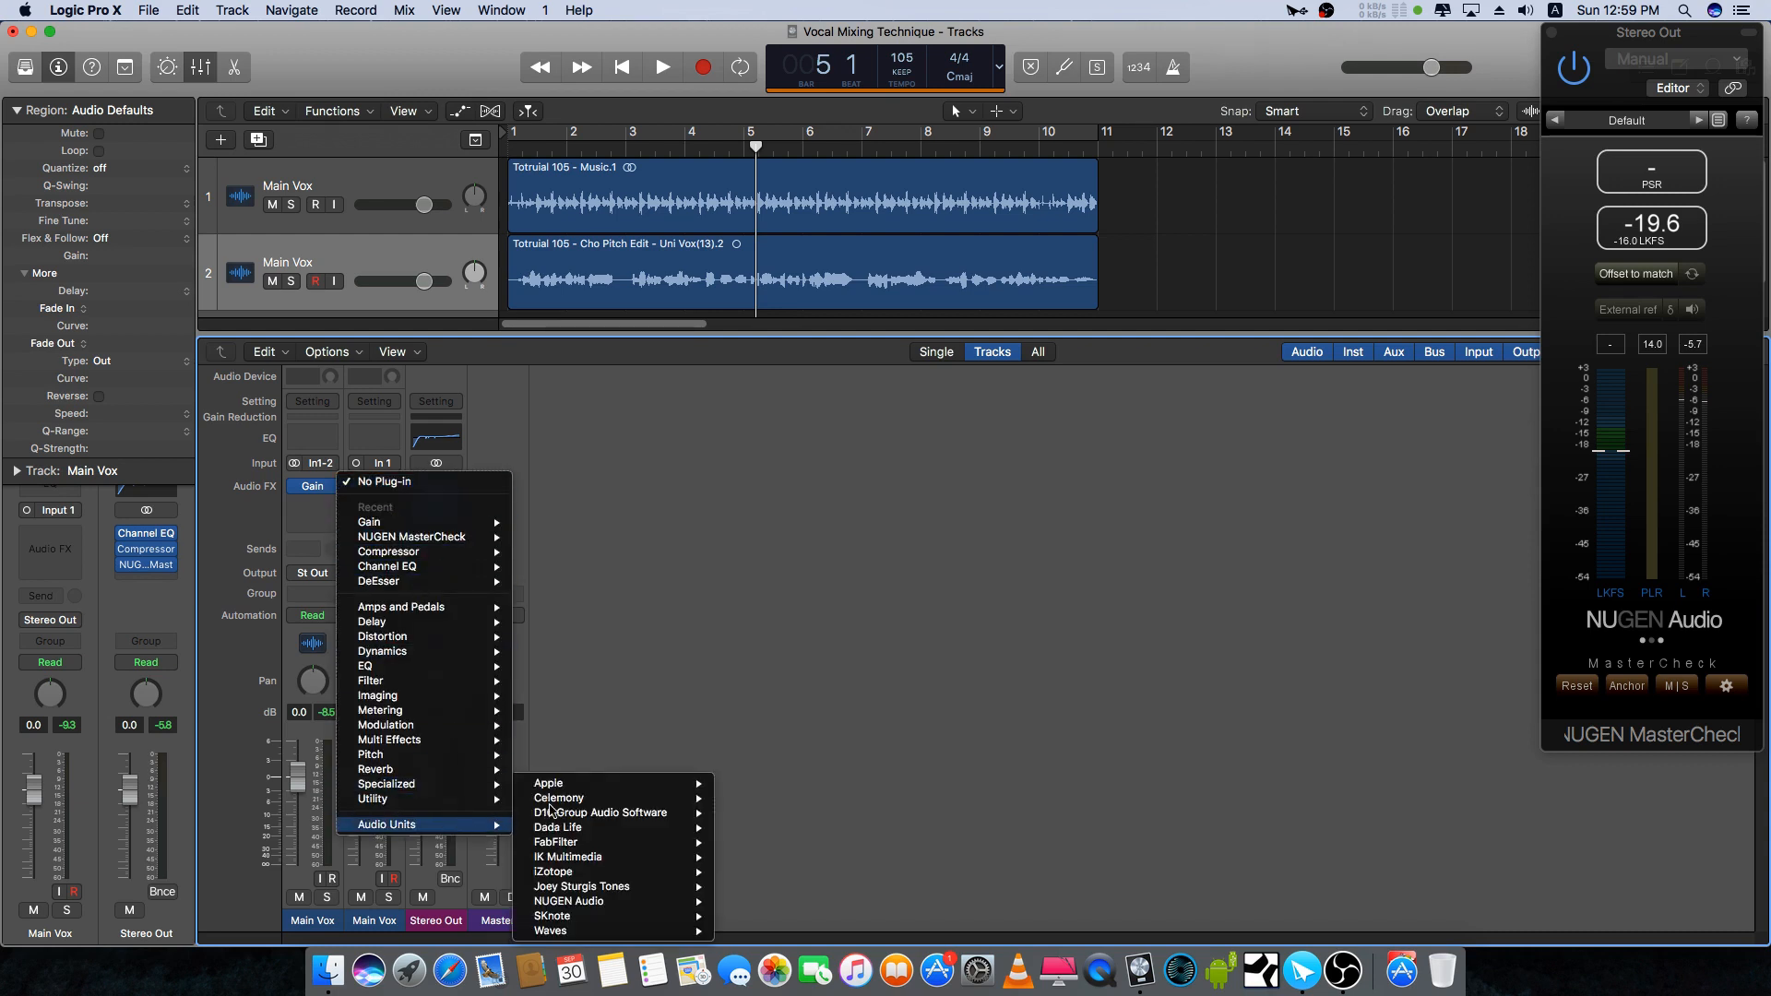
mouse_move(385, 784)
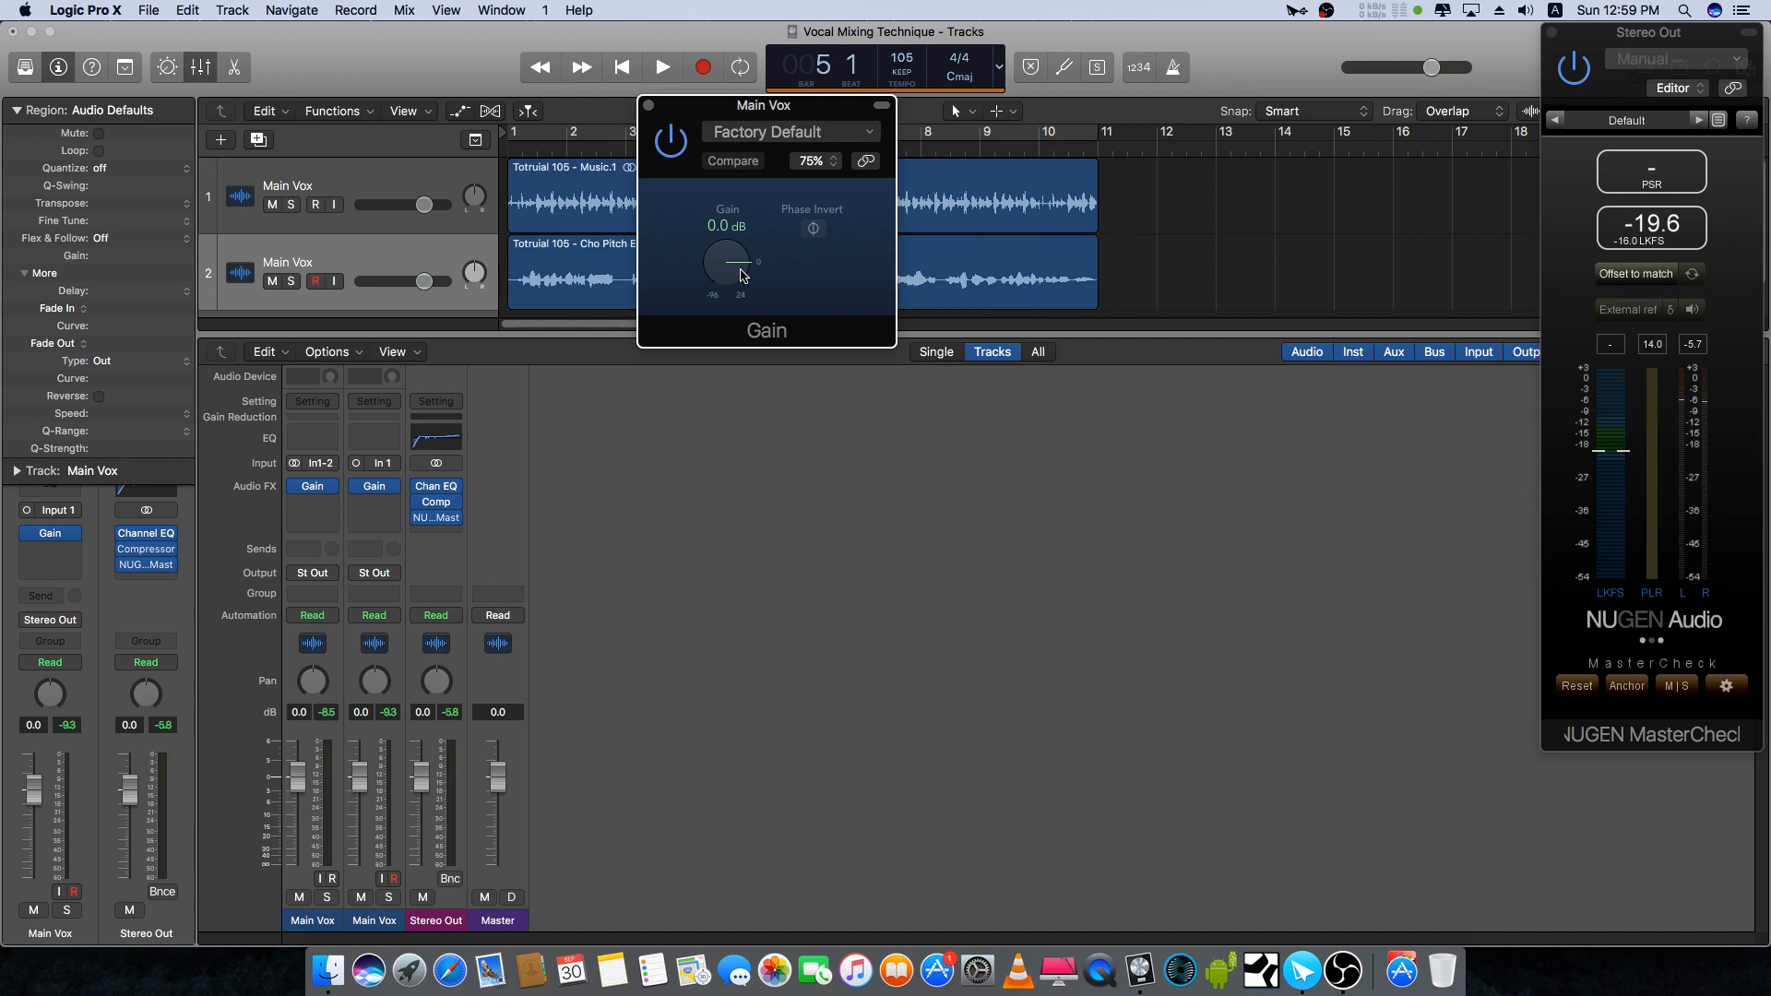
Step: Set the second Main Vox Gain to -3.0 dB and audition the balance, about -20.7 LKFS
left_click(663, 66)
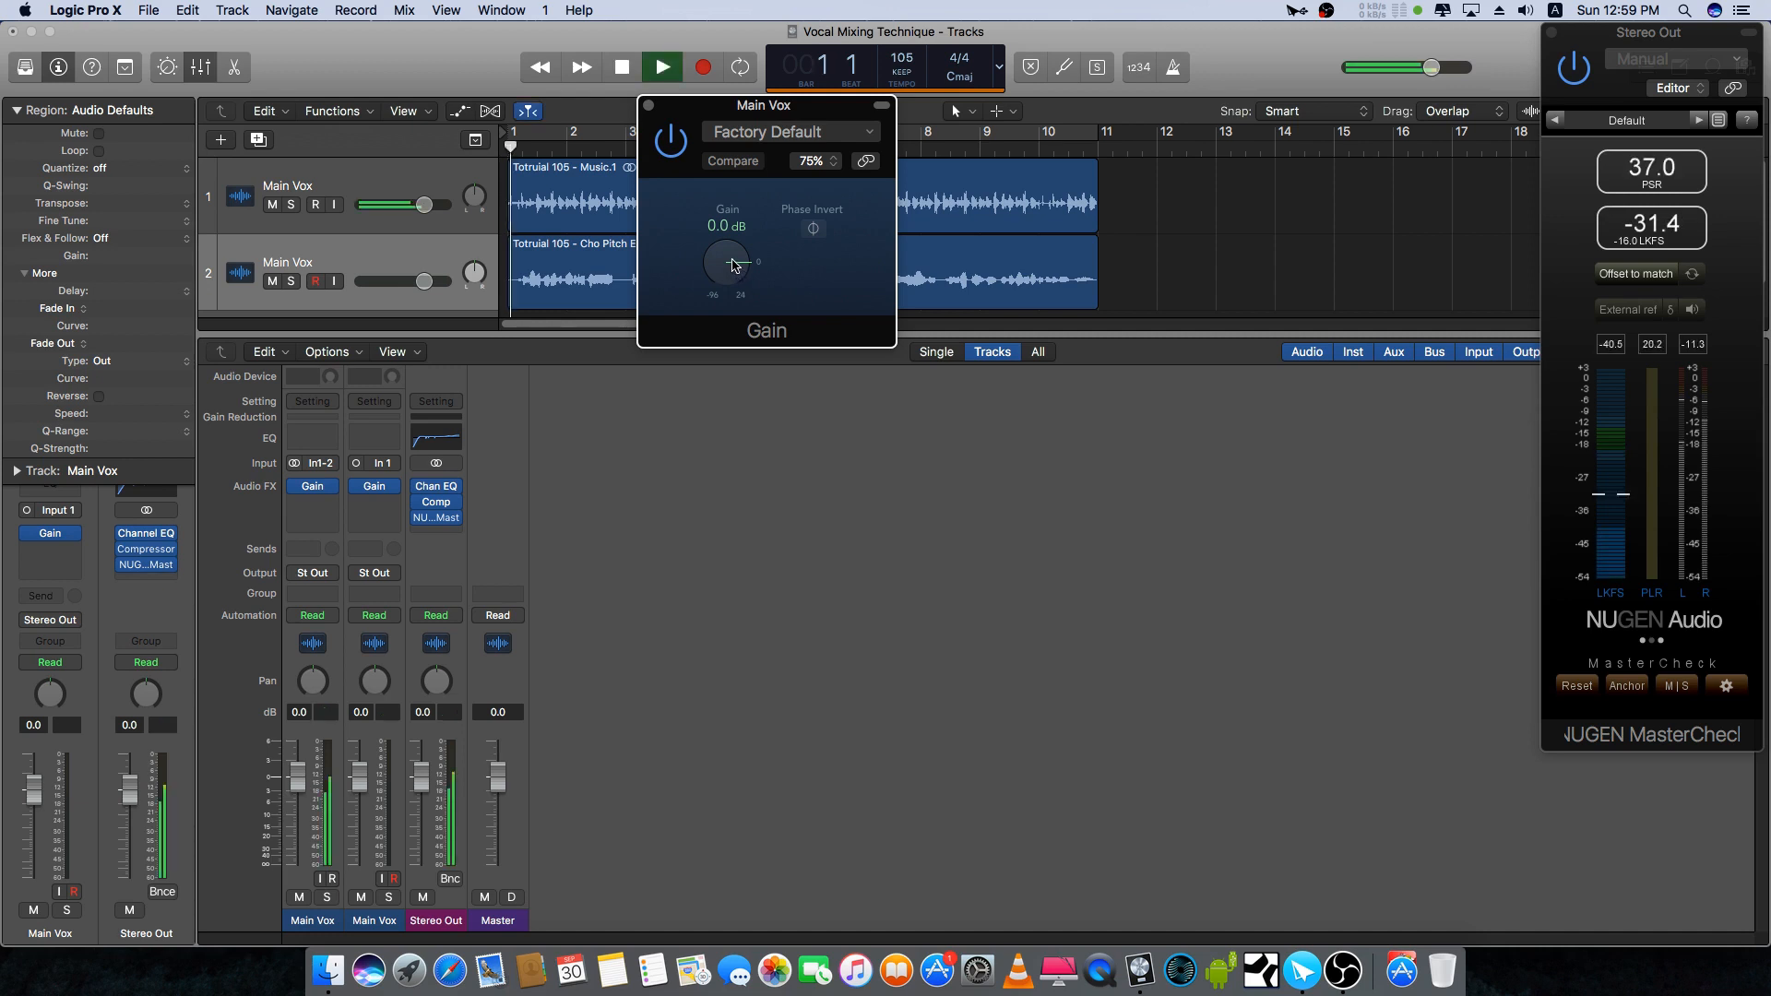
left_click_drag(727, 264, 732, 269)
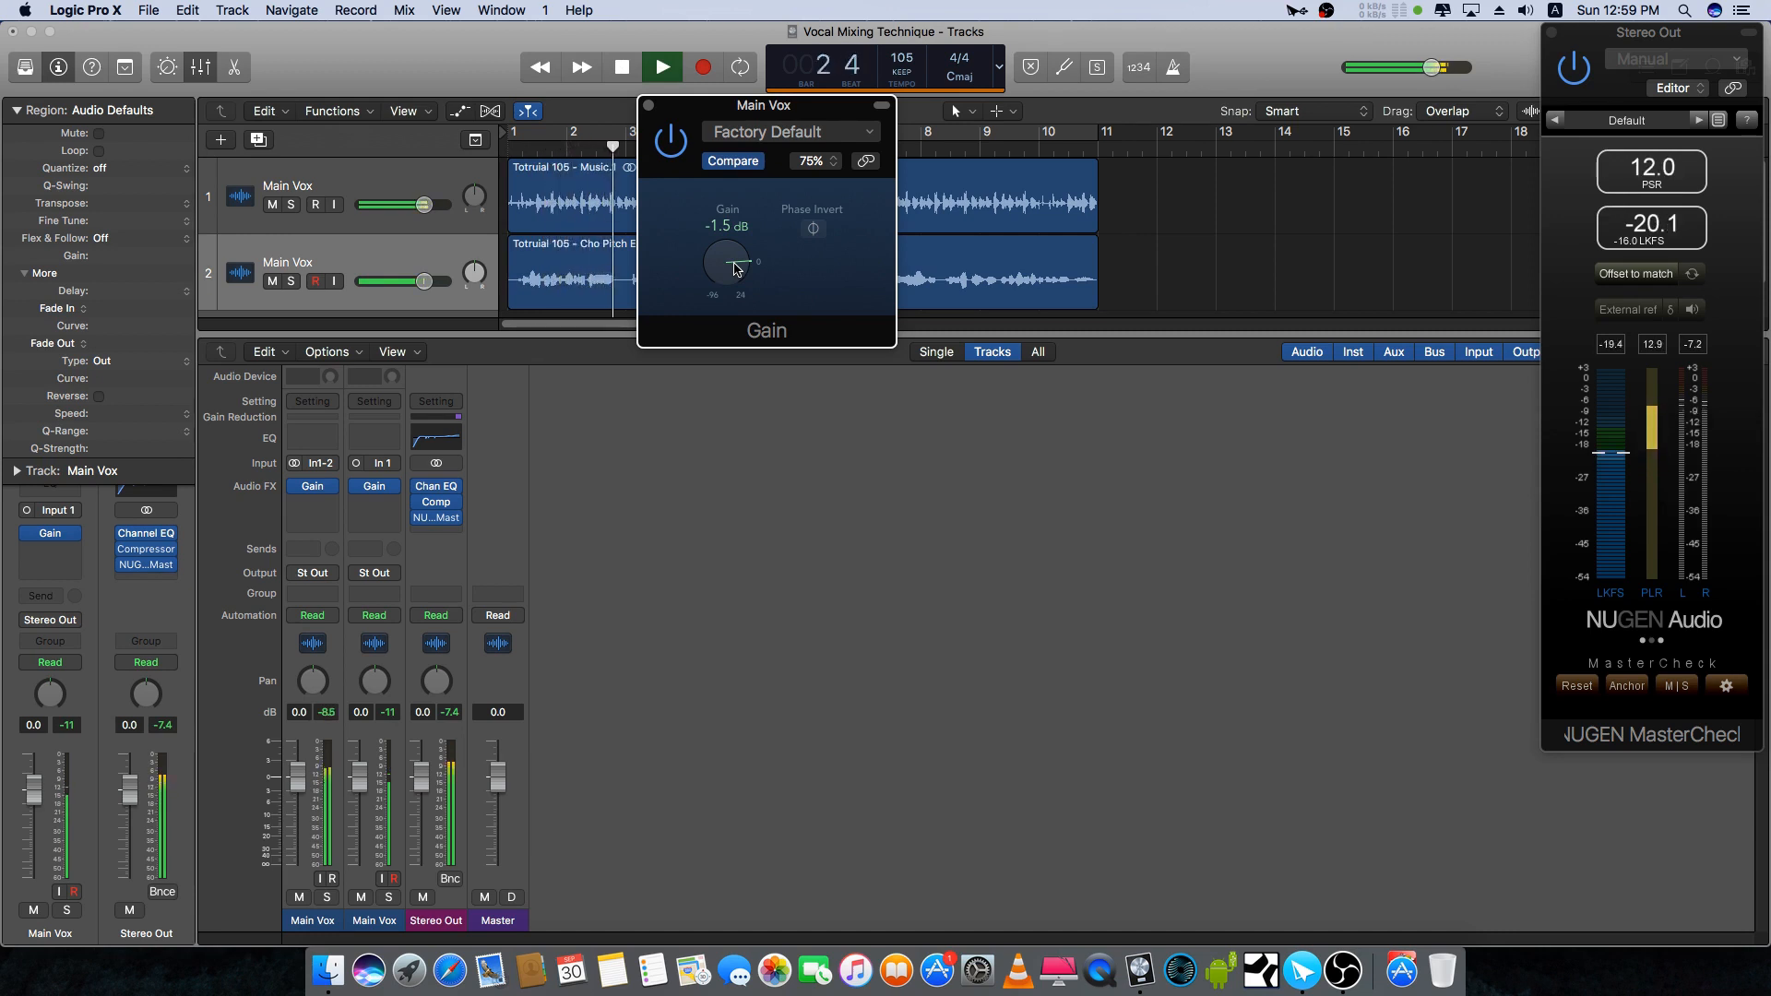
left_click_drag(727, 262, 727, 272)
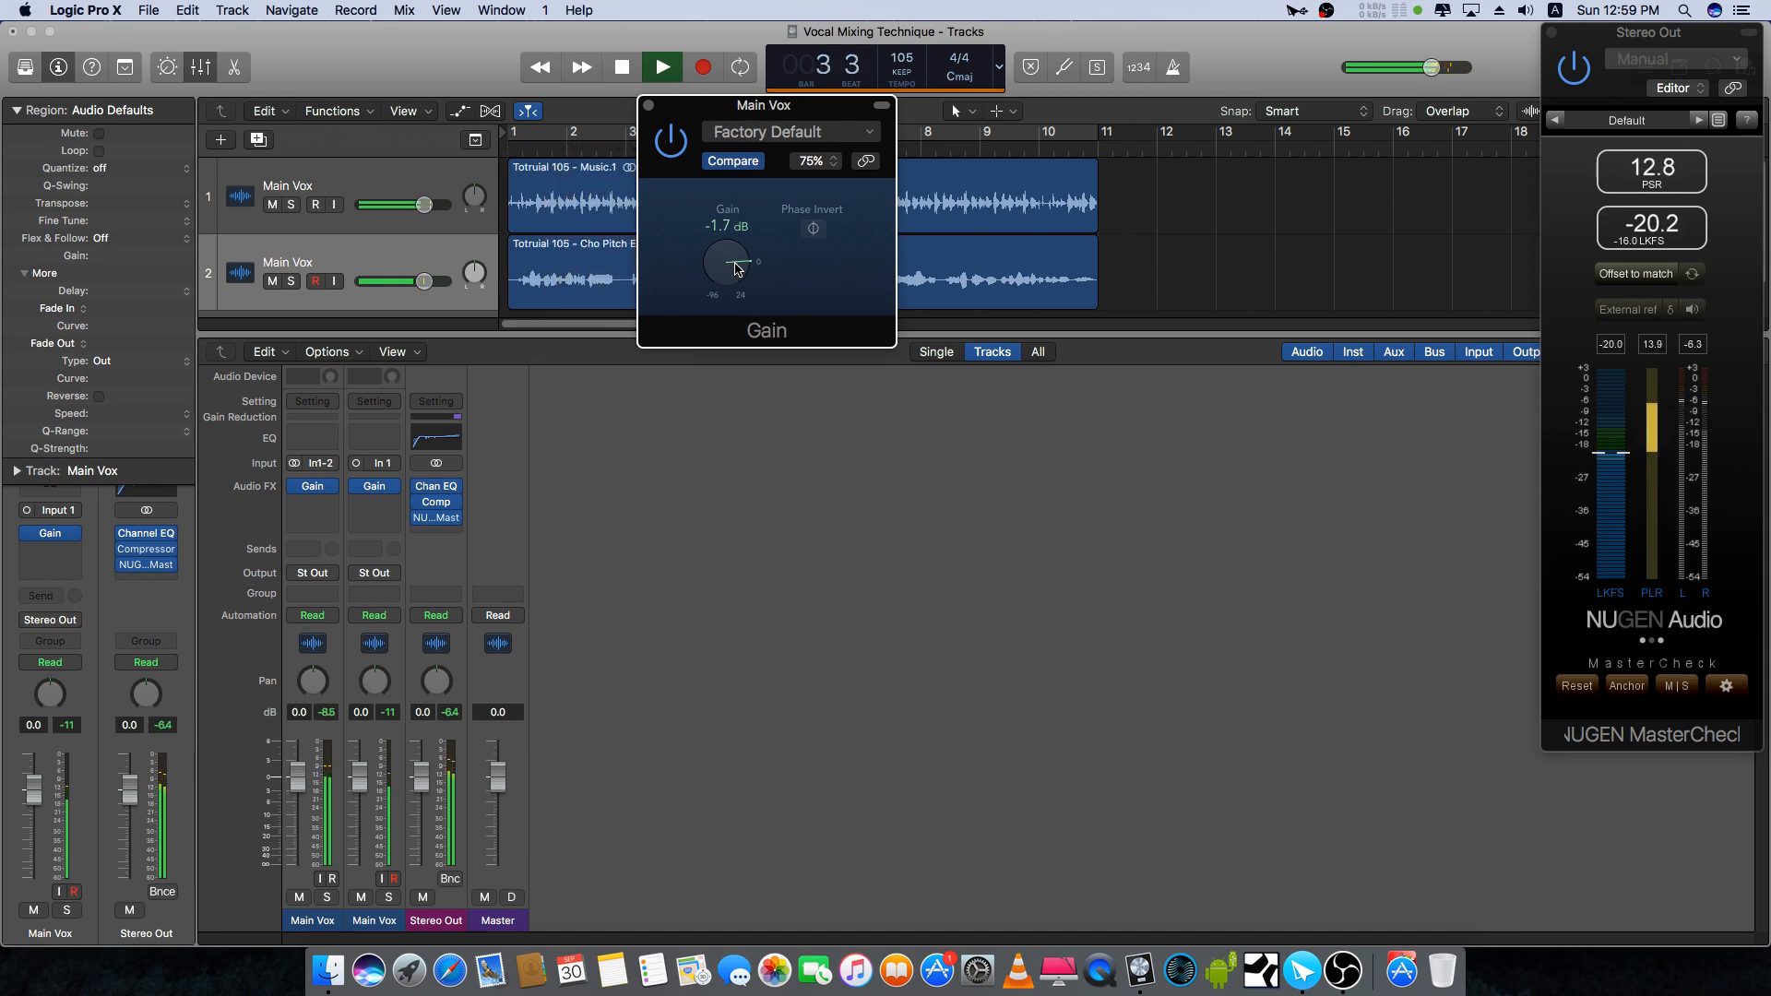
left_click_drag(727, 262, 727, 277)
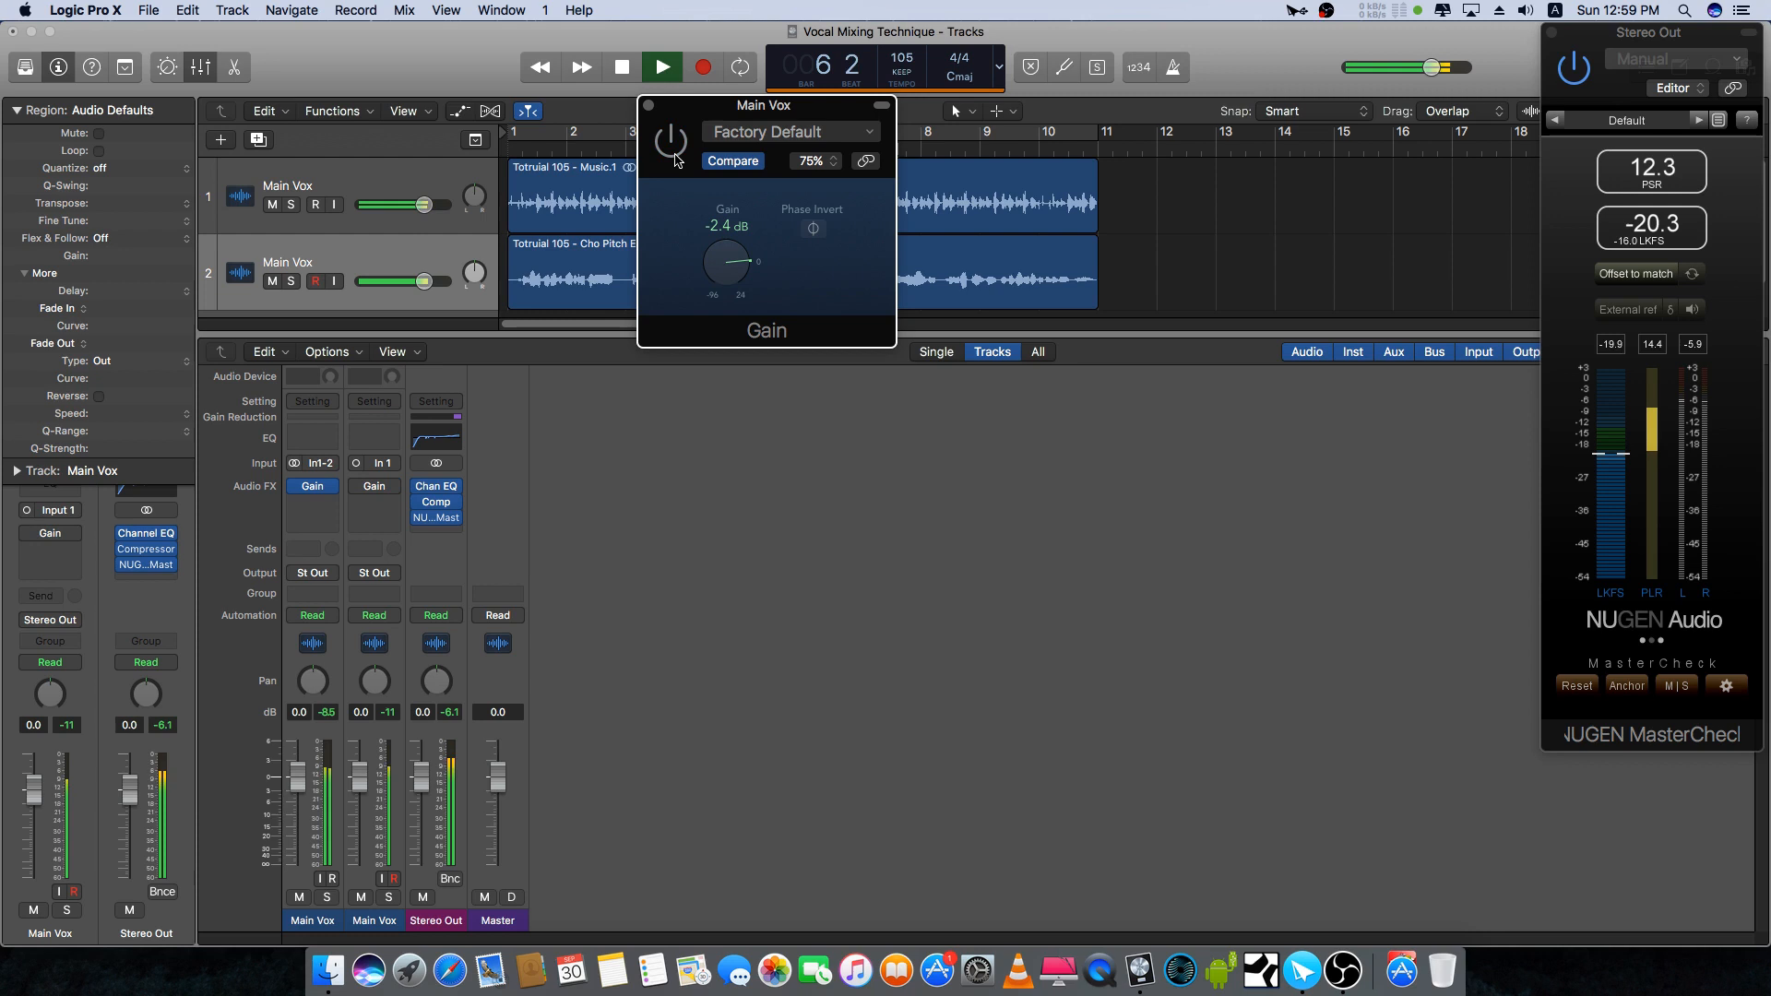
left_click_drag(727, 262, 714, 266)
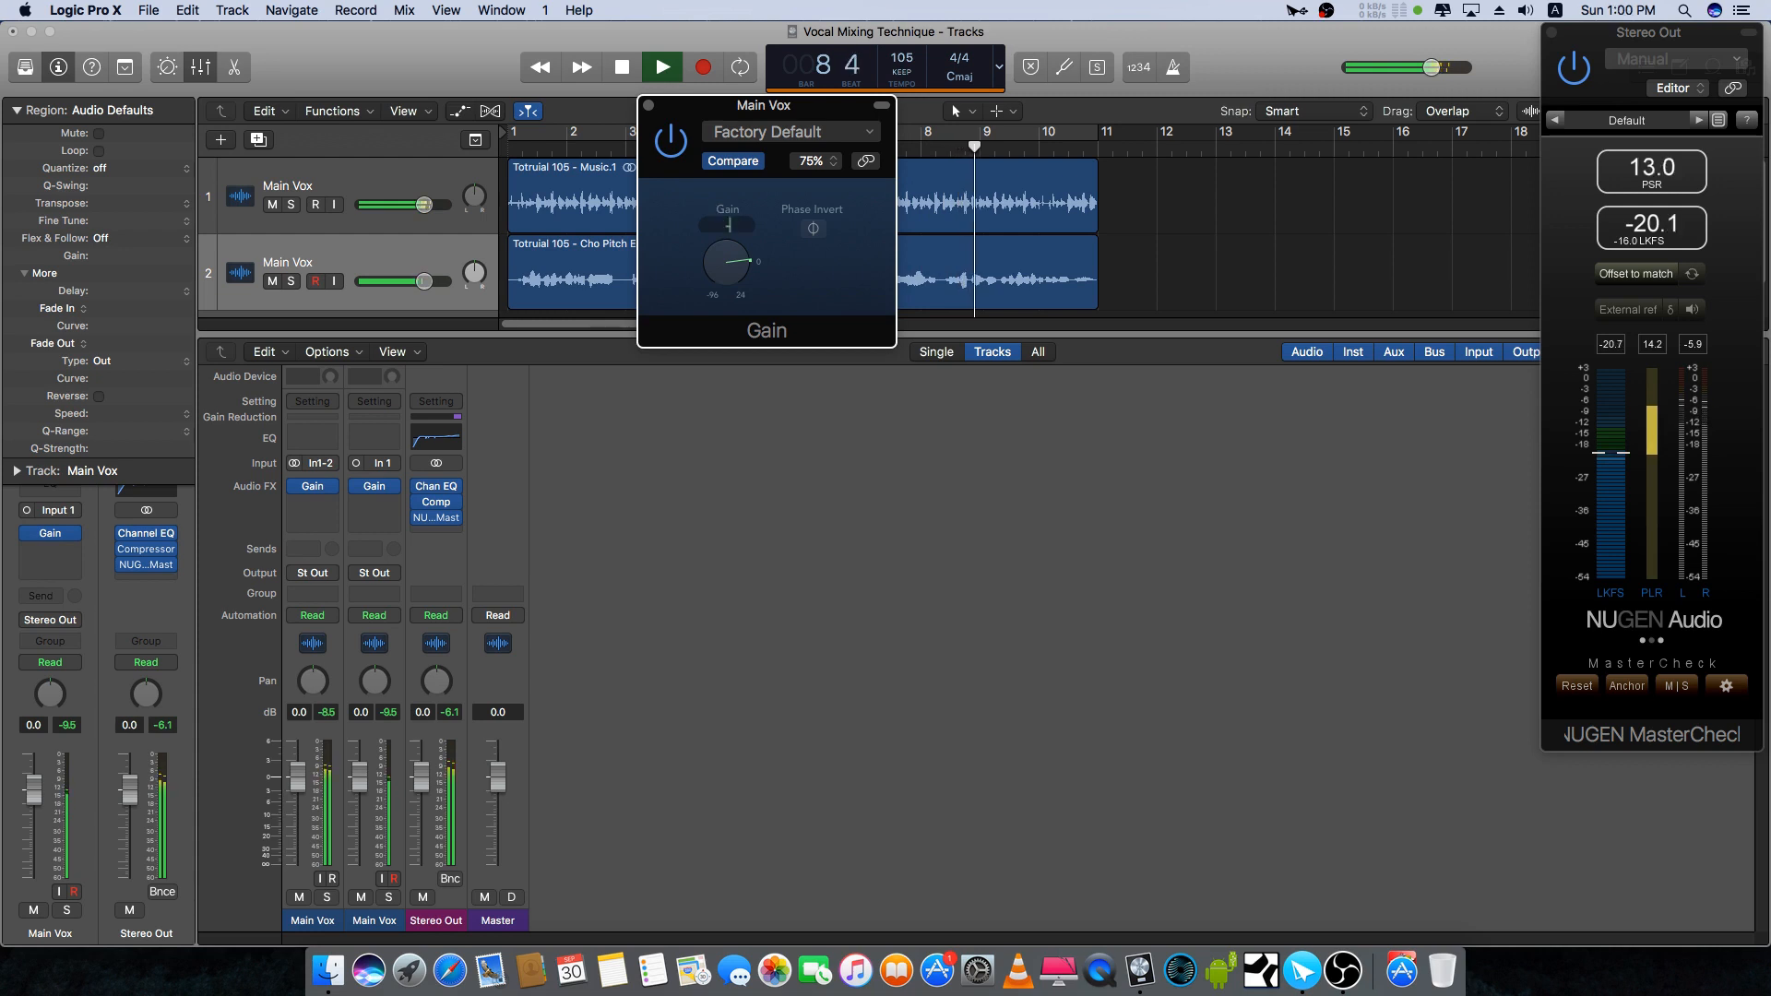
left_click_drag(727, 264, 727, 249)
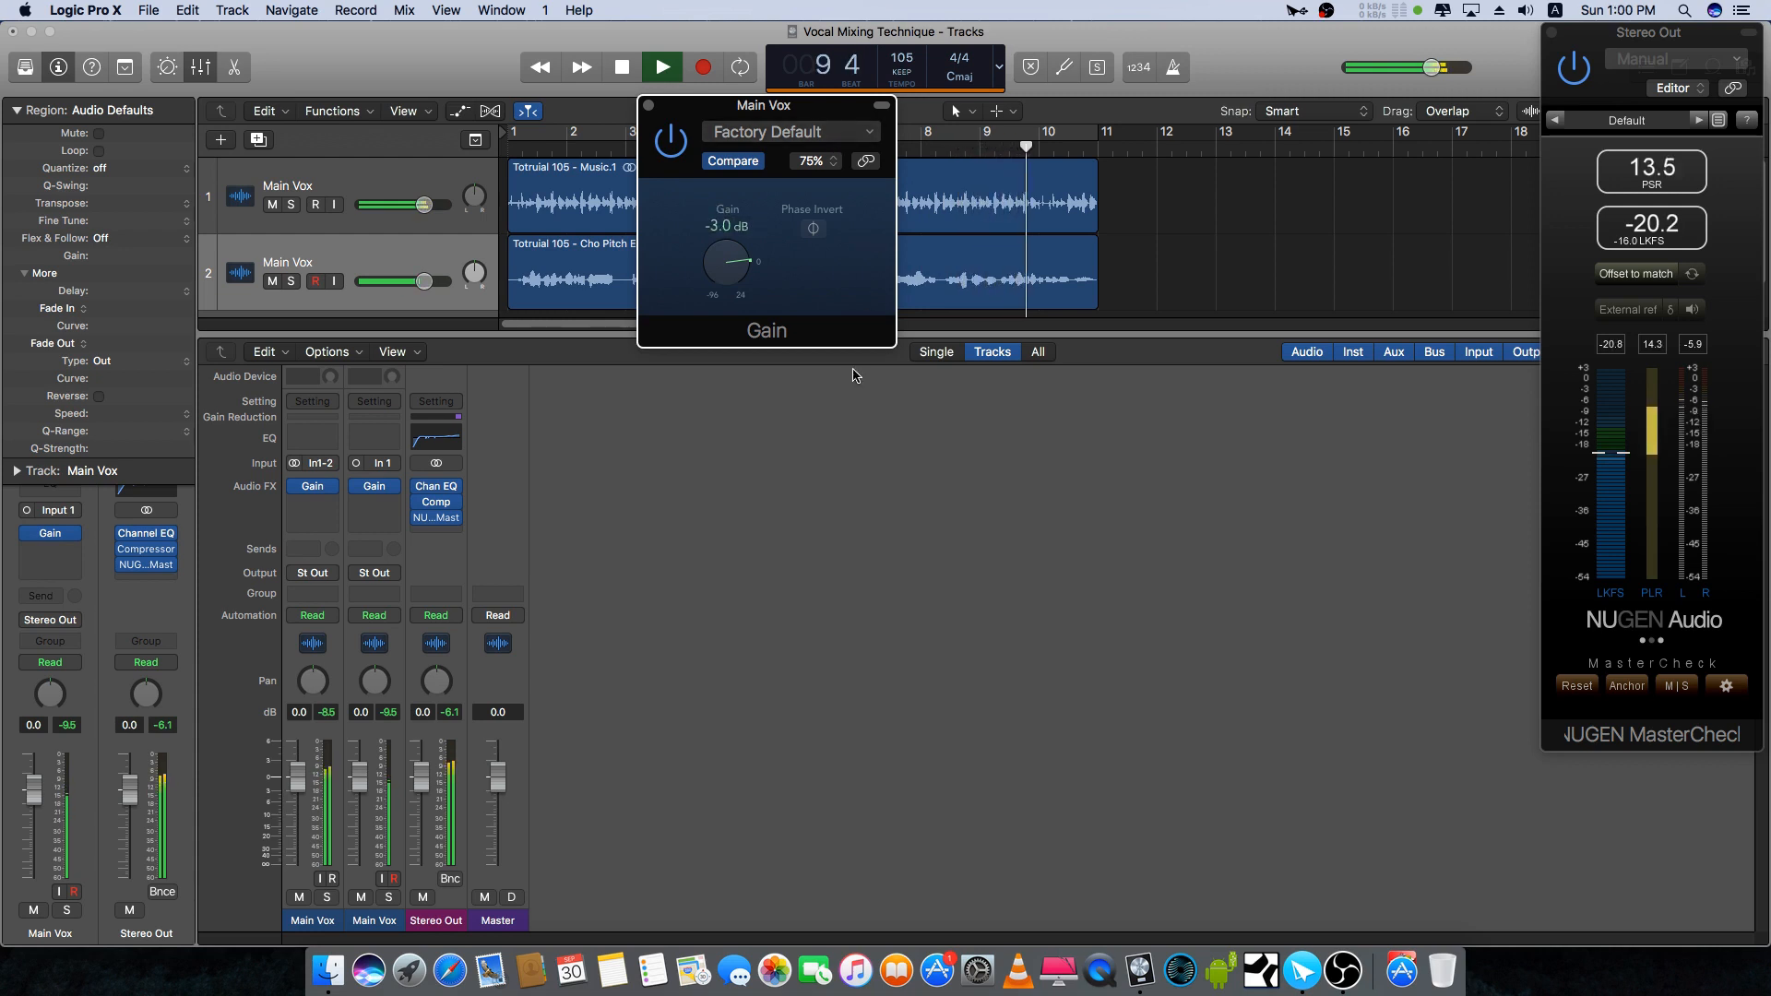
left_click(660, 67)
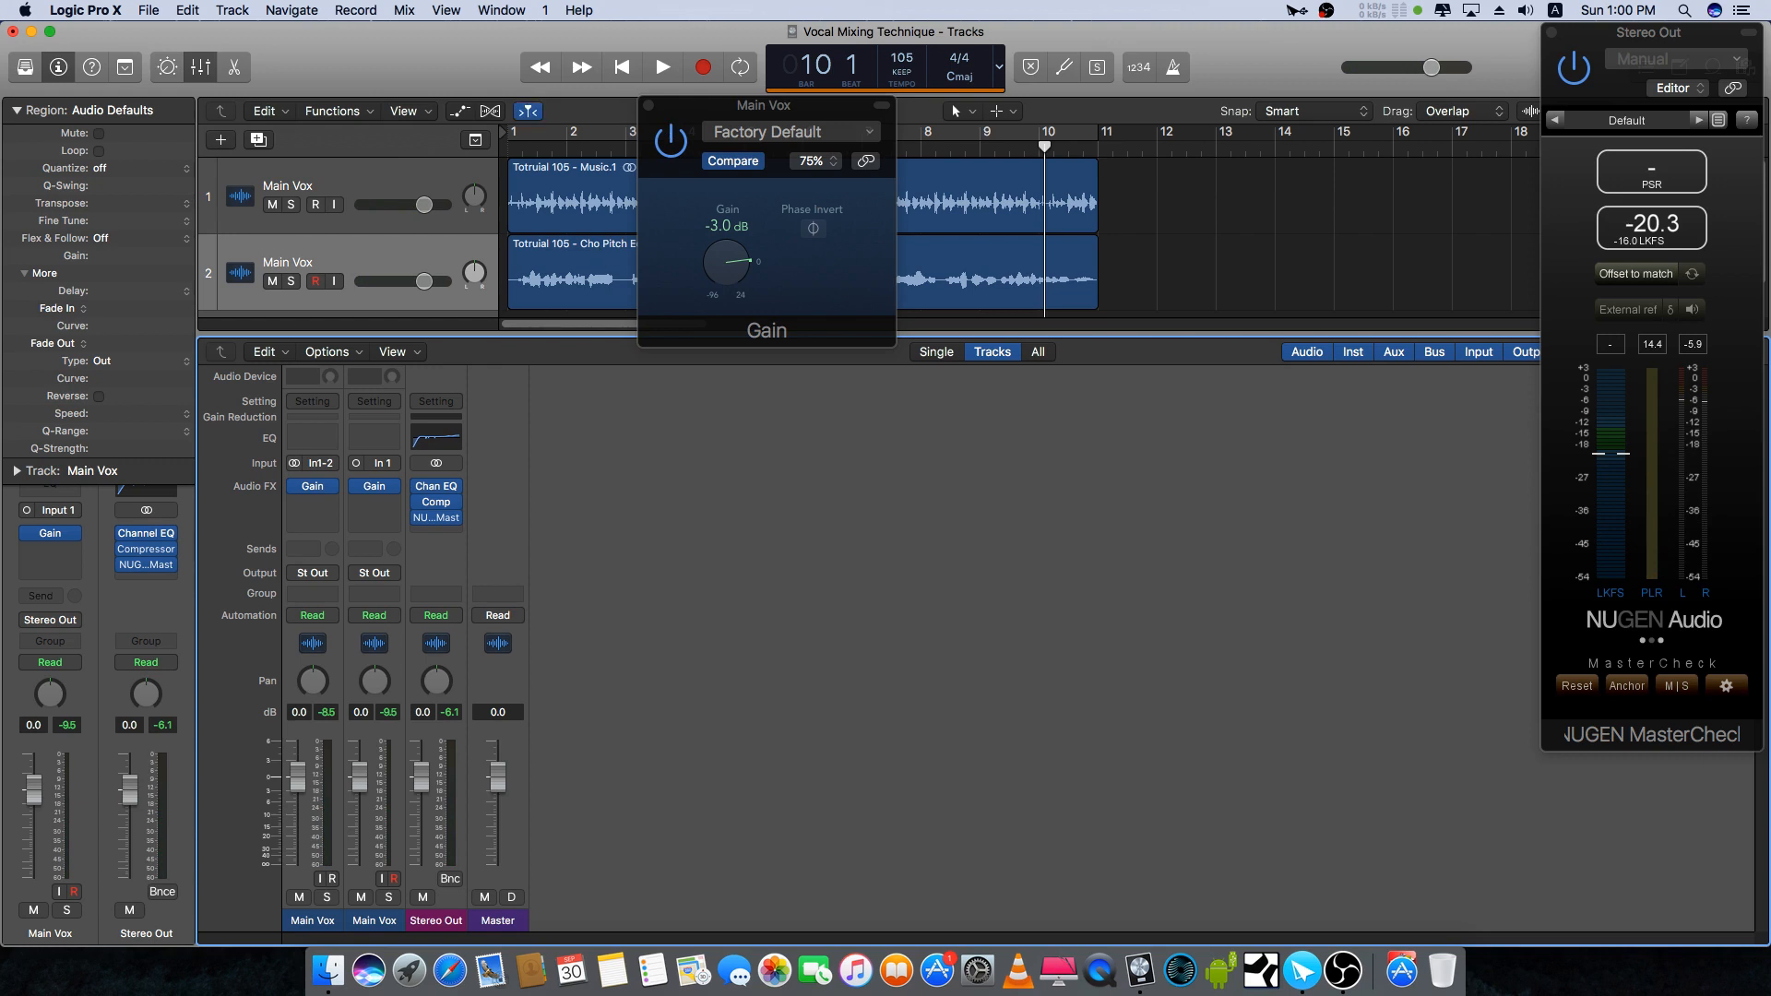
left_click(662, 66)
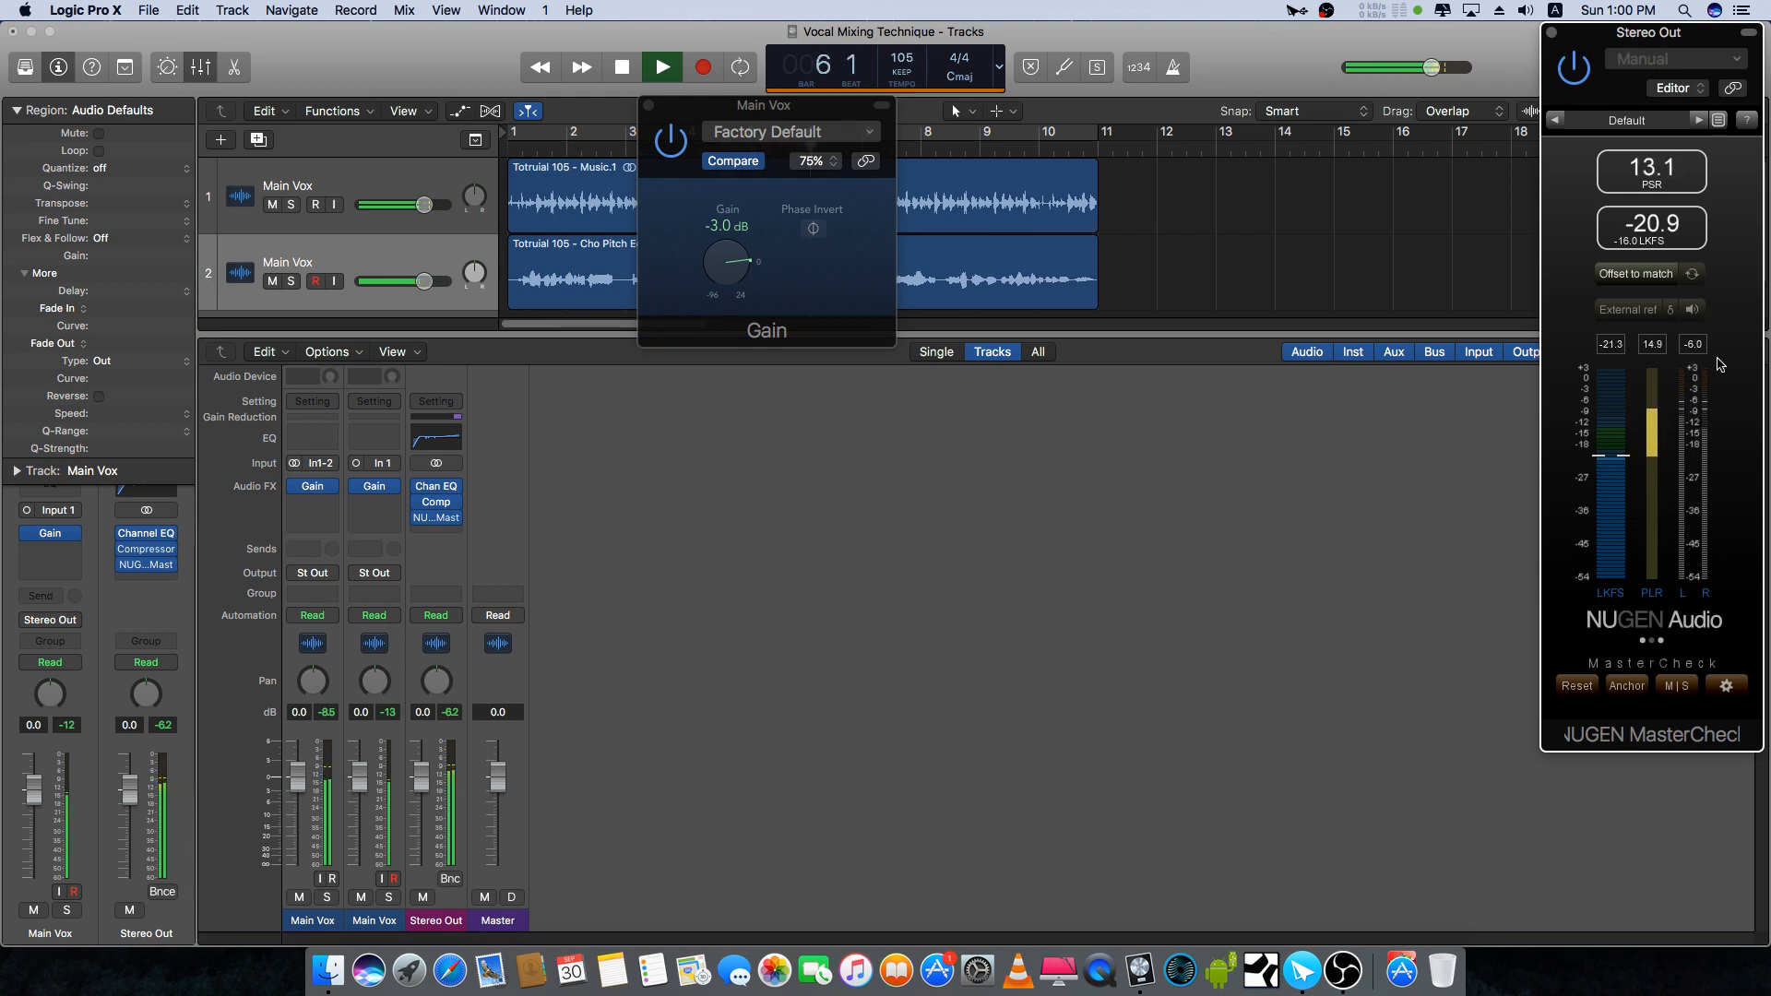
left_click(663, 67)
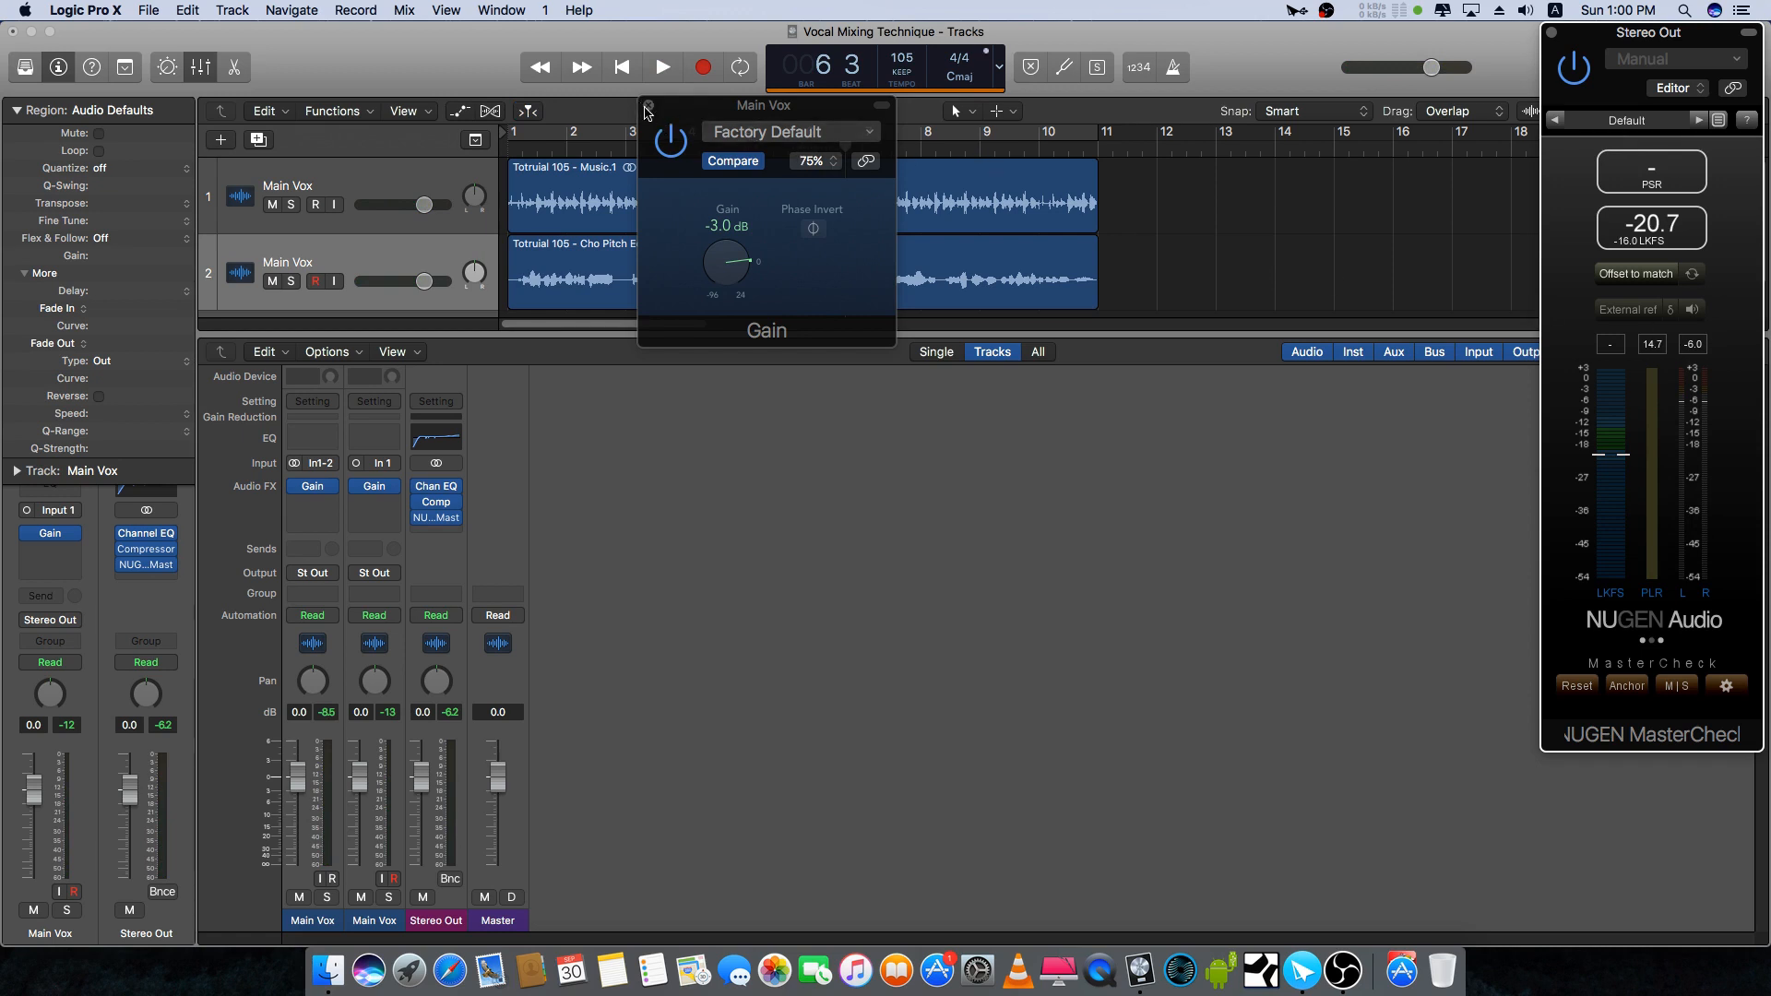
Step: Close the Gain plug-in window and hide the Mixer, leaving the two-track arrangement
left_click(646, 105)
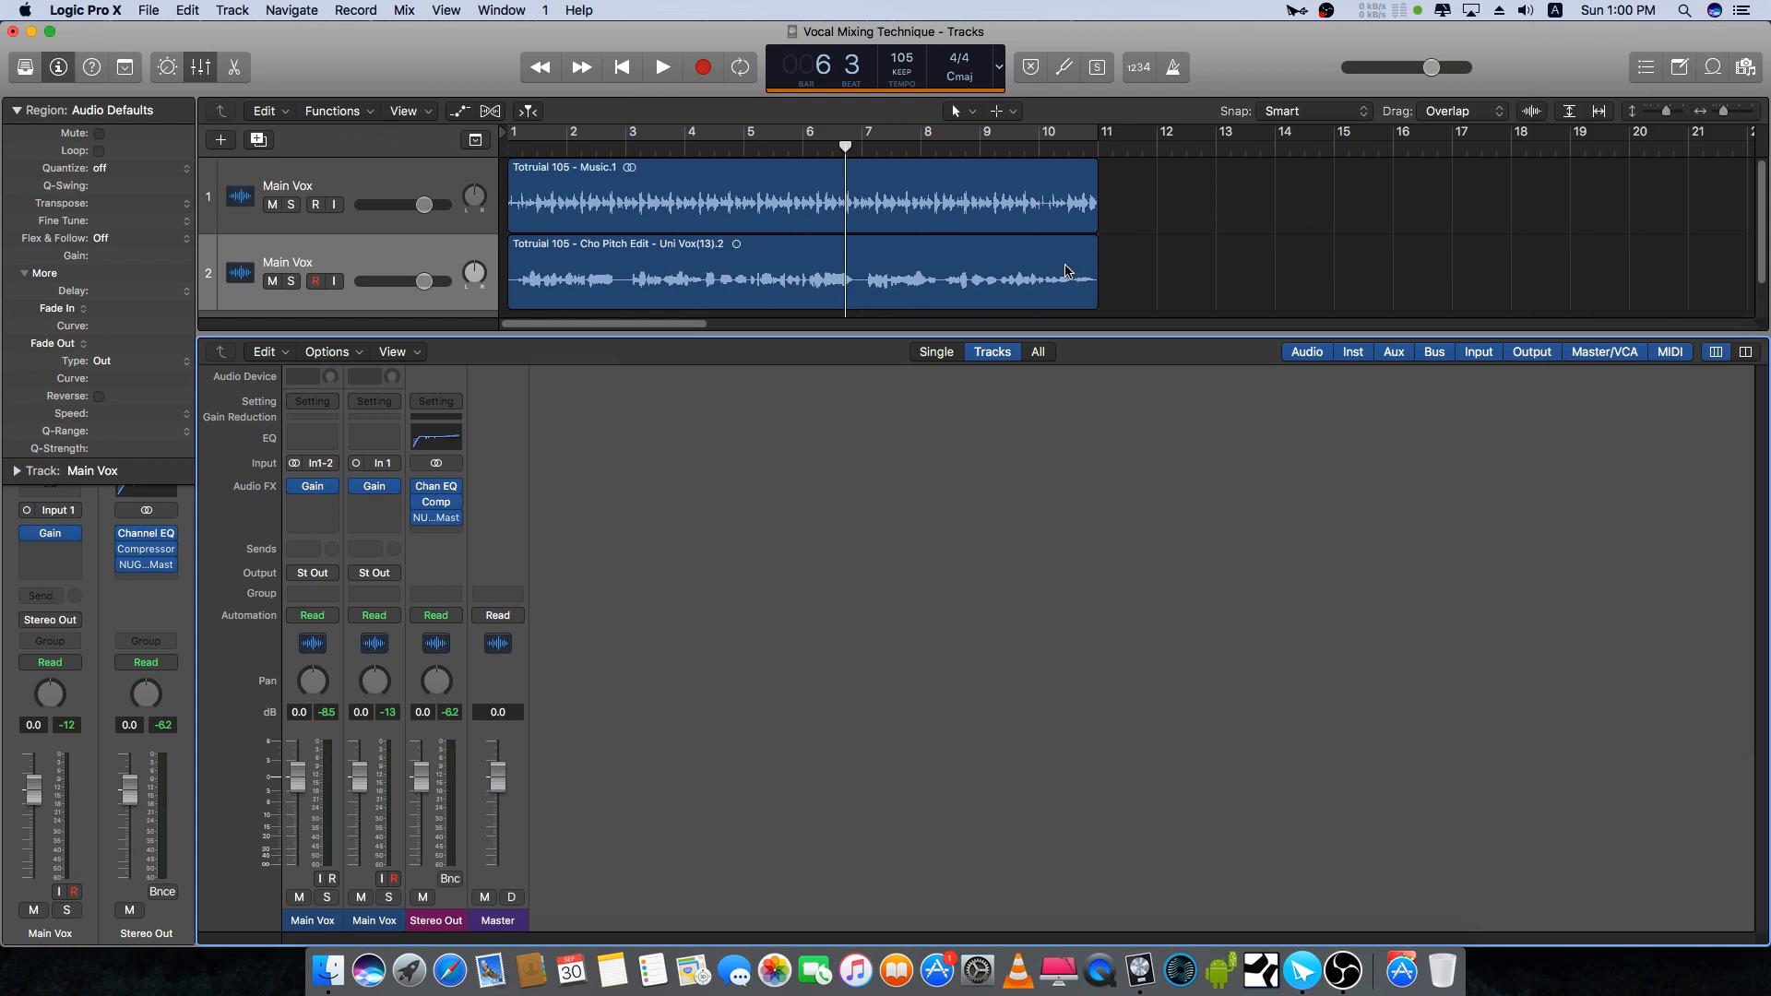
mouse_move(947, 256)
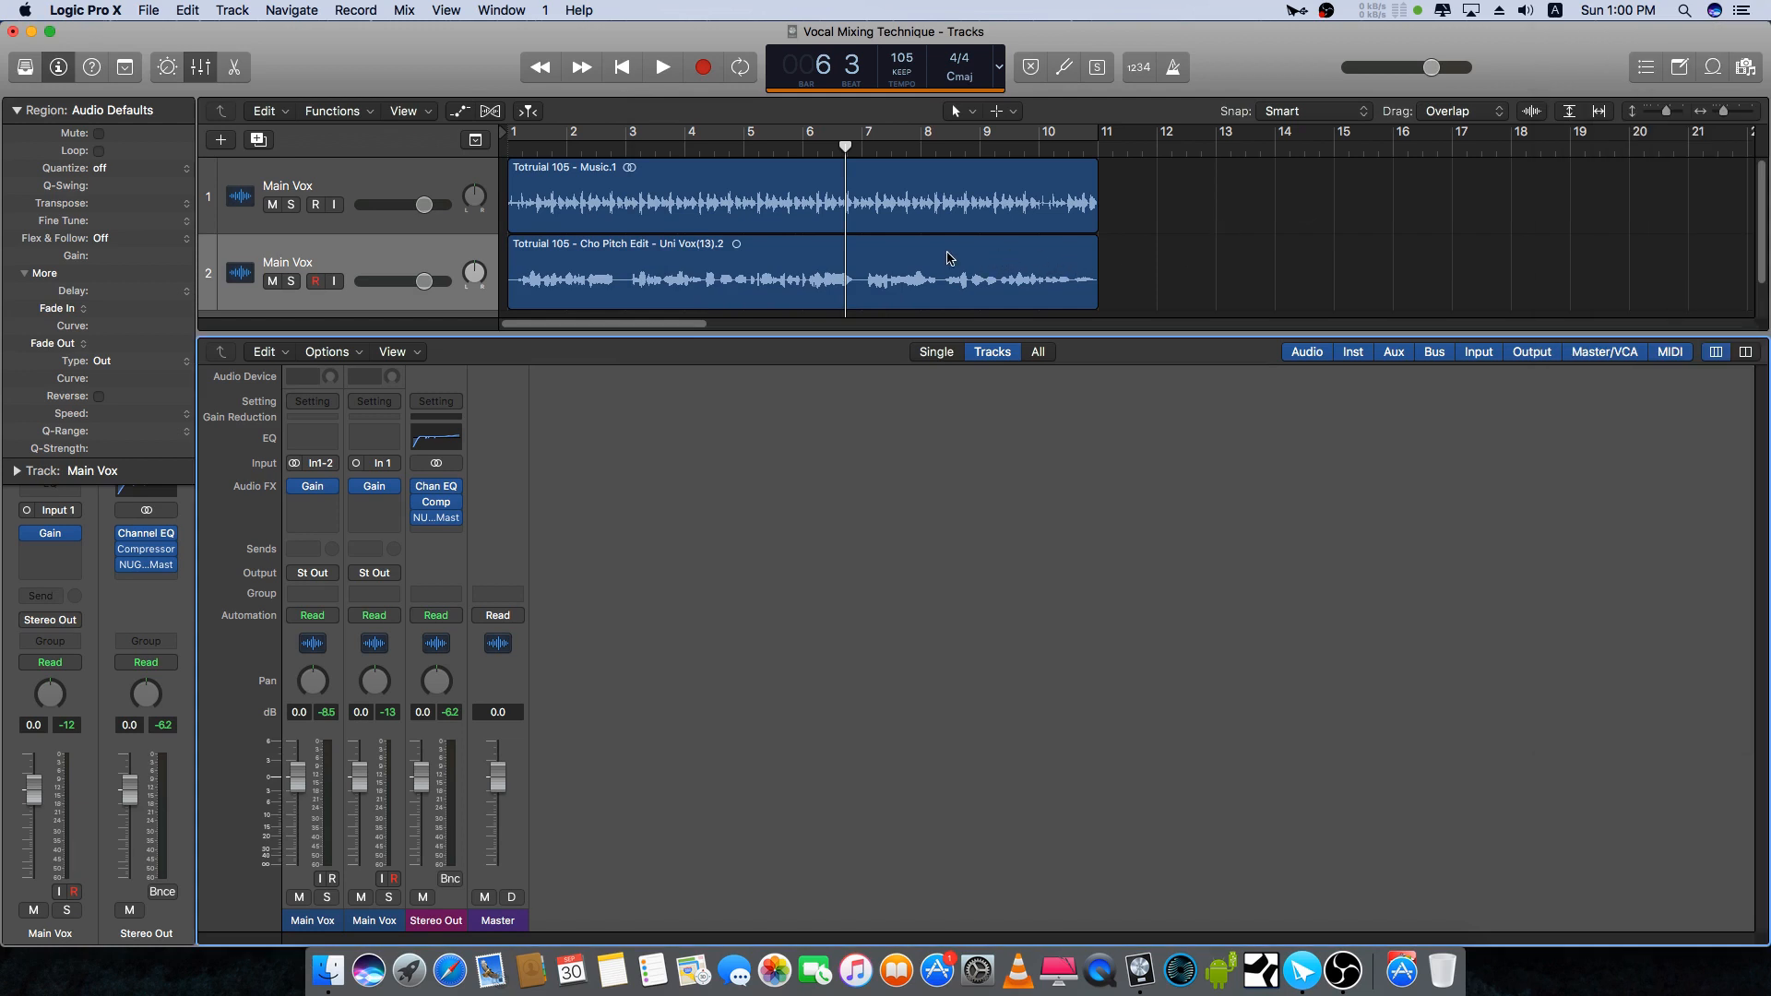
mouse_move(746, 275)
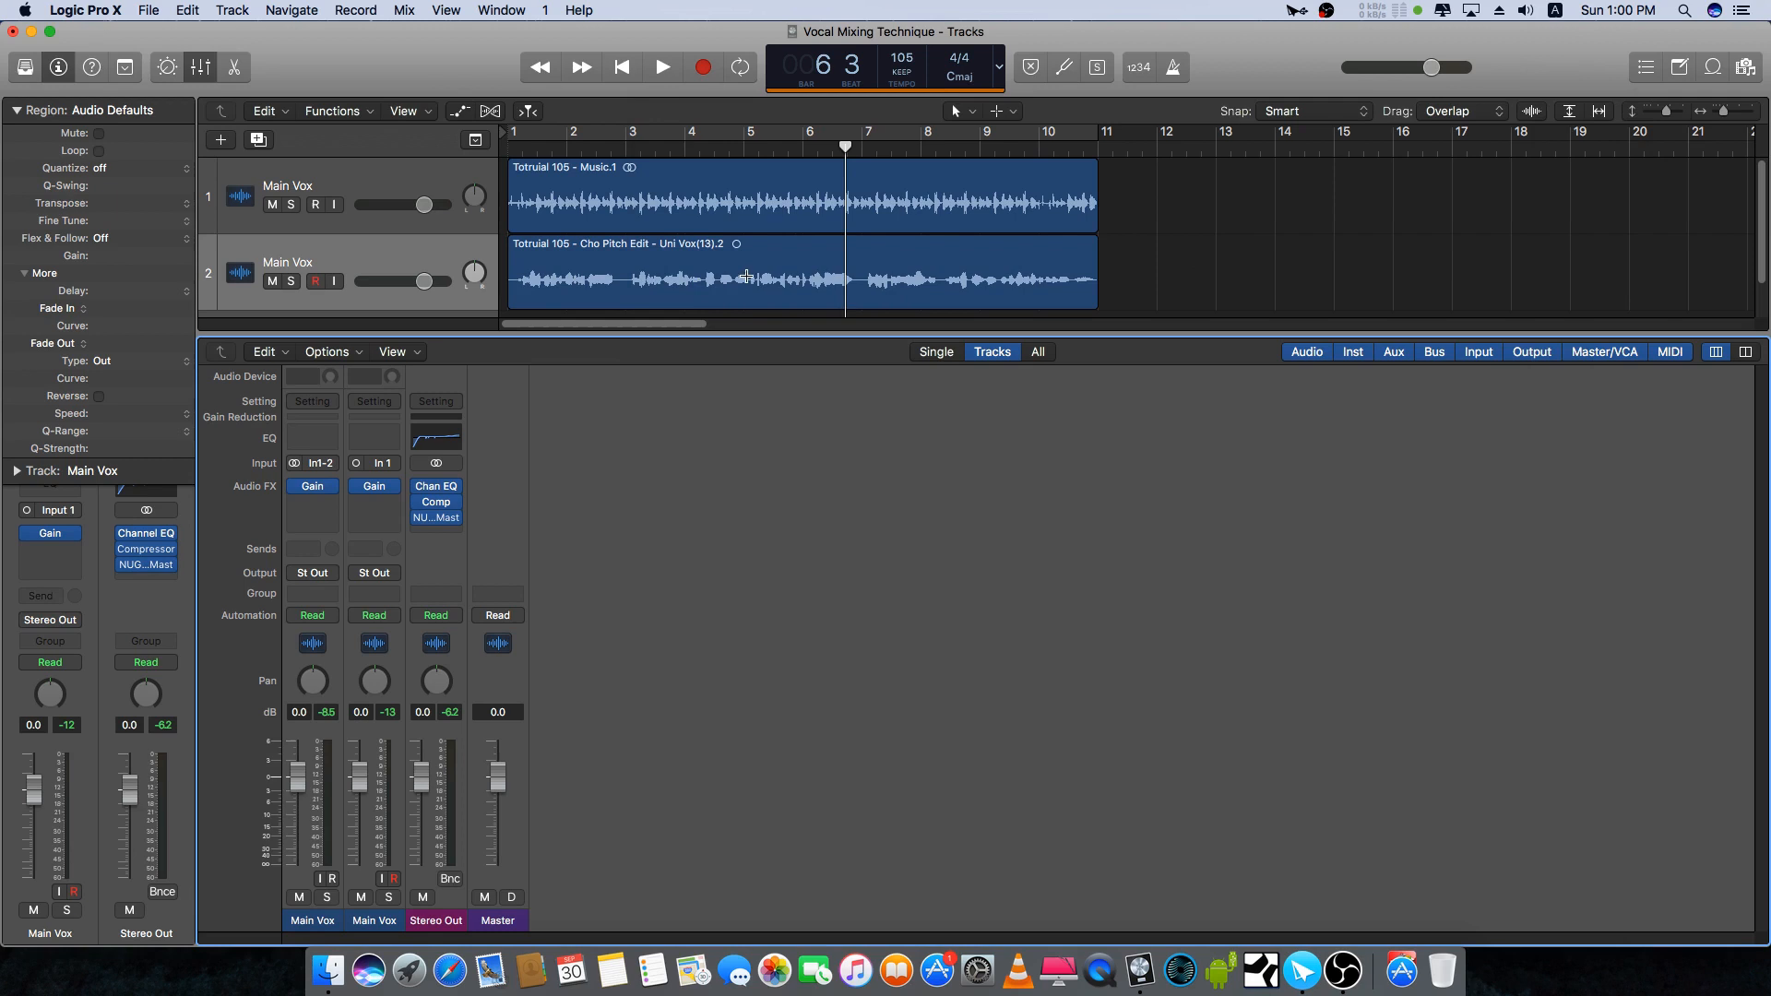
mouse_move(511, 235)
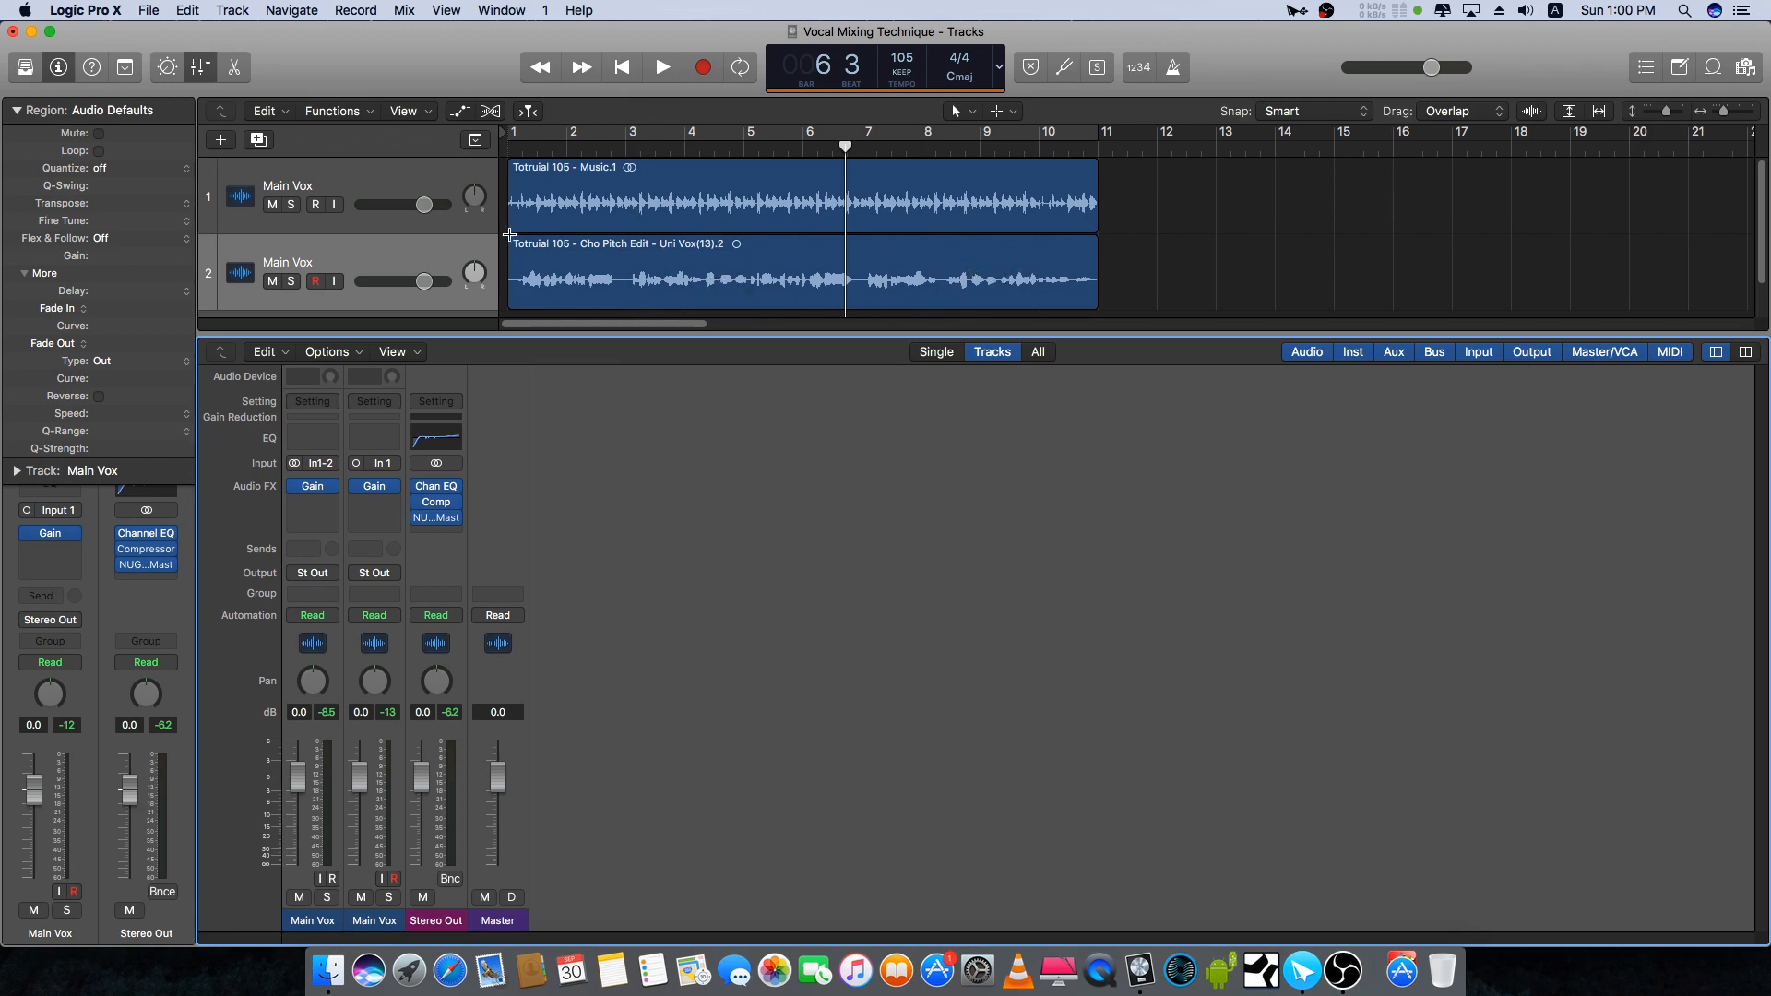
mouse_move(959, 328)
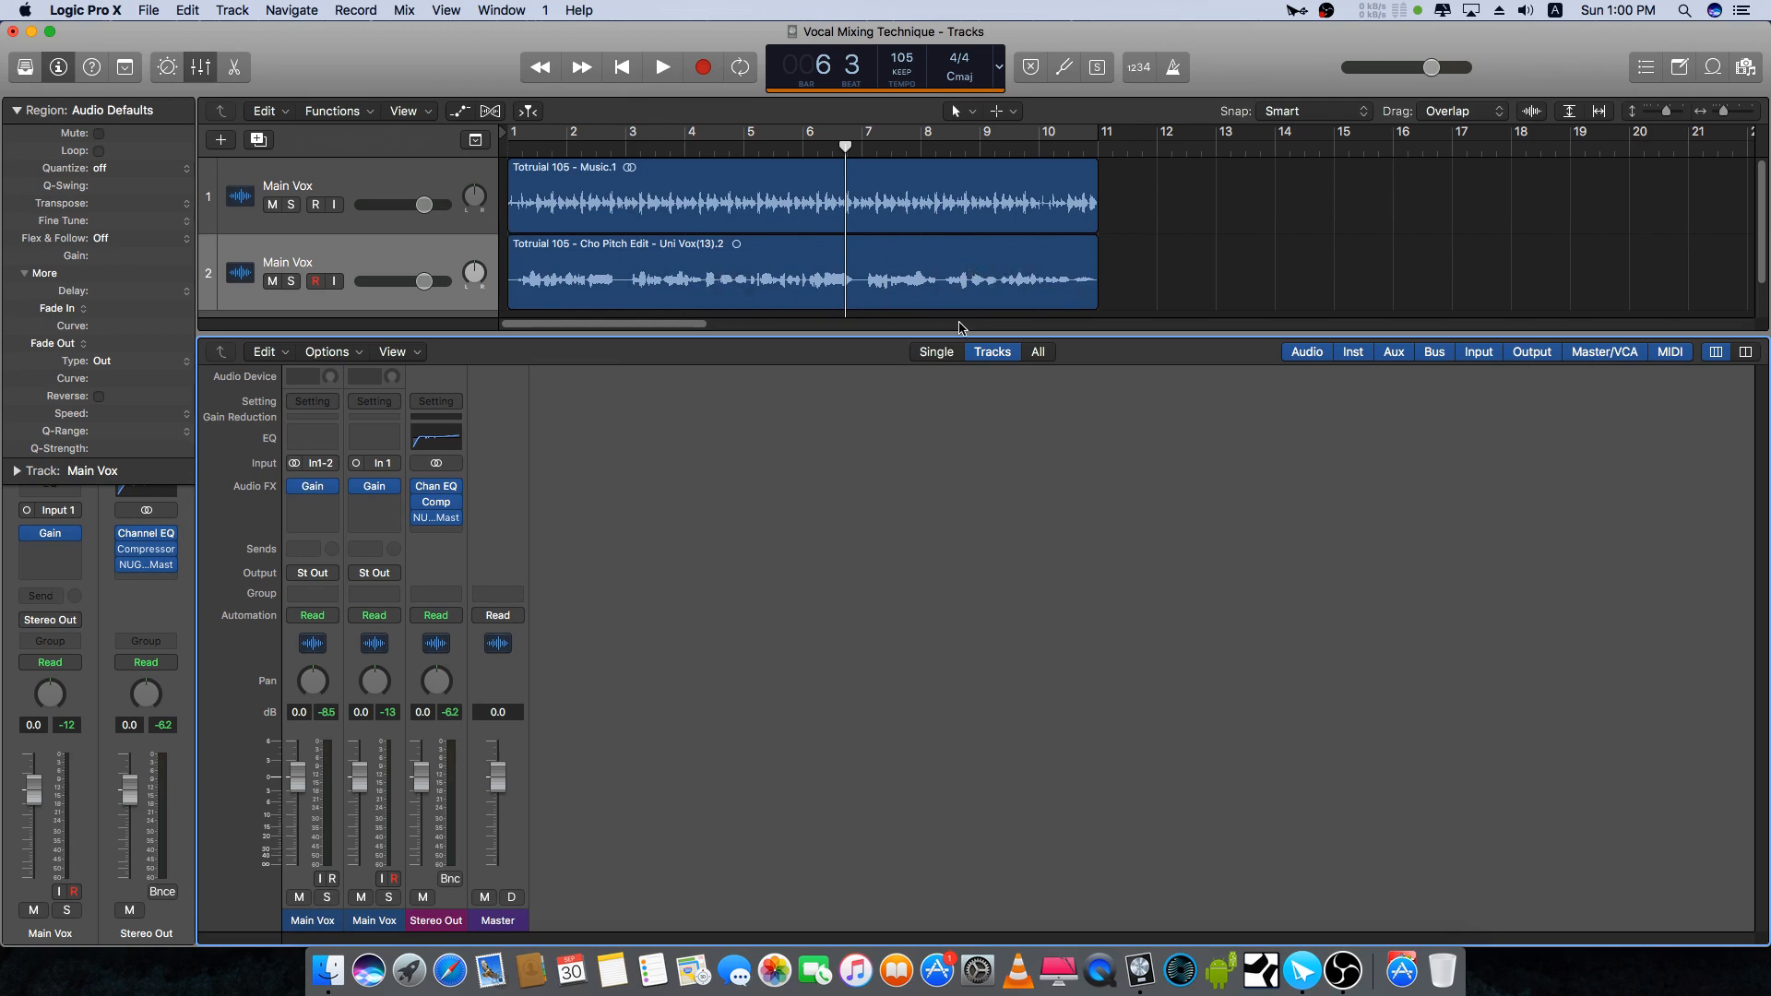
left_click(201, 66)
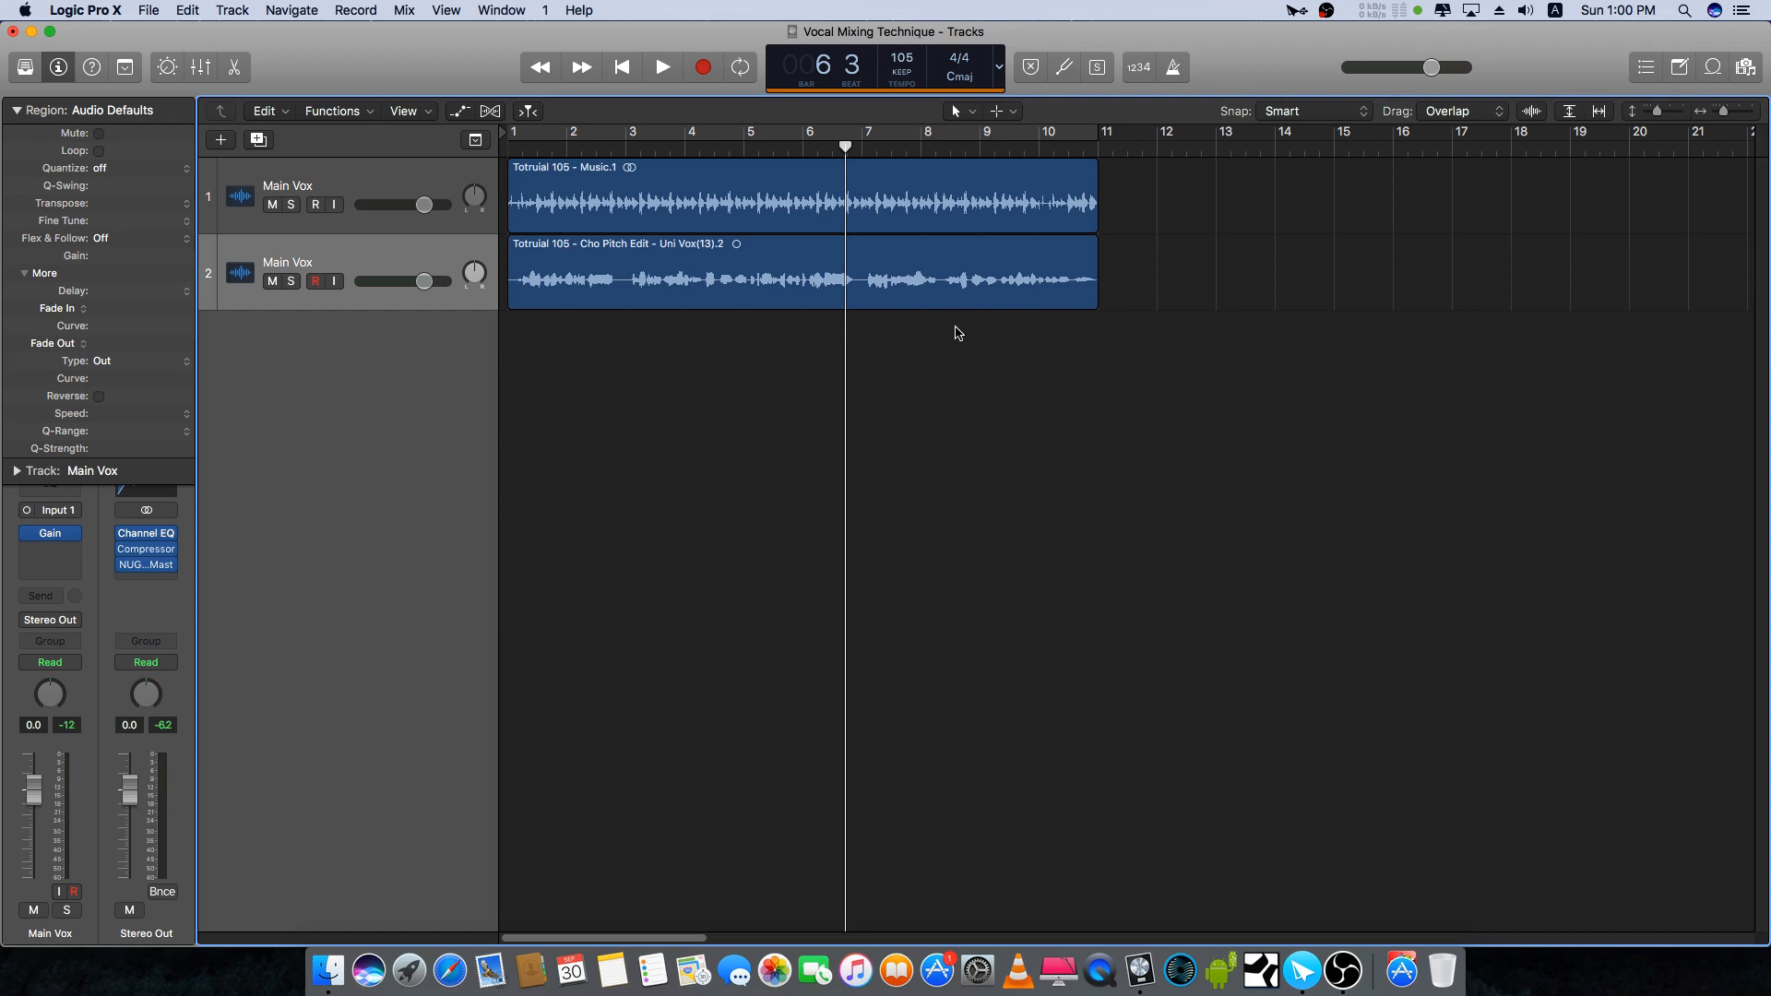
mouse_move(301, 205)
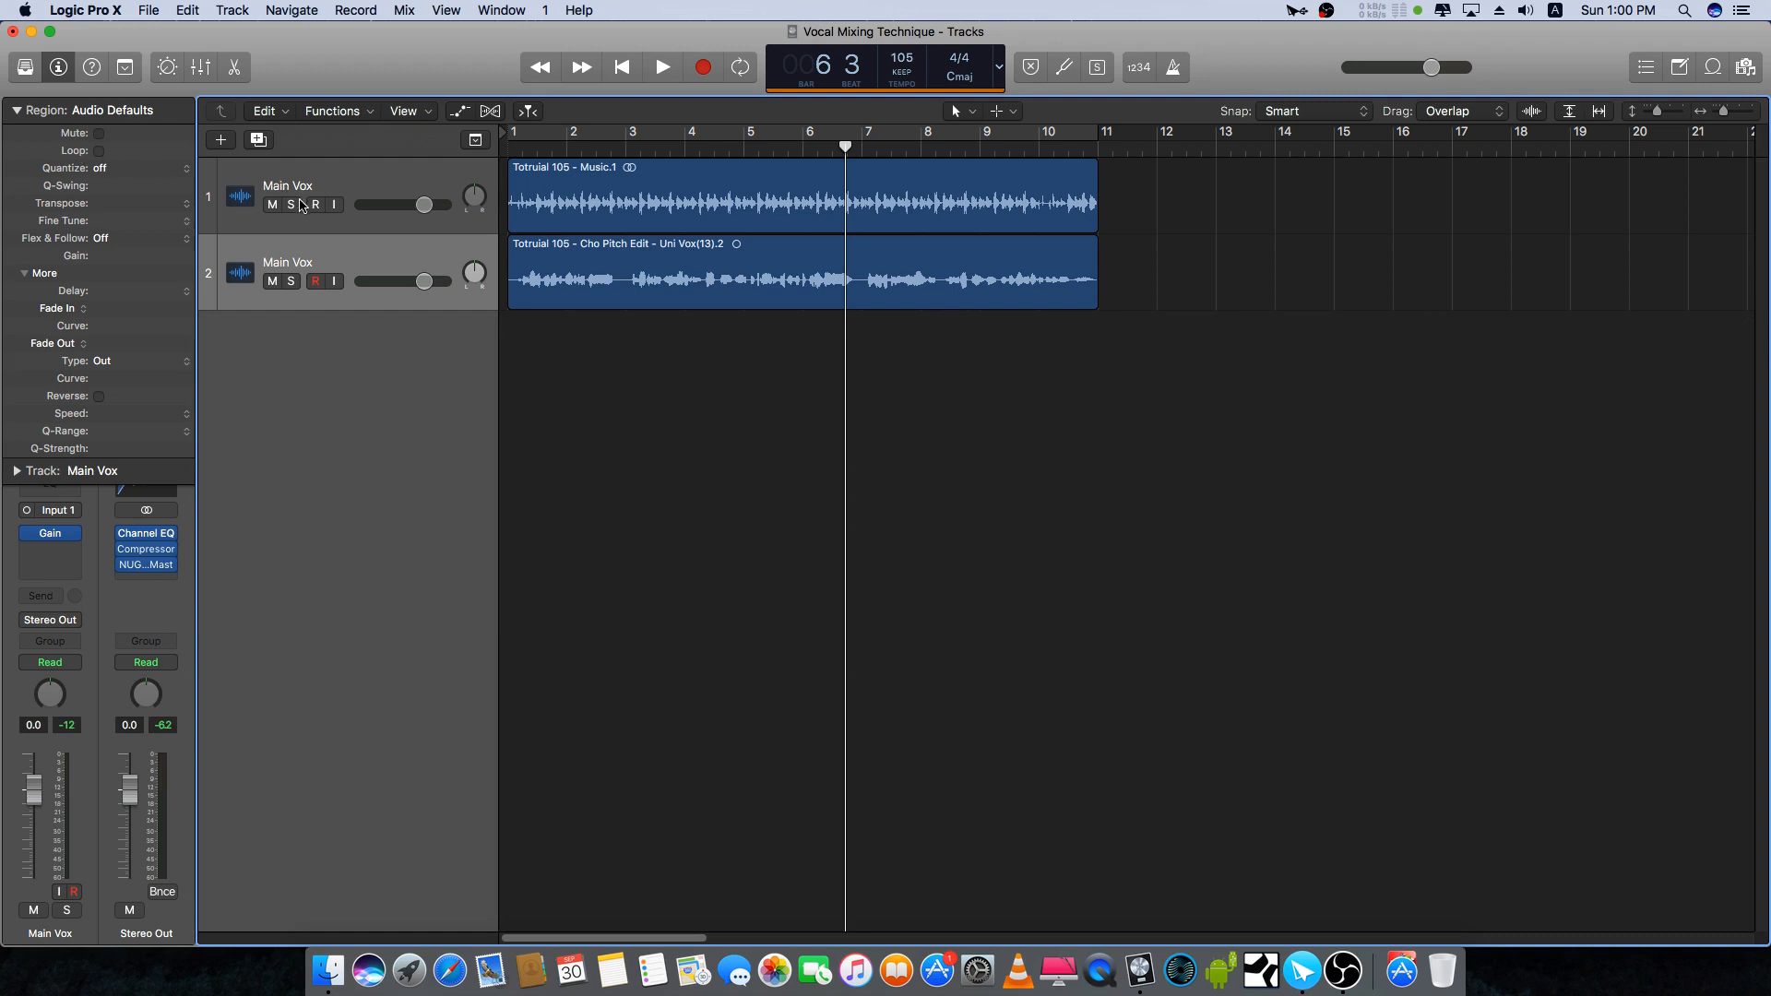
mouse_move(465, 122)
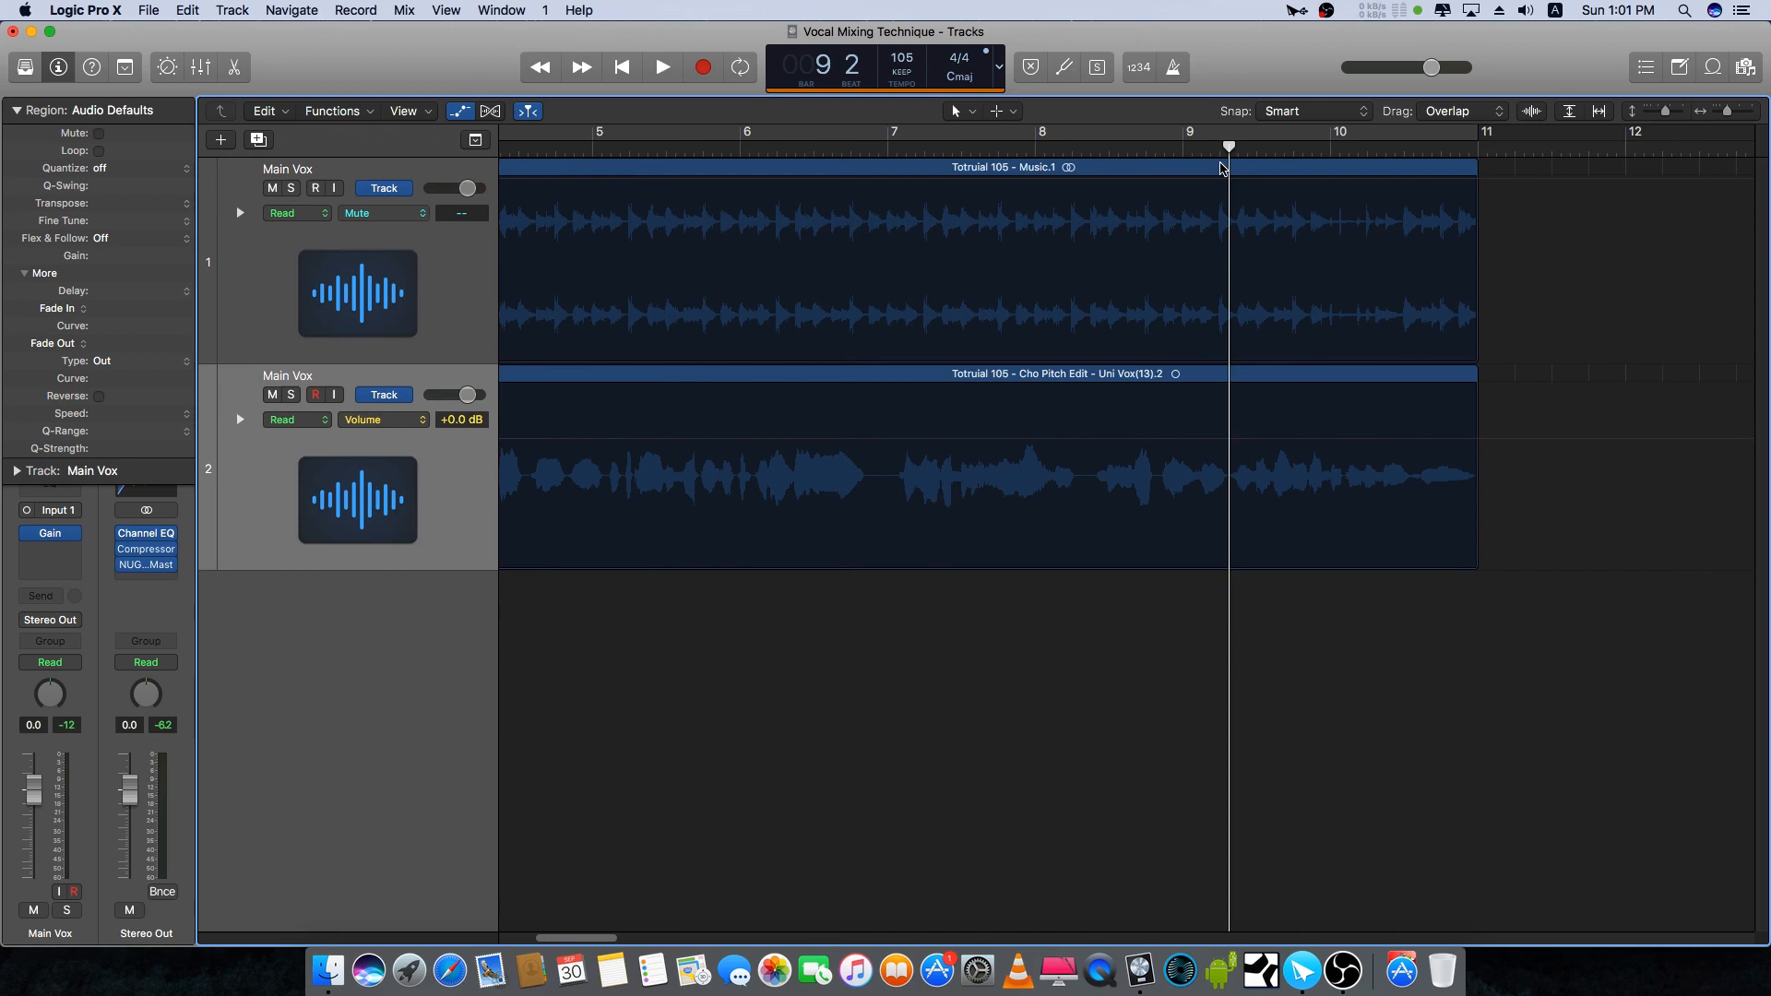
Step: Play the song's ending and stop around bar 10 to locate the boost point
left_click(662, 67)
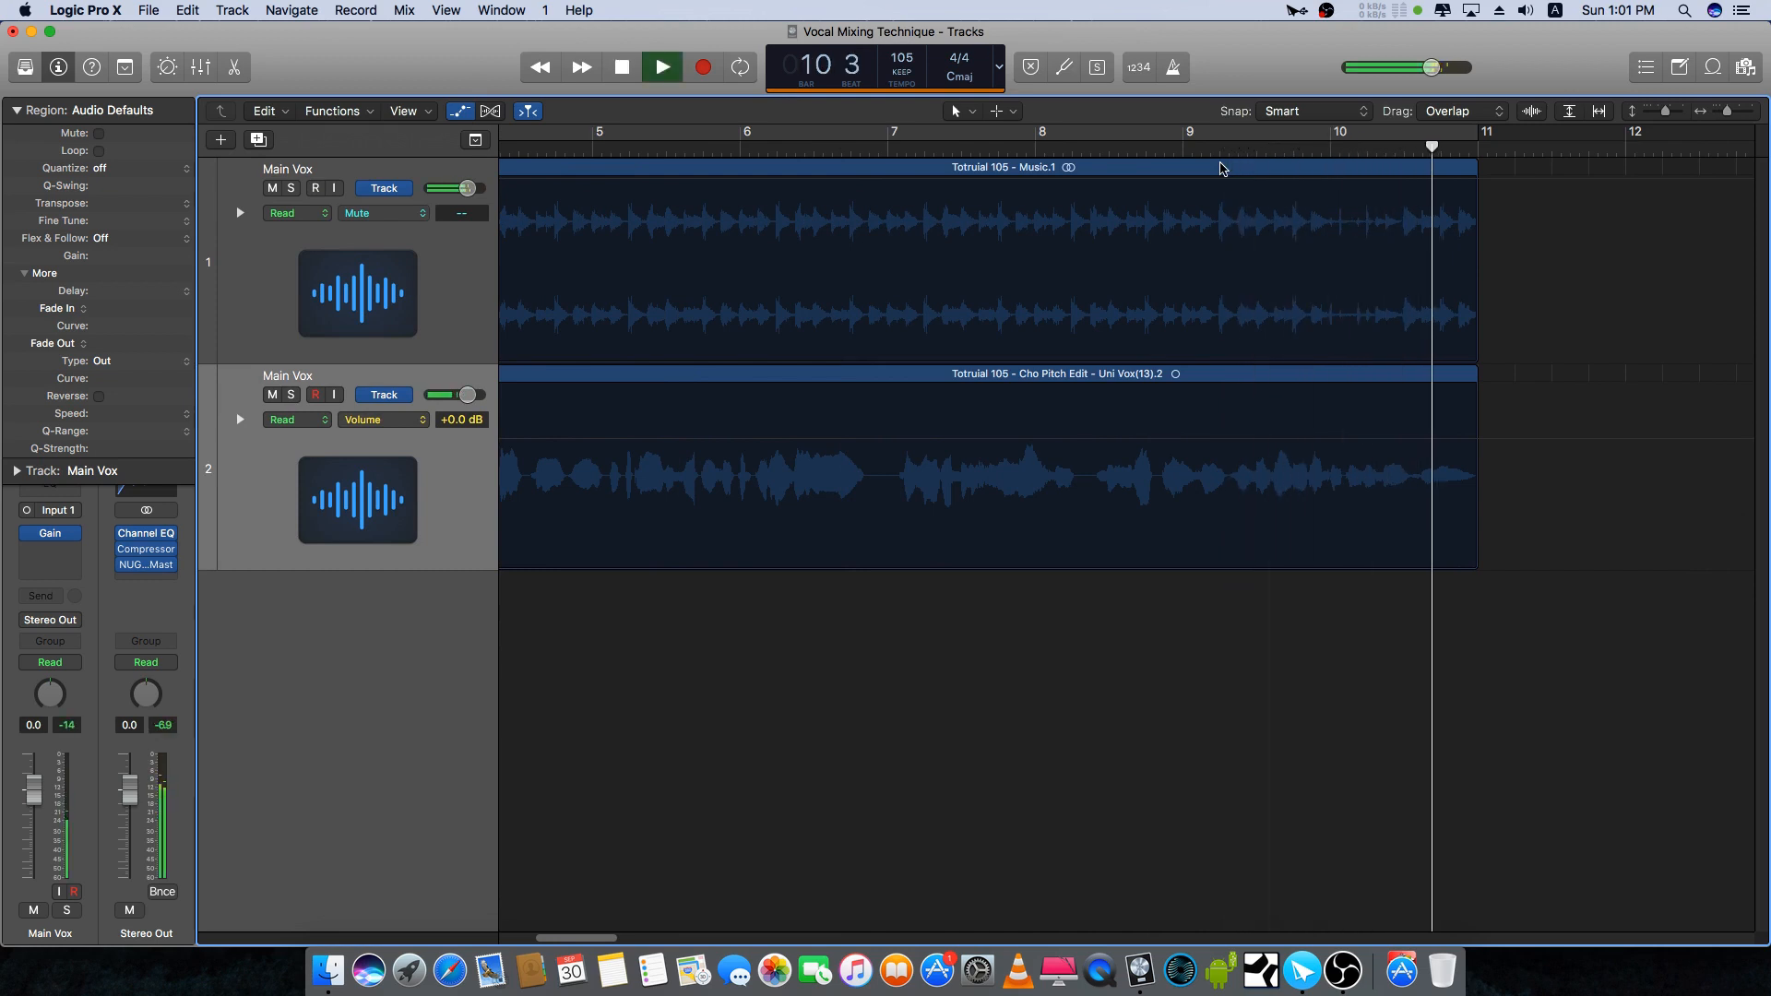
left_click(660, 66)
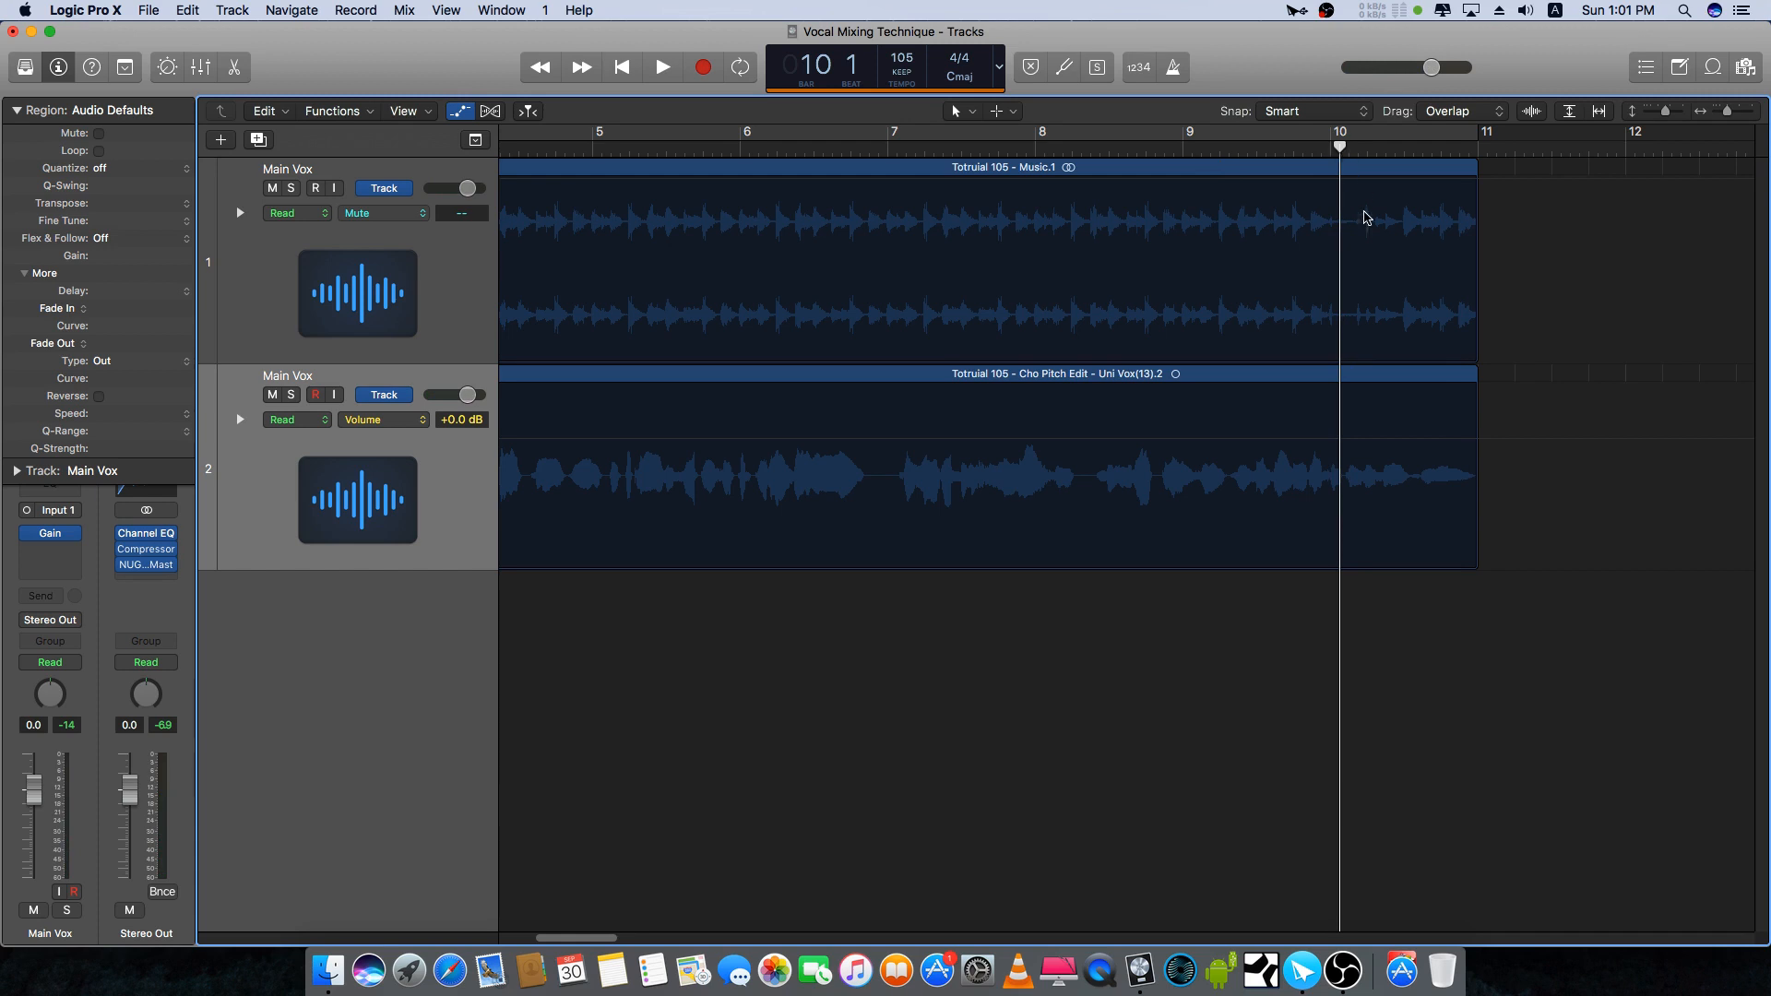
mouse_move(1345, 439)
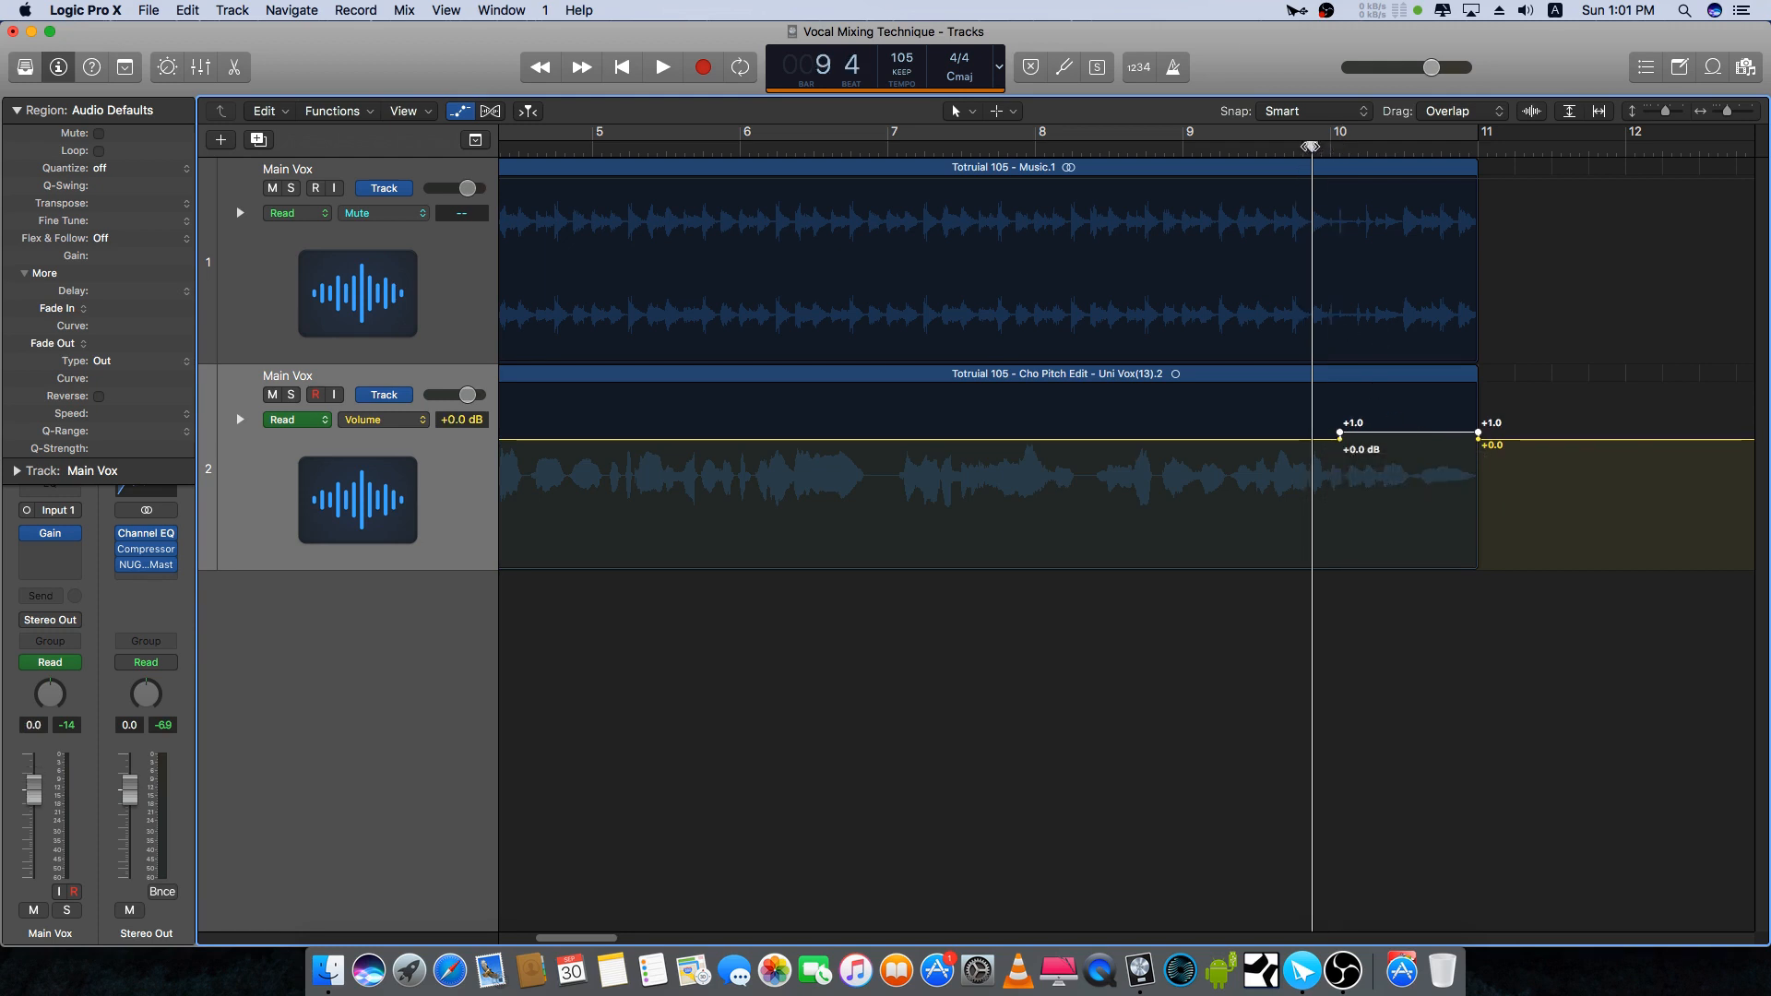
Step: Raise the bar-10-to-end volume automation on the second Main Vox to +1.3 dB and audition it
left_click(662, 67)
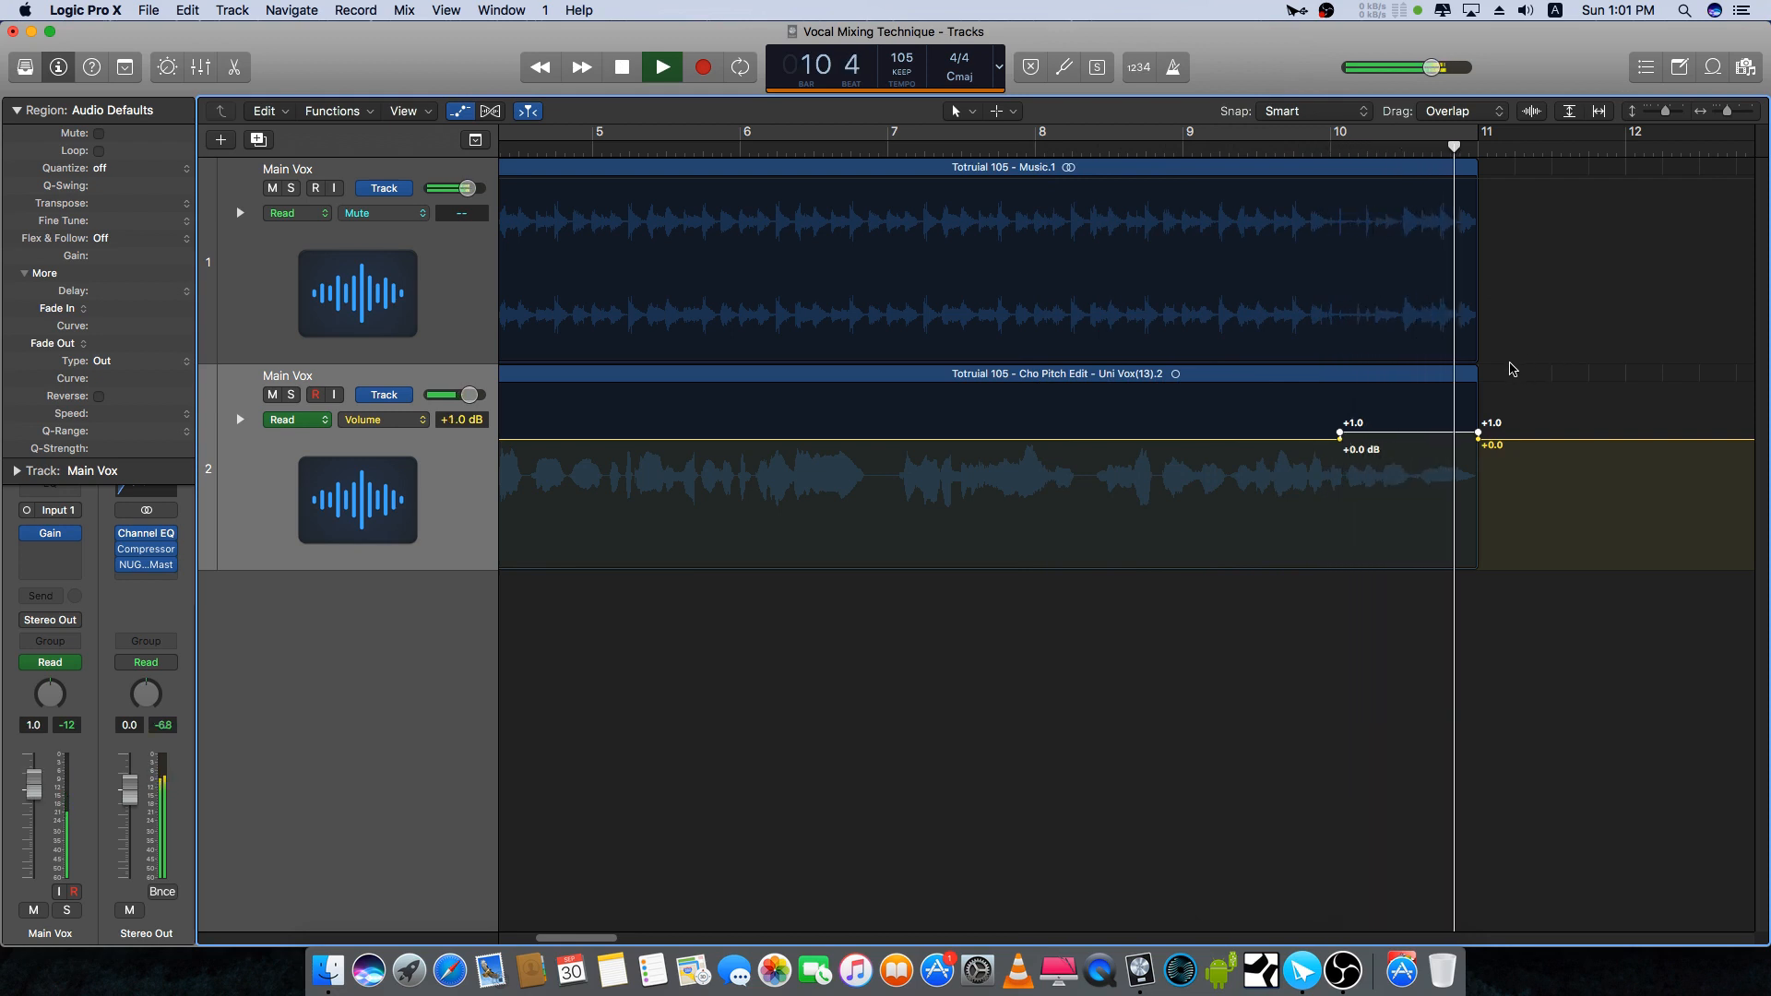
left_click_drag(1339, 436, 1340, 432)
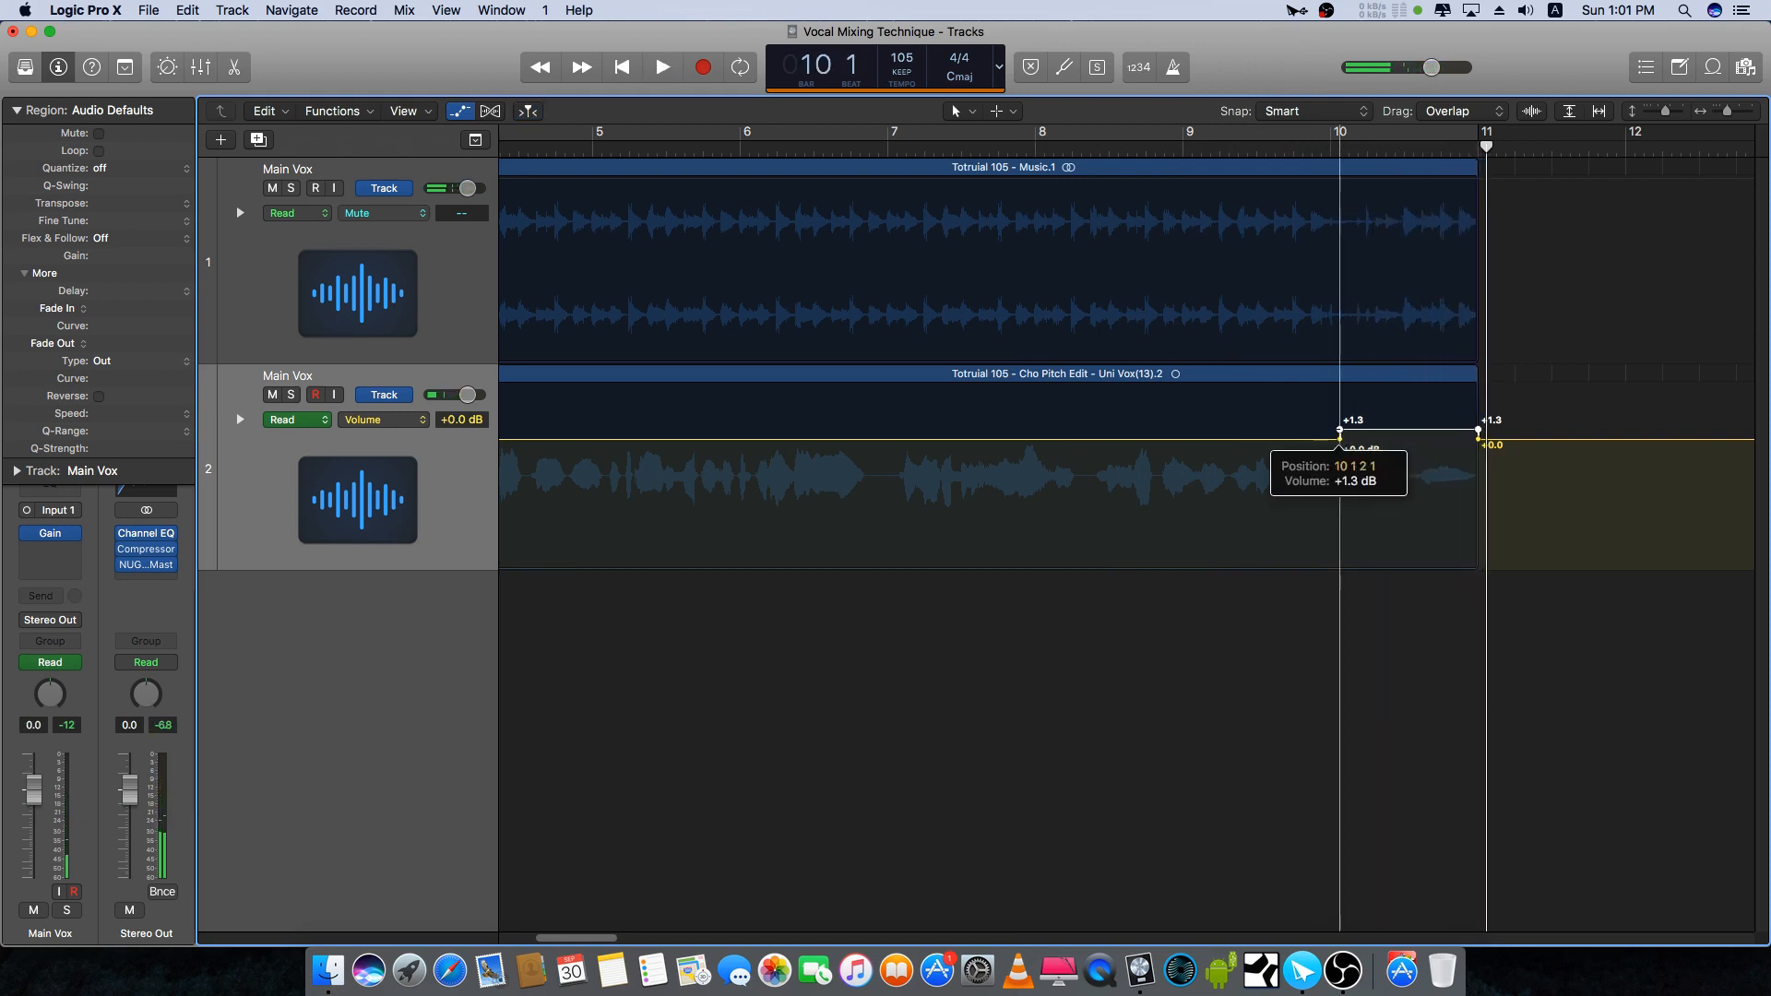
left_click(660, 67)
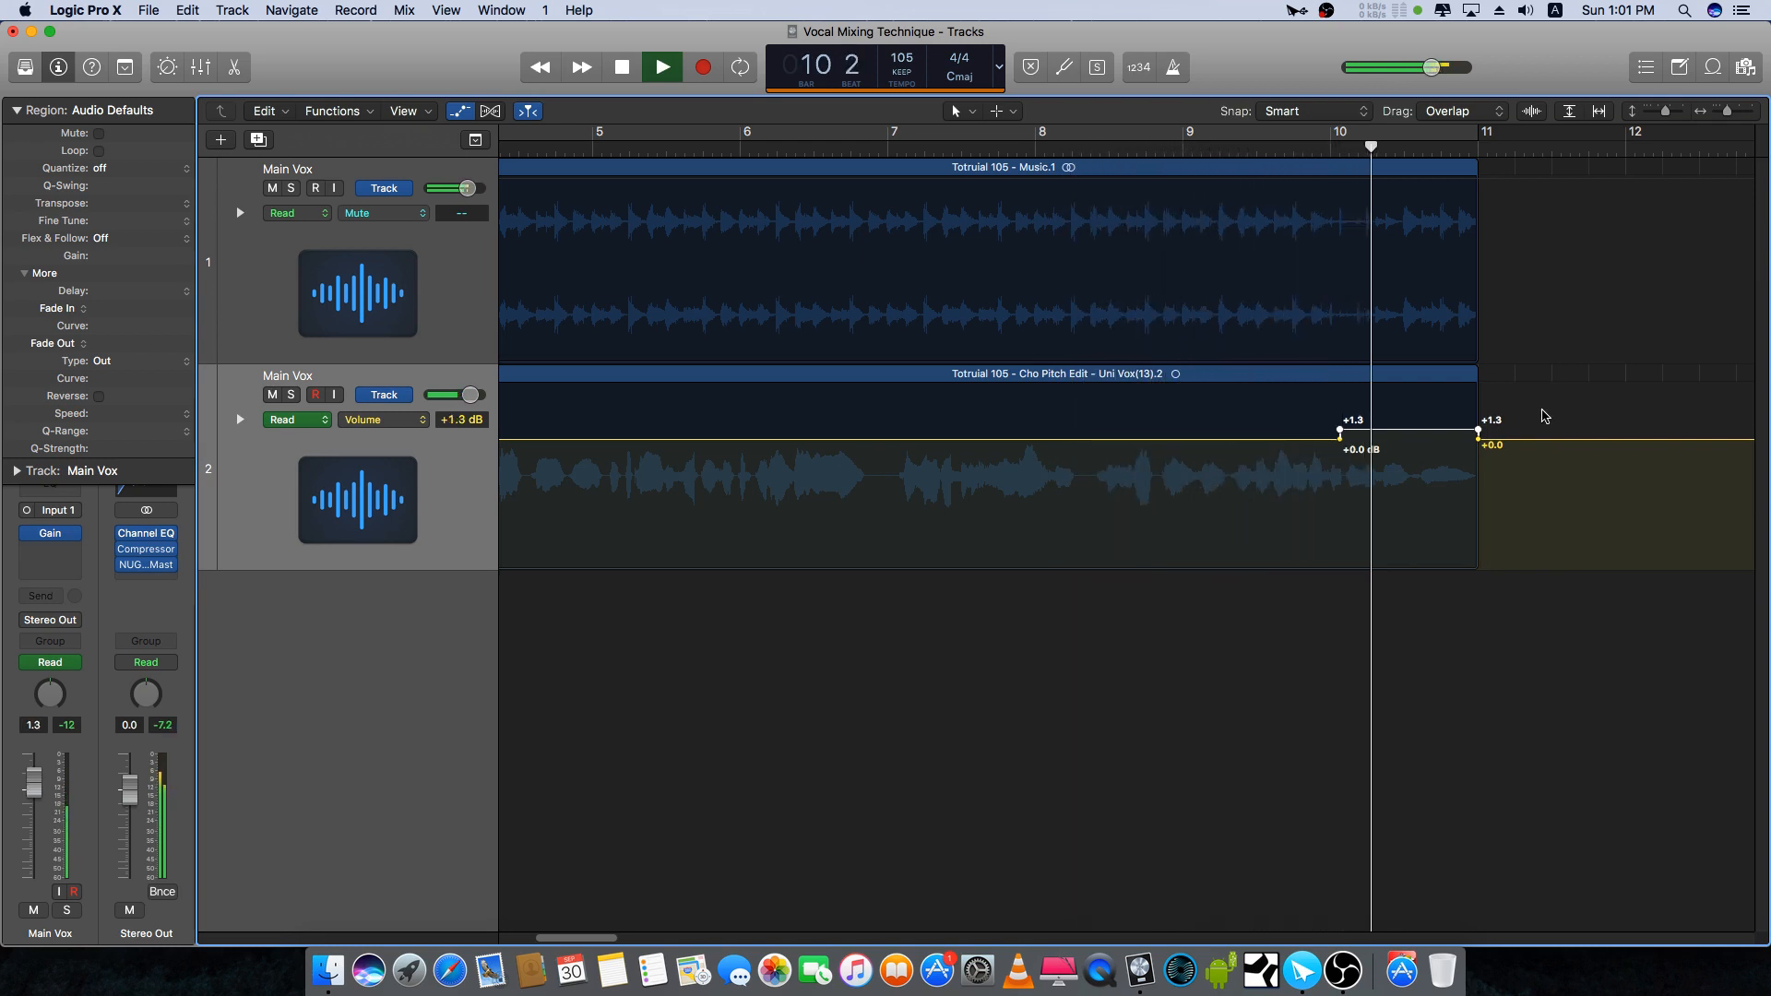
left_click(663, 66)
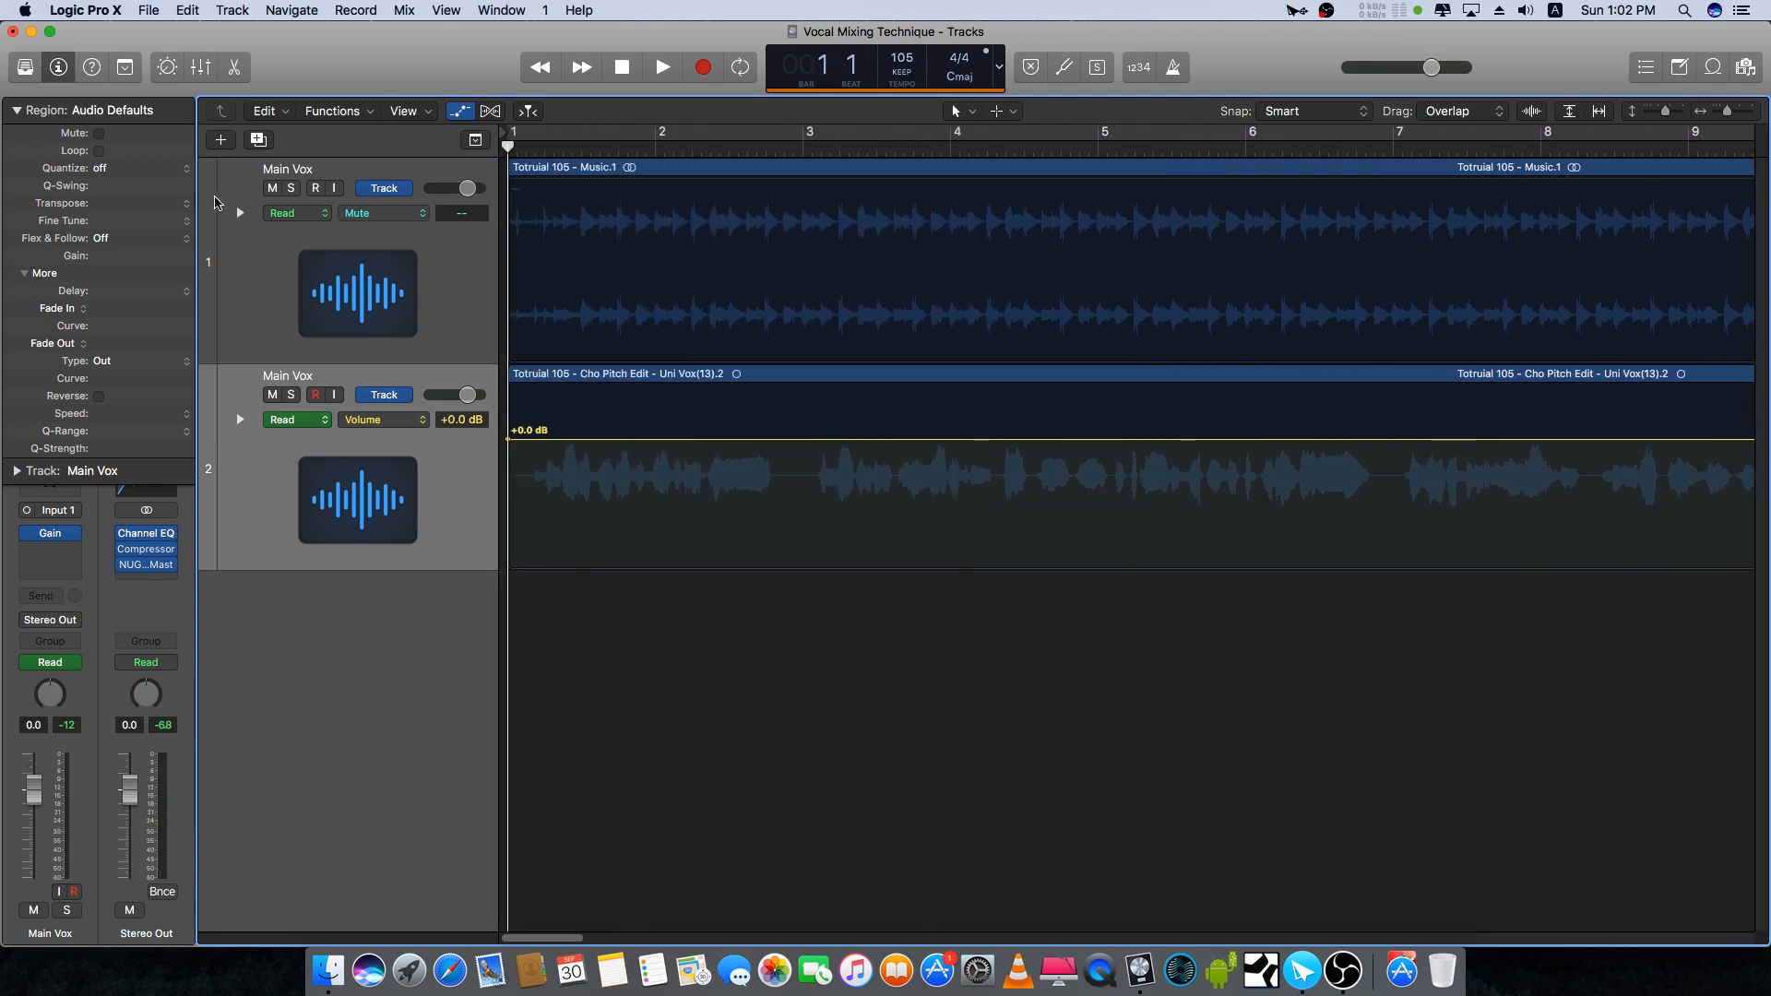
left_click(661, 67)
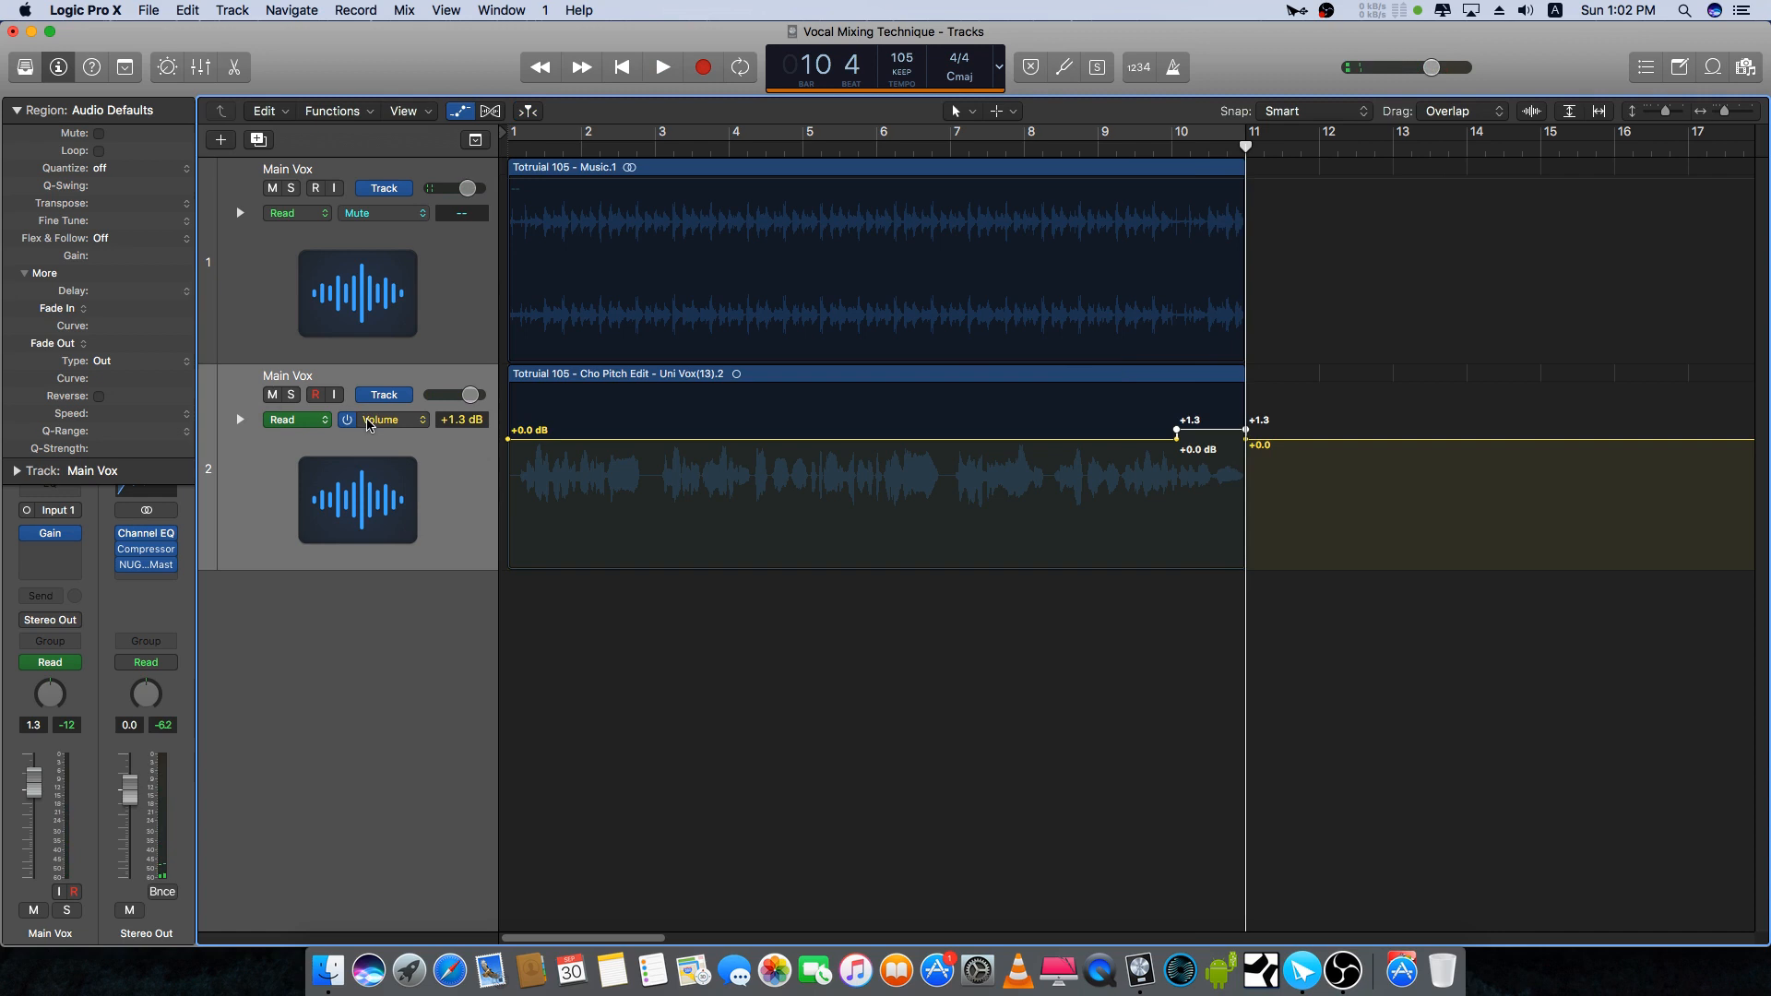
mouse_move(397, 421)
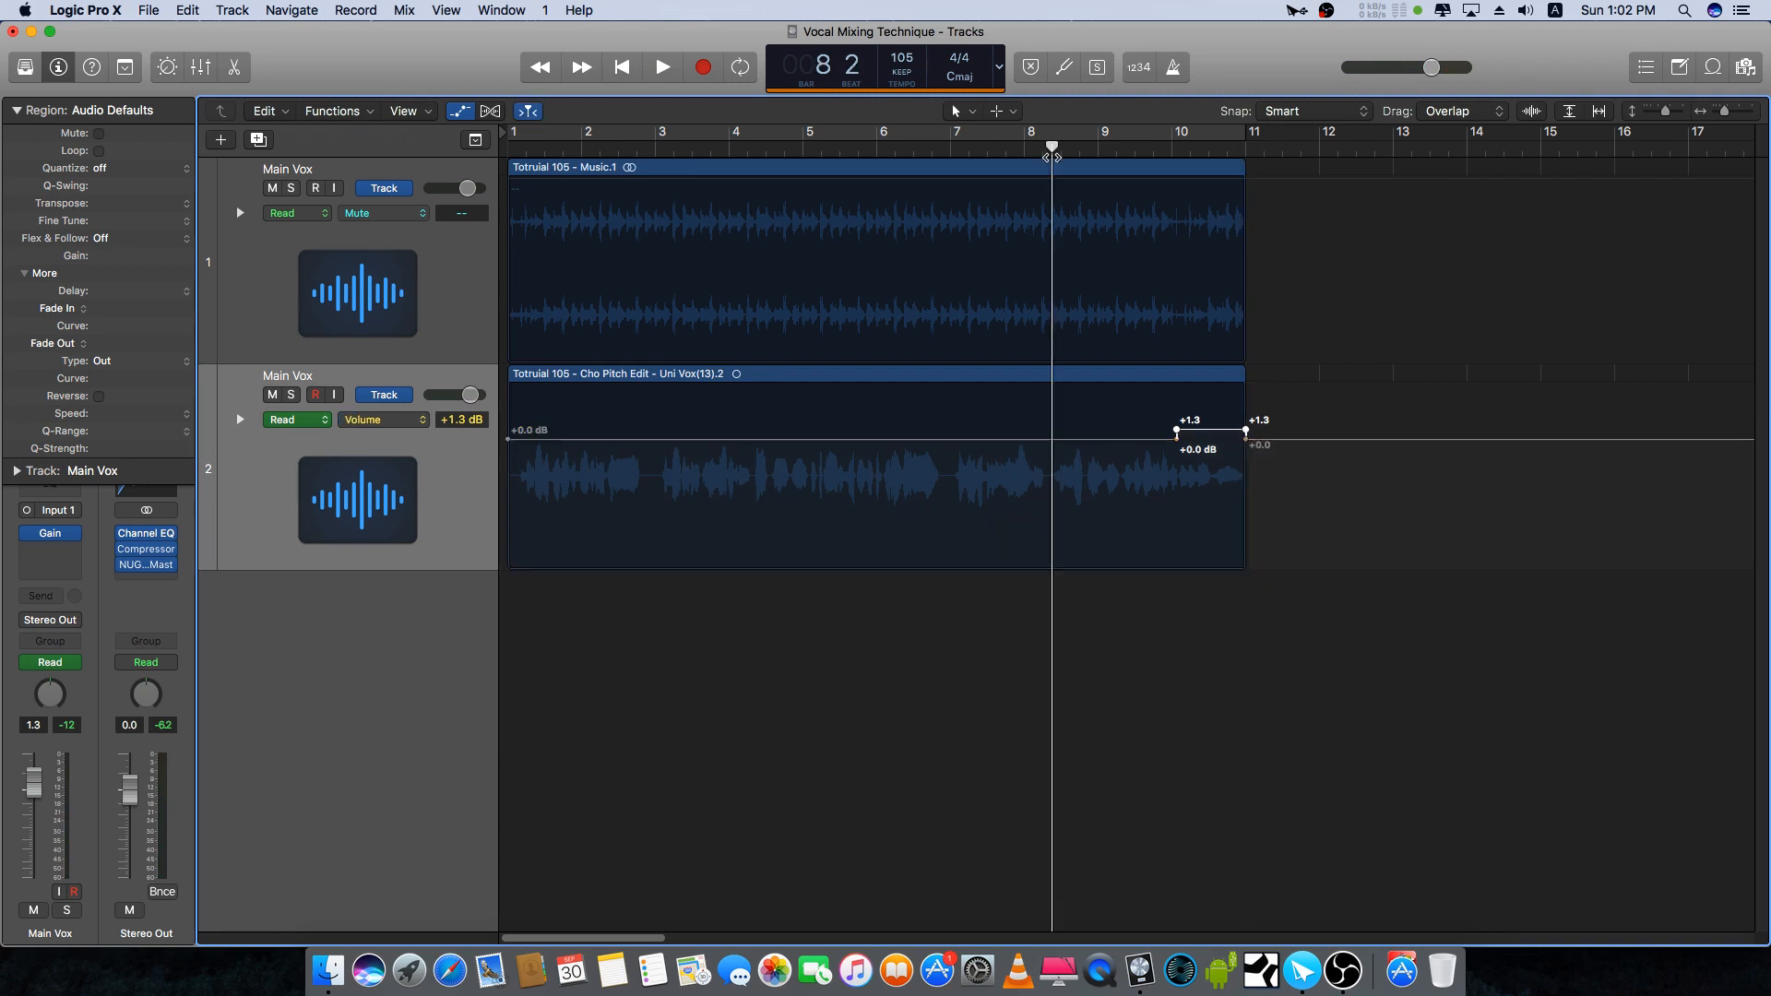
left_click(662, 66)
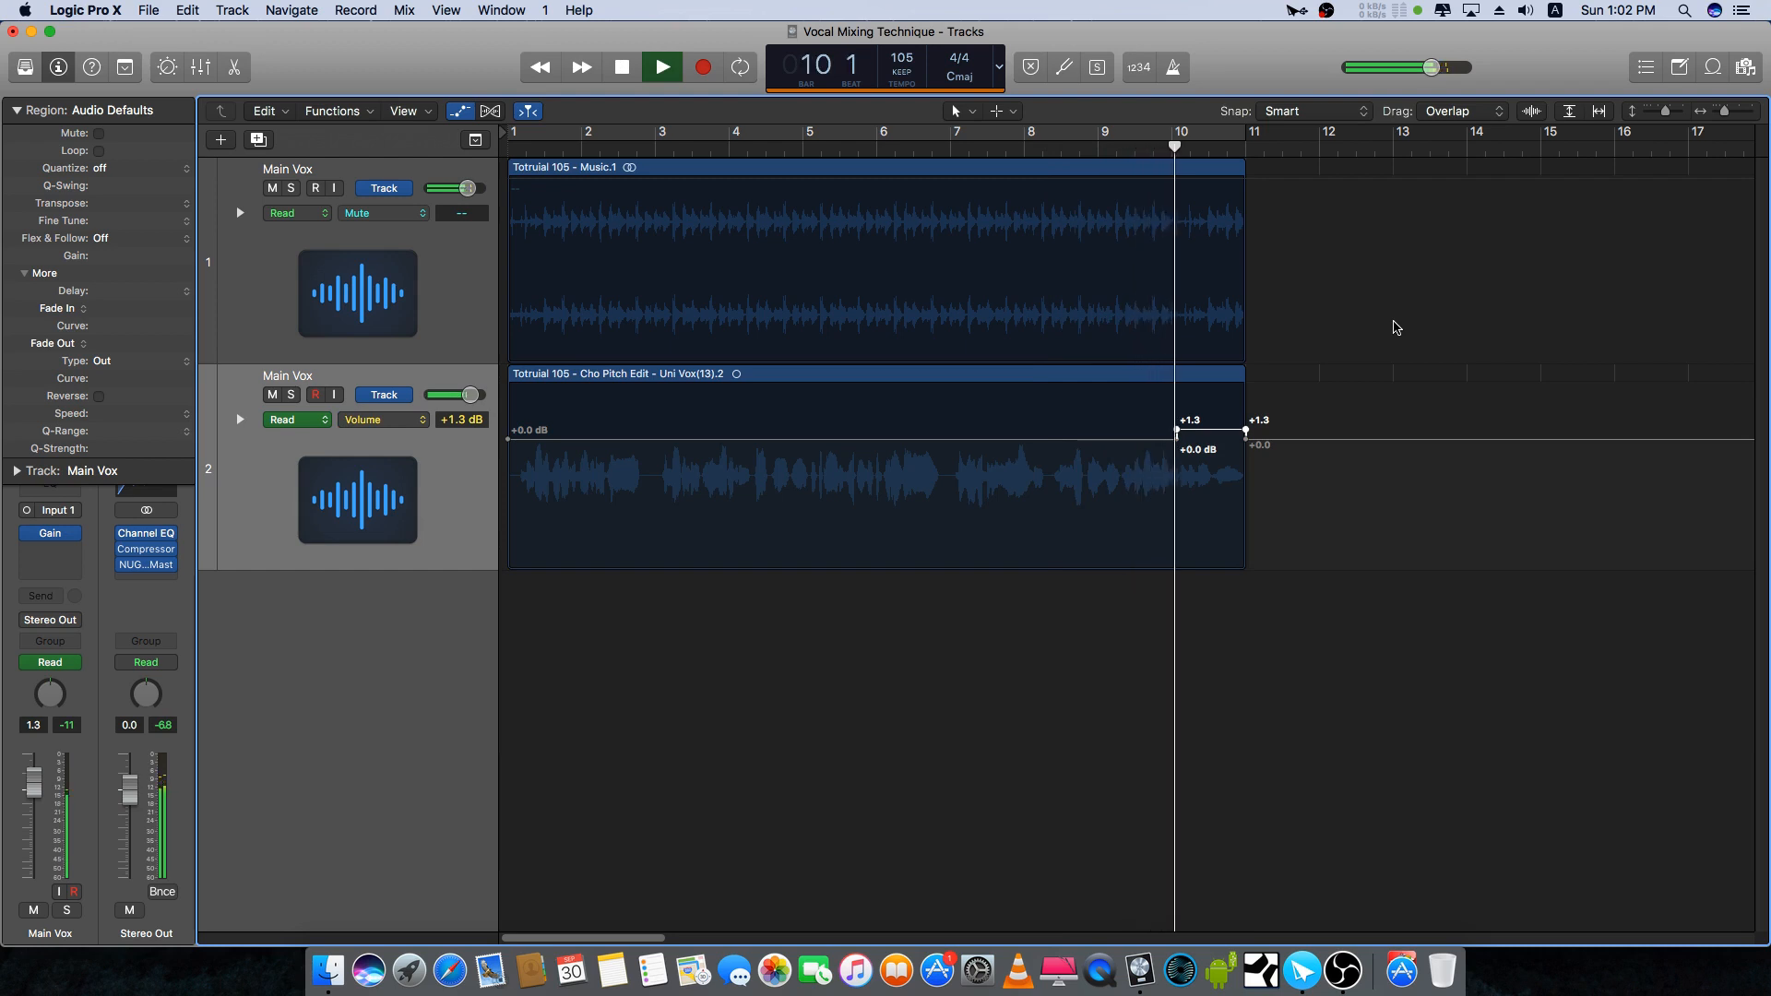
left_click(662, 66)
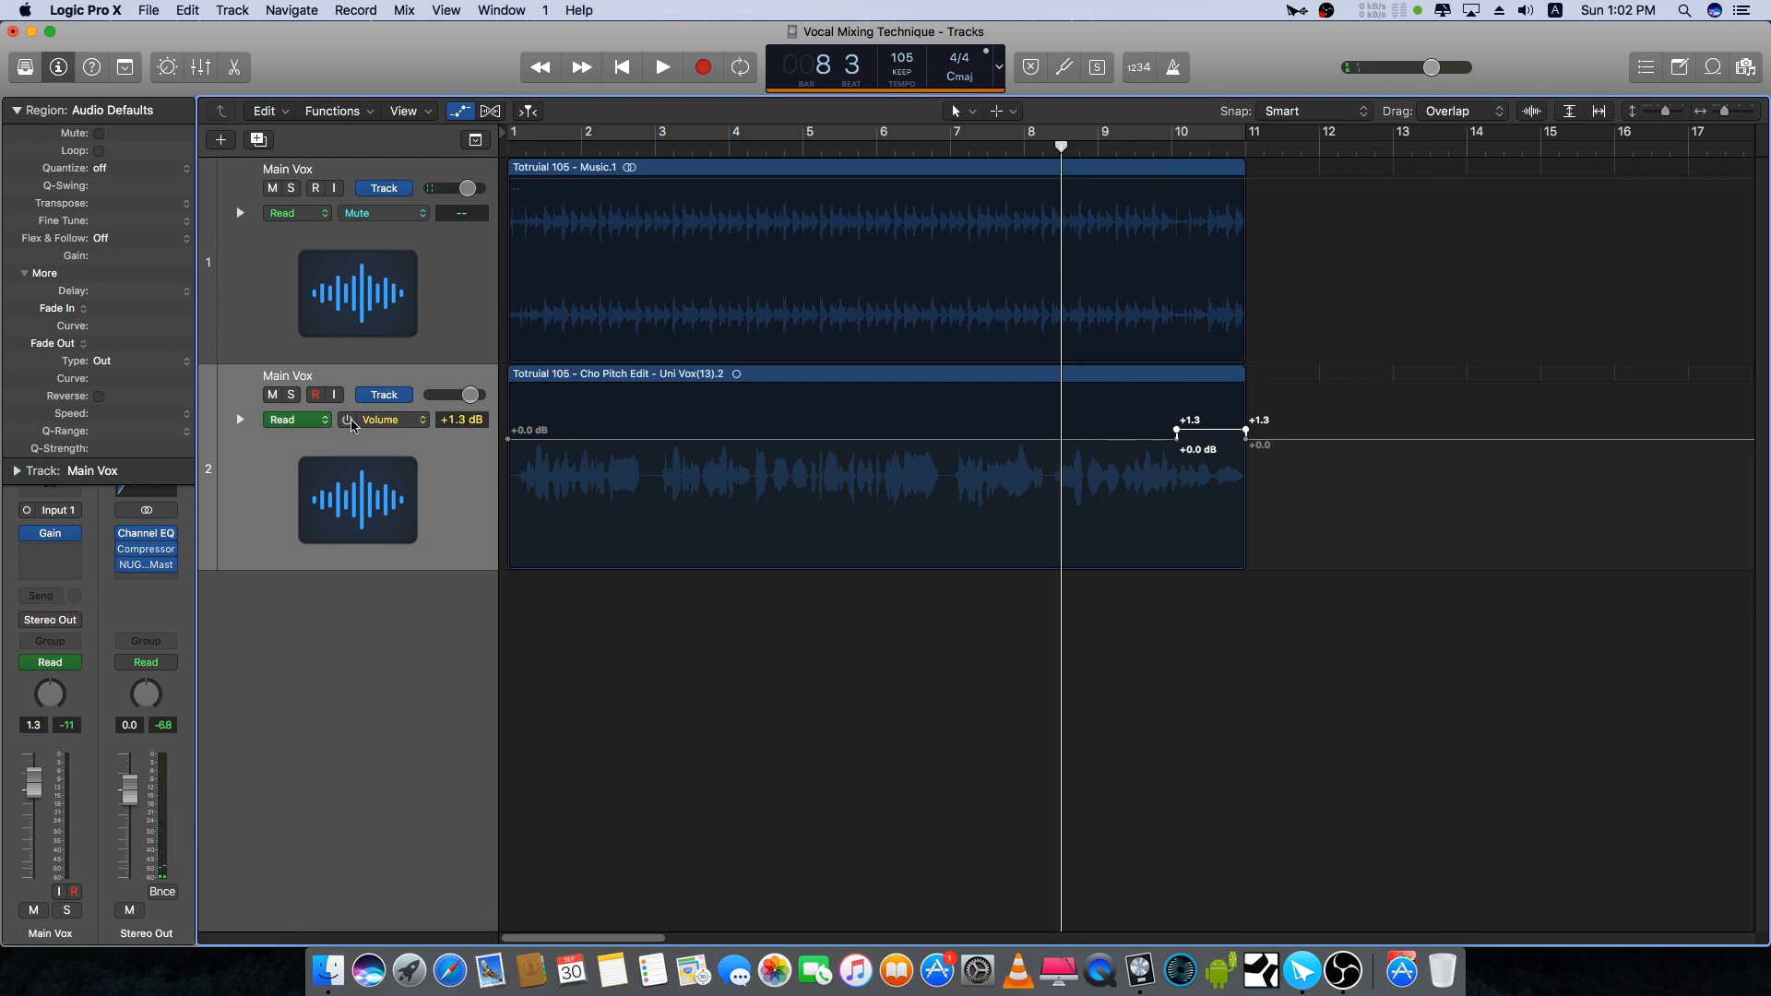
left_click(661, 67)
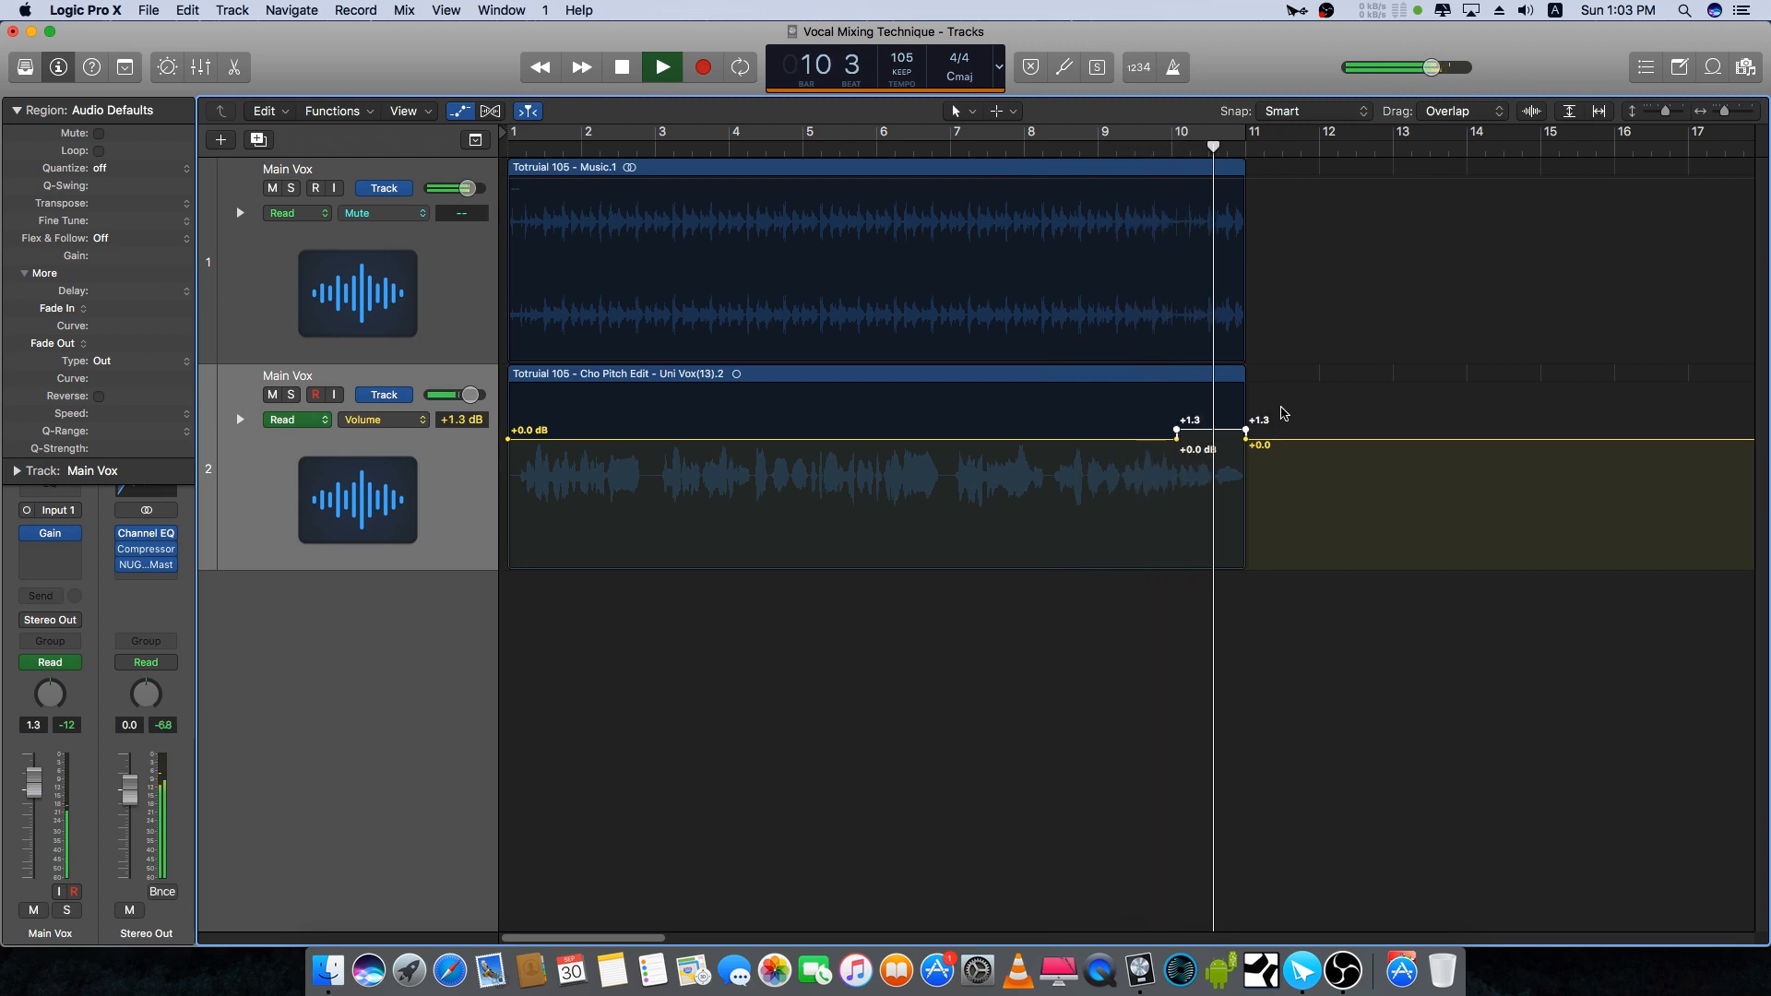
left_click(661, 66)
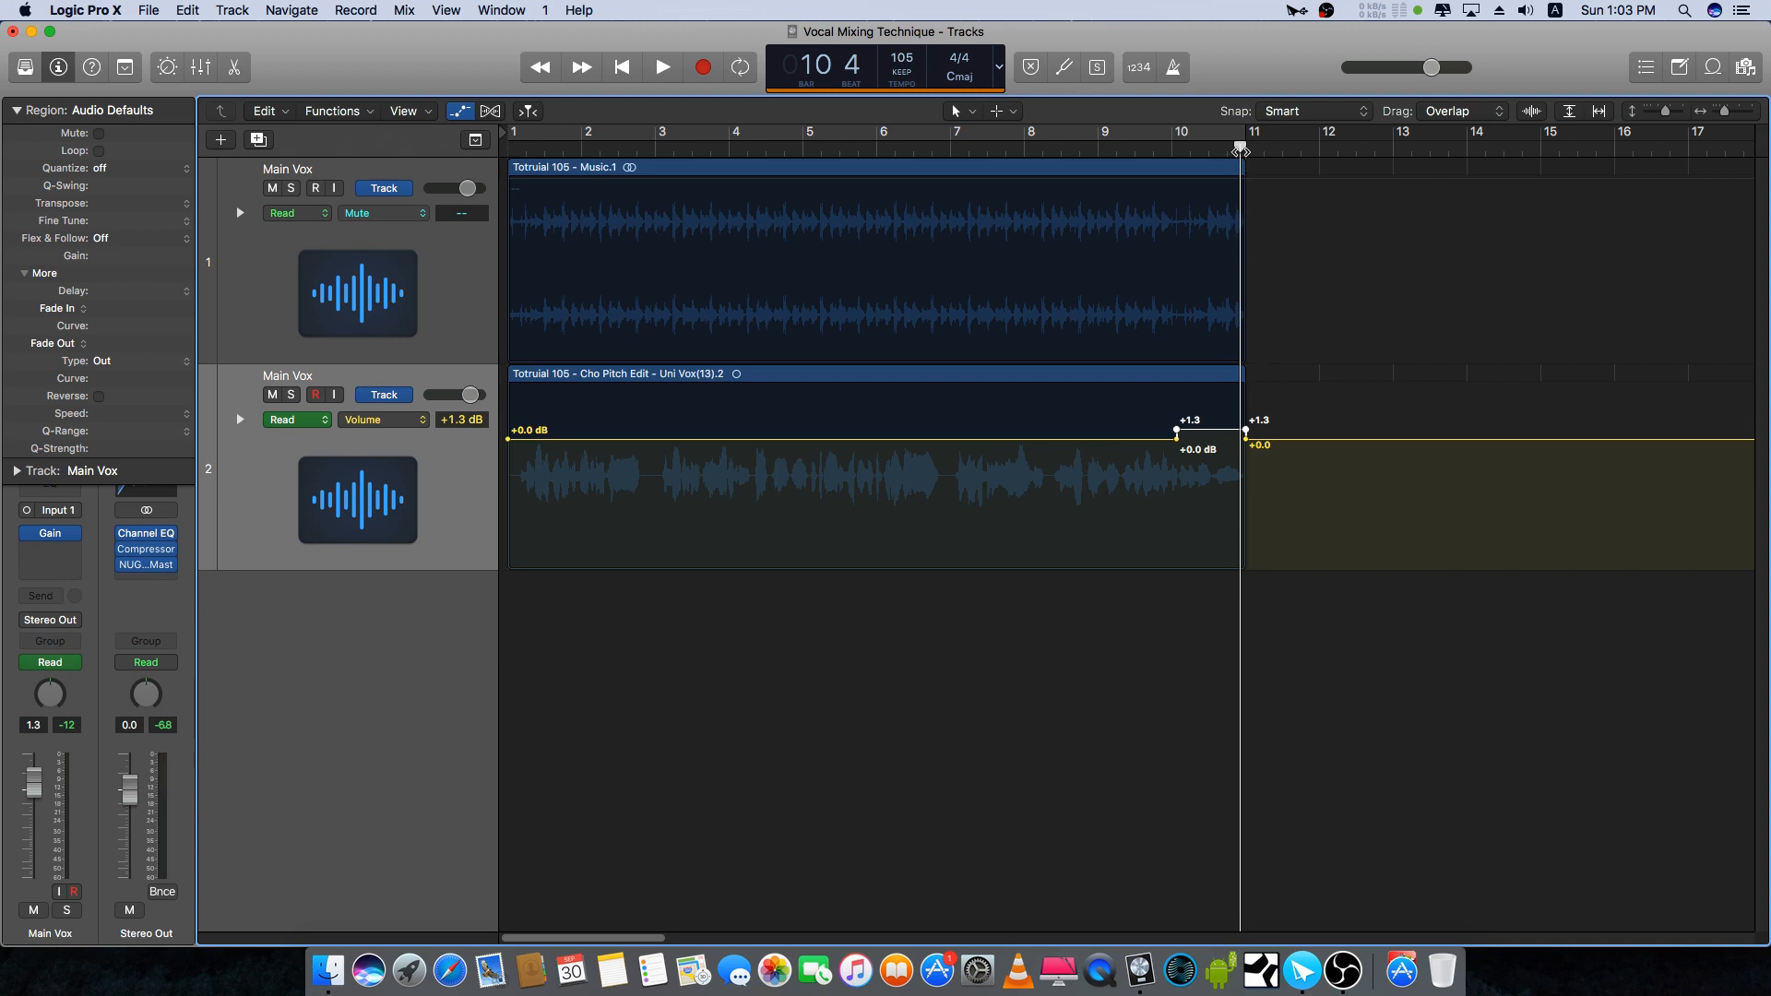
mouse_move(1240, 150)
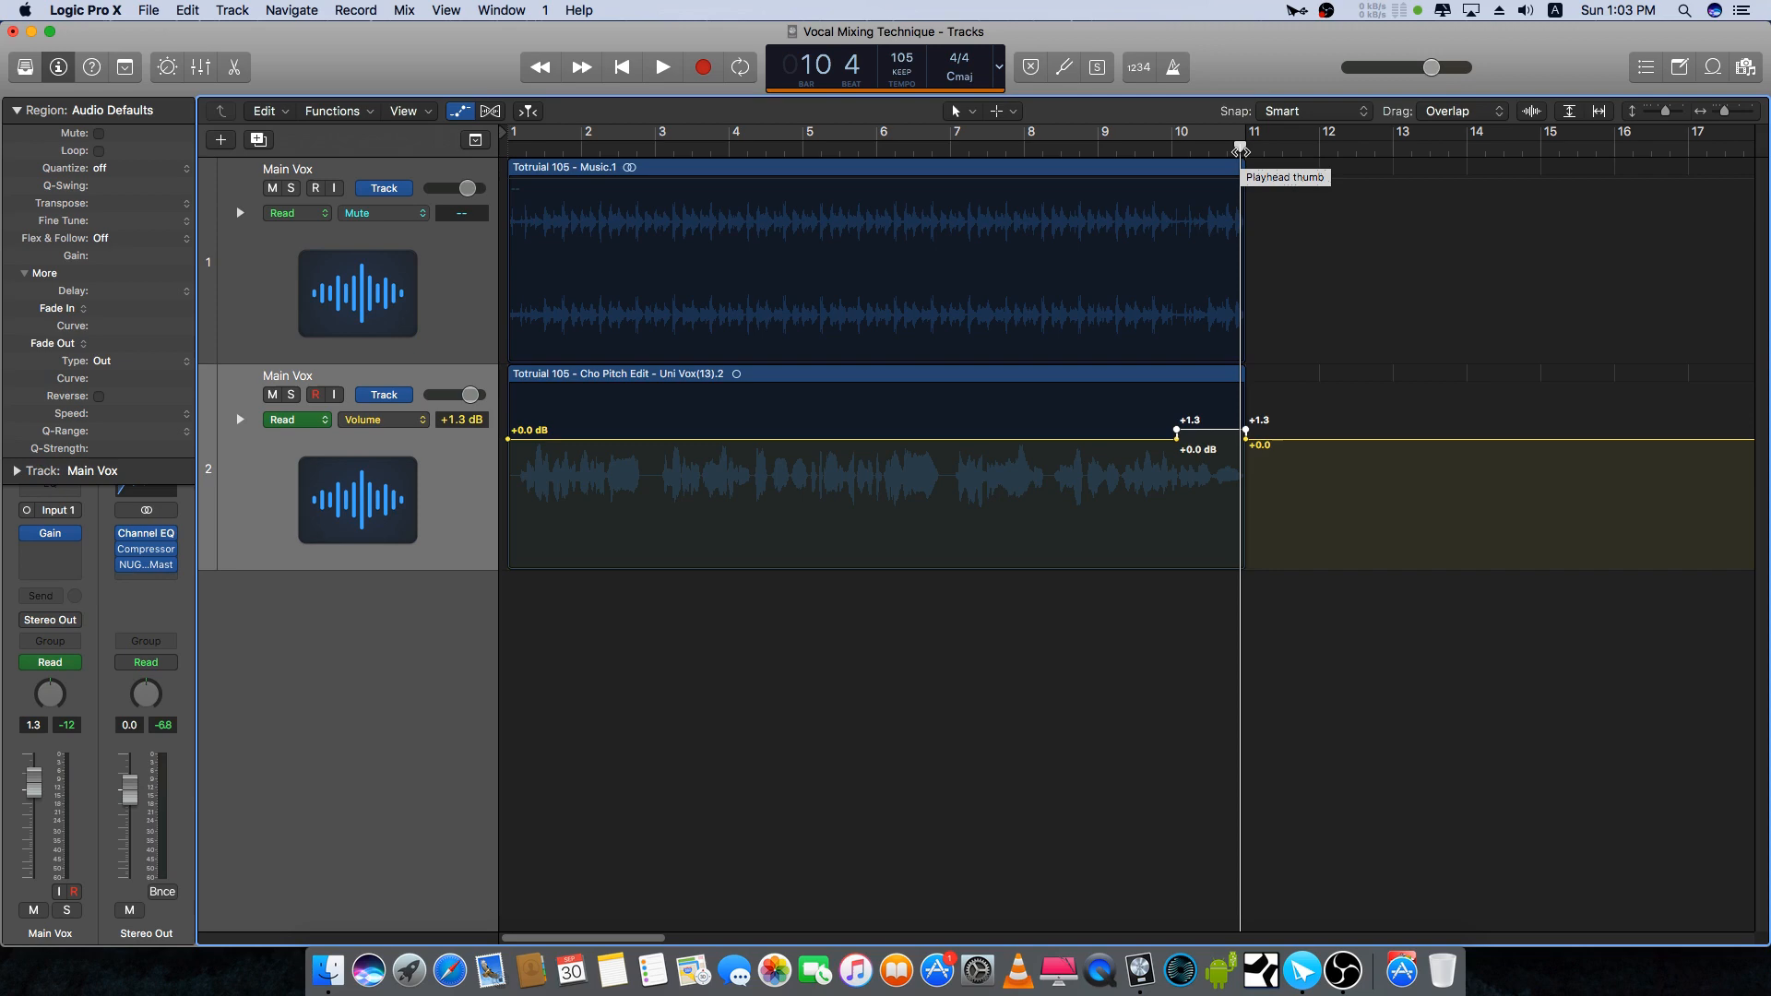